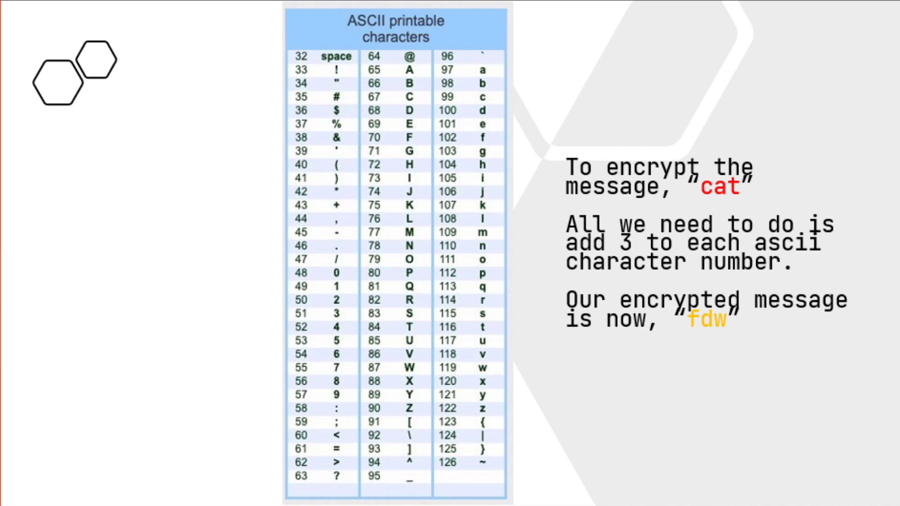
# Leave the ASCII-table slide and bring the SwiftForth console to the front.
pyautogui.click(476, 97)
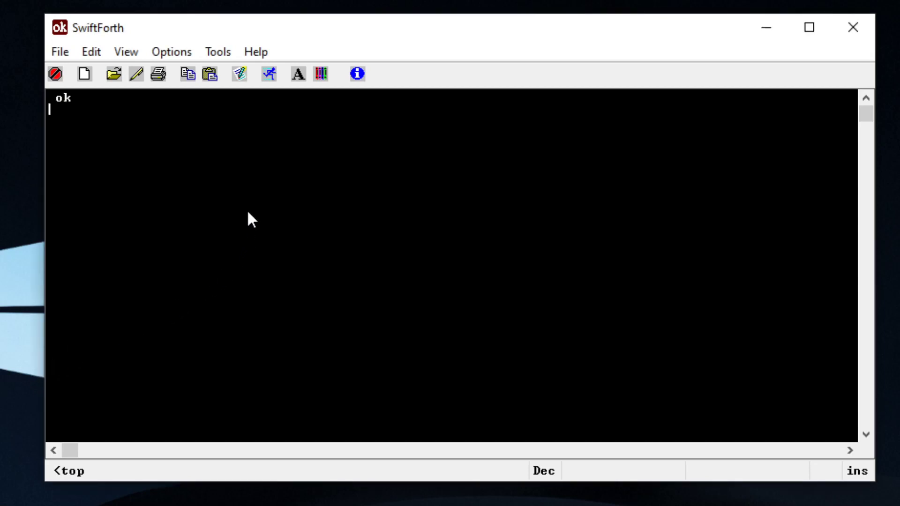
# Encrypt hi, hello, attackatdawn and cat with cipherout, producing kl, khoor, dwwdfndwgdzq, fdw.
pyautogui.write('cipherout')
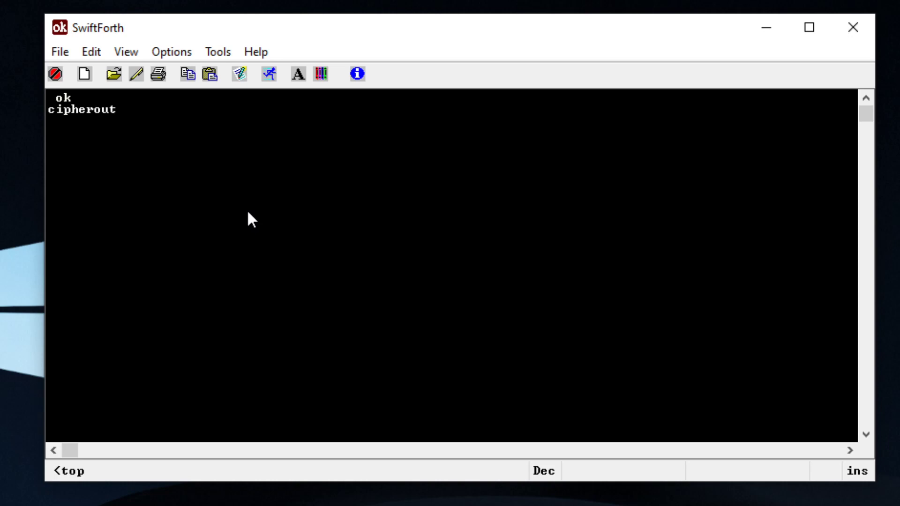
pyautogui.moveTo(241, 236)
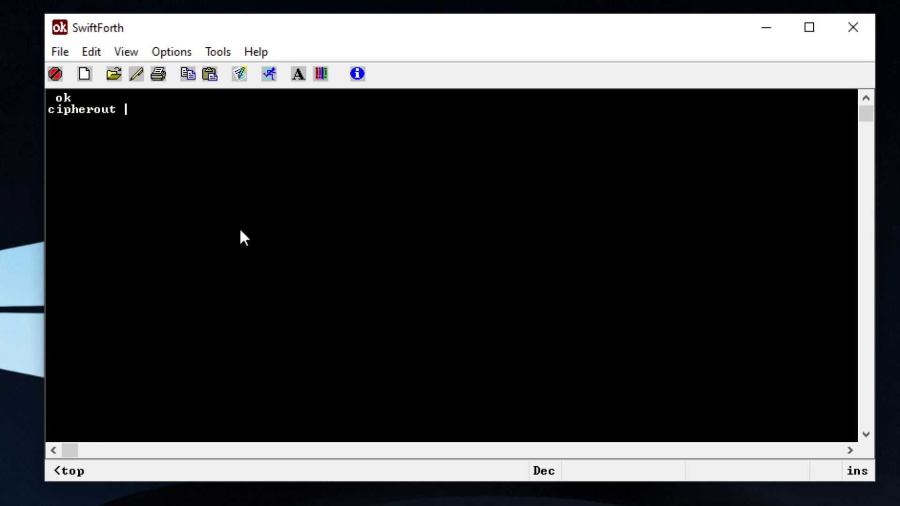
pyautogui.write('hi->kl ok')
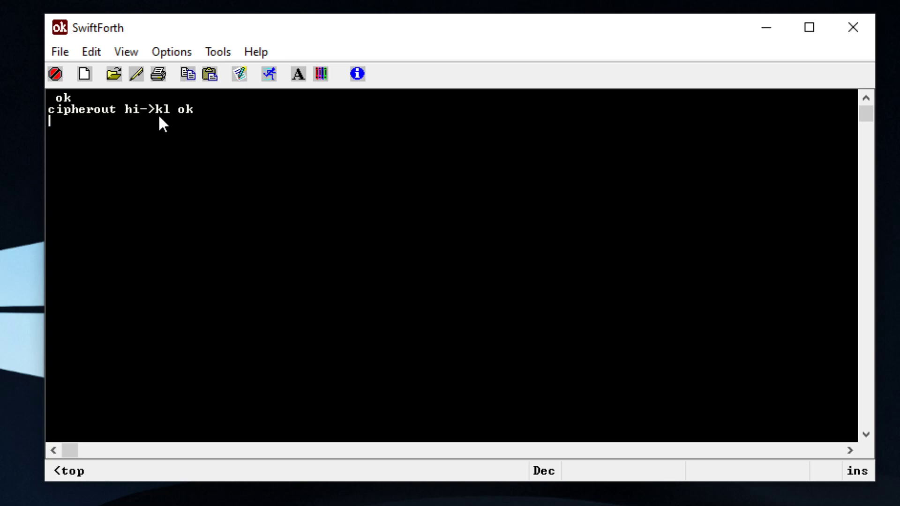
pyautogui.doubleClick(164, 110)
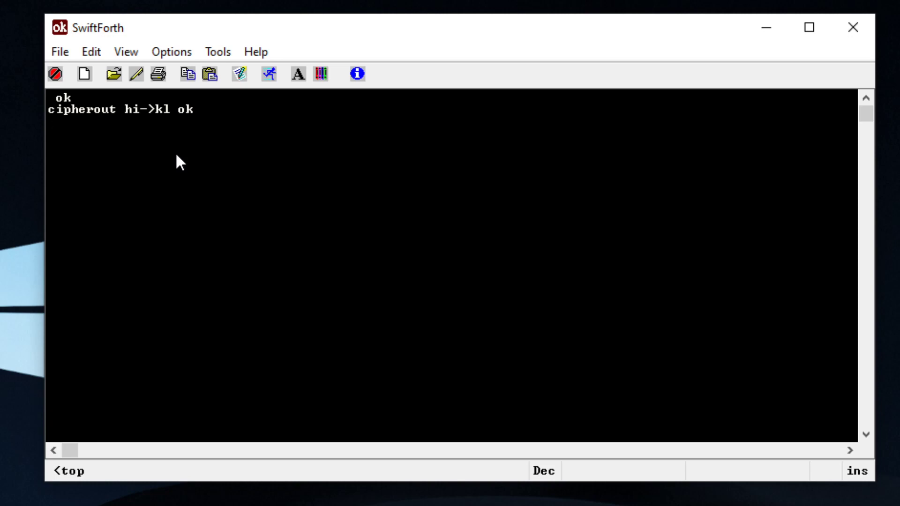
pyautogui.write('cipherout')
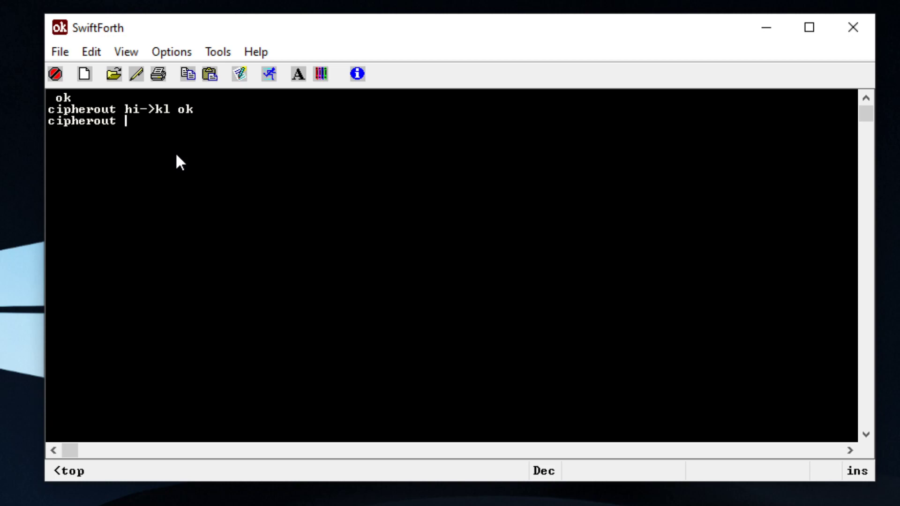
pyautogui.write('hello->khoor ok')
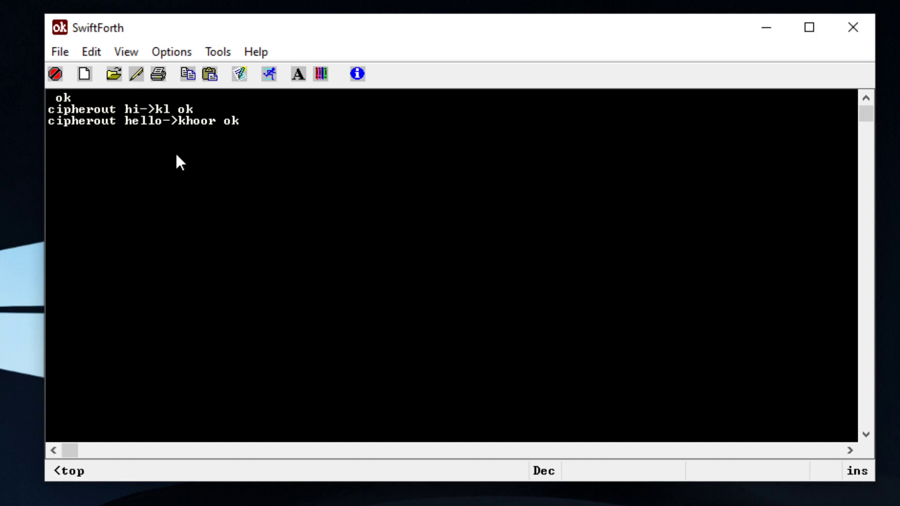
pyautogui.write('cipherout')
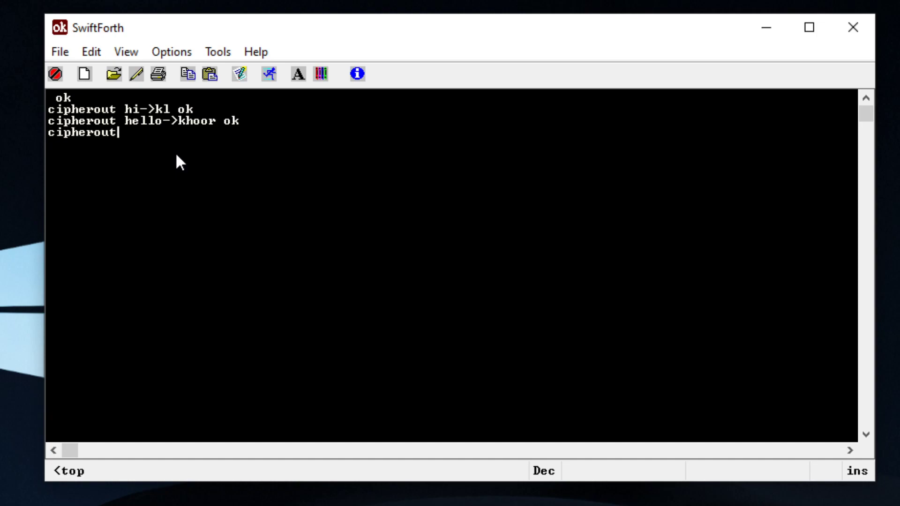
pyautogui.write('atta')
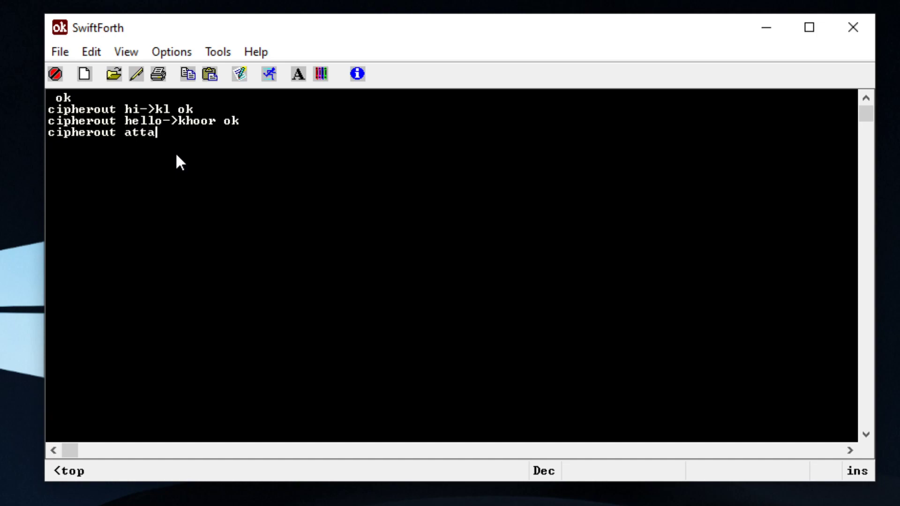
pyautogui.write('ckatdawn->dwwdfndwgdzq ok')
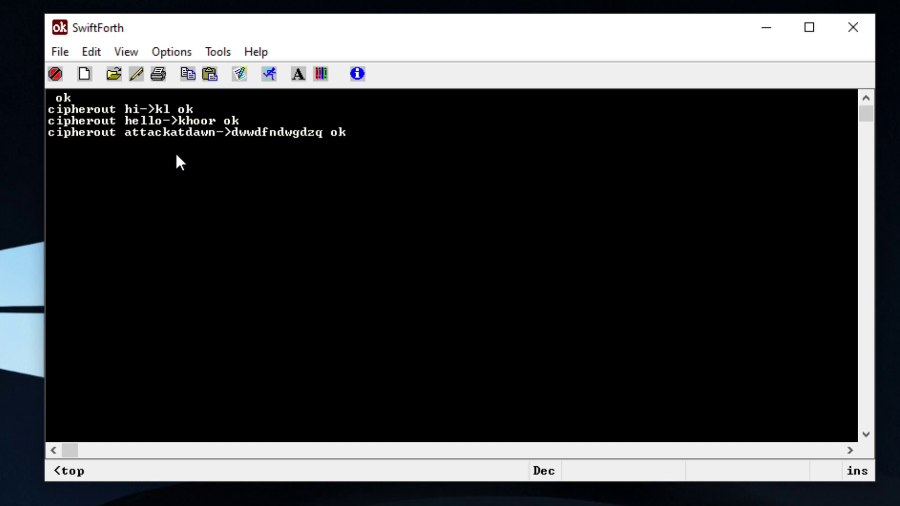
pyautogui.write('cipherout')
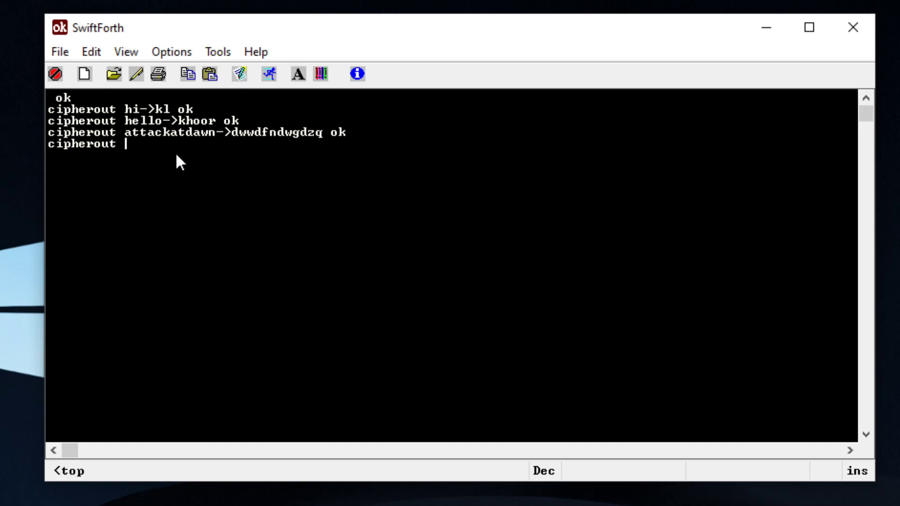
pyautogui.write('cat')
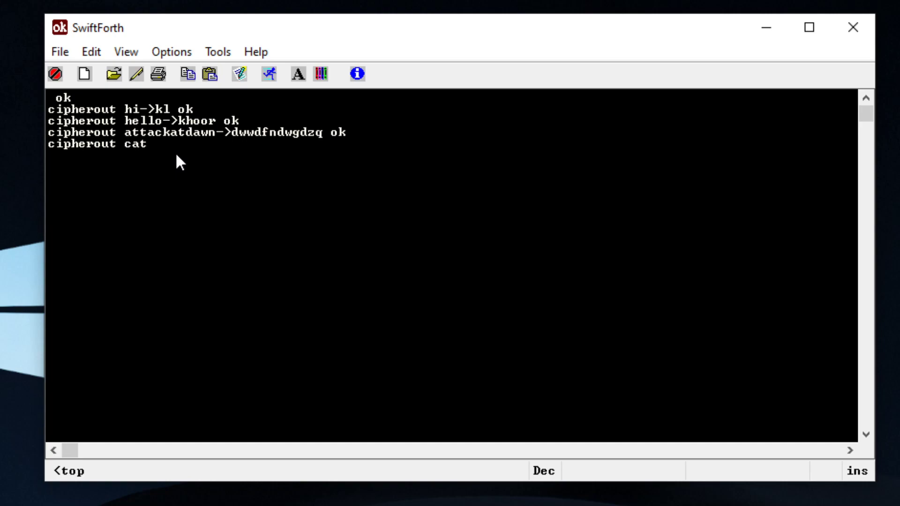
pyautogui.press('Return')
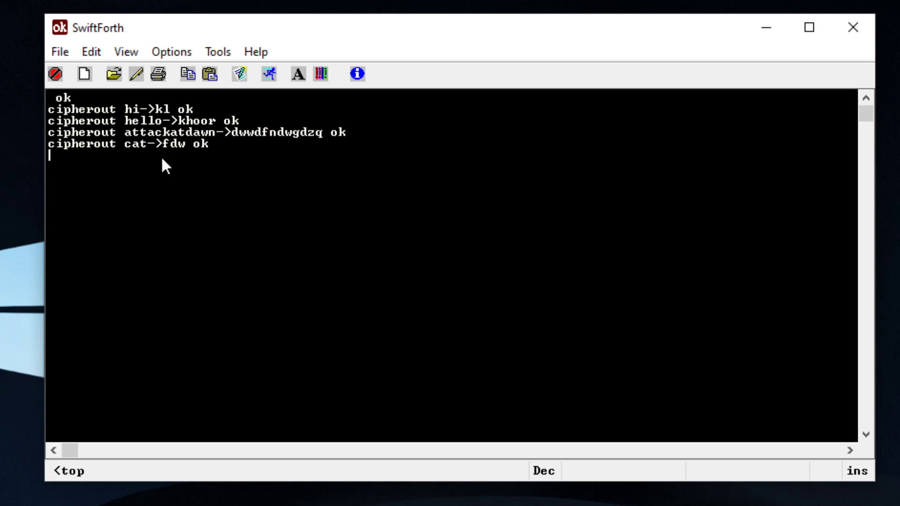
pyautogui.moveTo(312, 151)
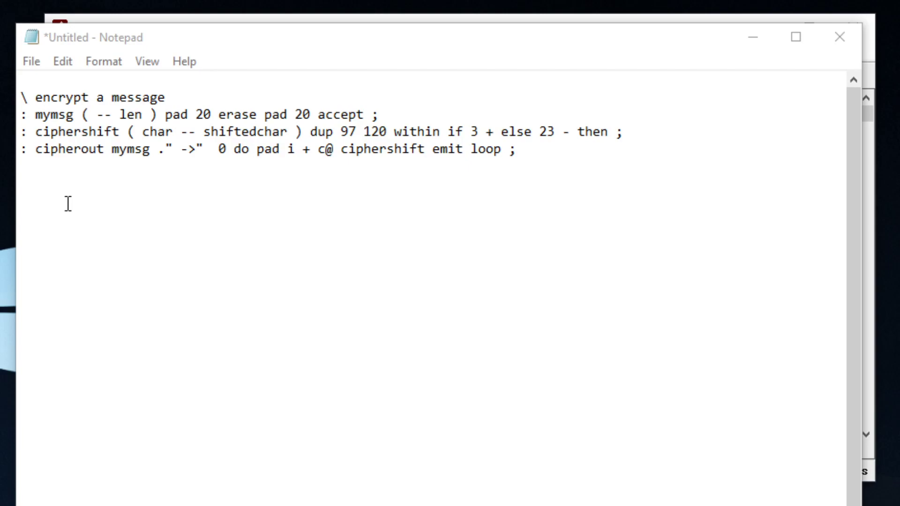
pyautogui.moveTo(91, 189)
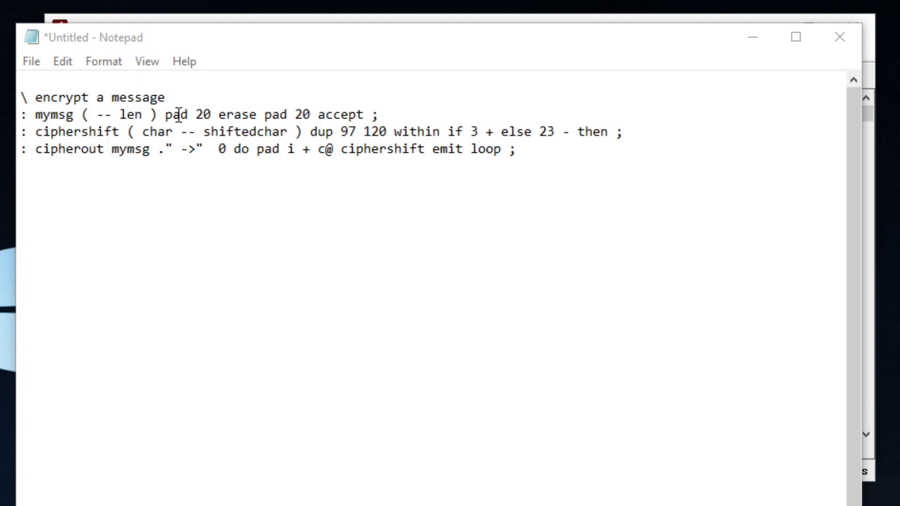
# Select part of the mymsg, ciphershift and cipherout source in Notepad to review it.
pyautogui.moveTo(166, 115); pyautogui.dragTo(258, 114)
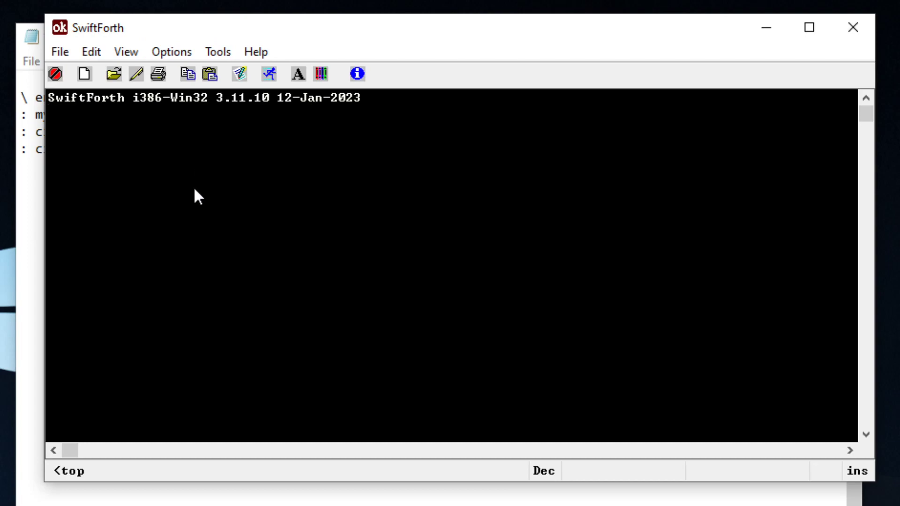
# Erase 20 bytes of pad, then dump them to confirm all 00.
pyautogui.write('pad 20 erase  ok')
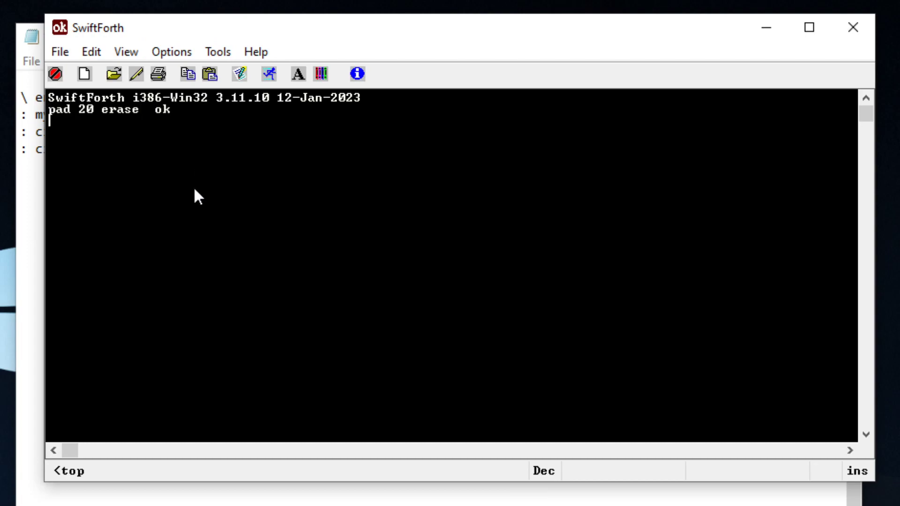
pyautogui.write('pad 20 dump')
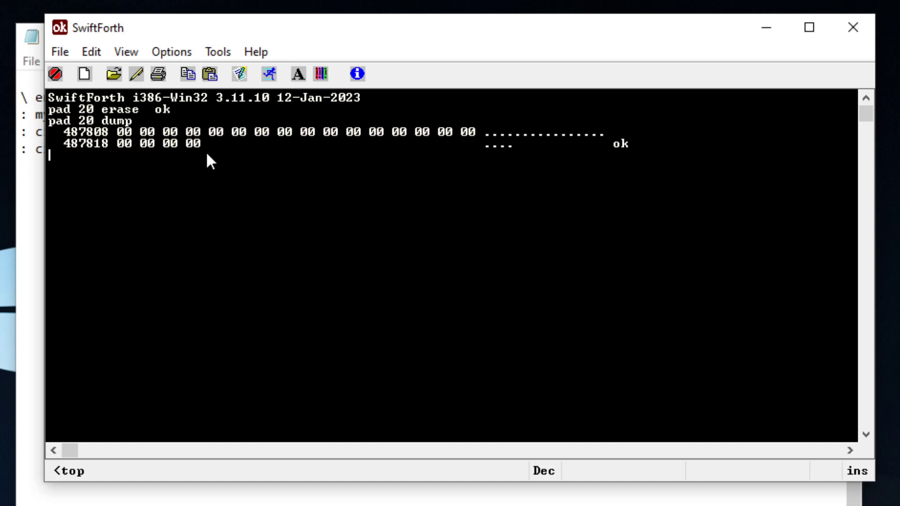
pyautogui.moveTo(74, 131); pyautogui.dragTo(202, 143)
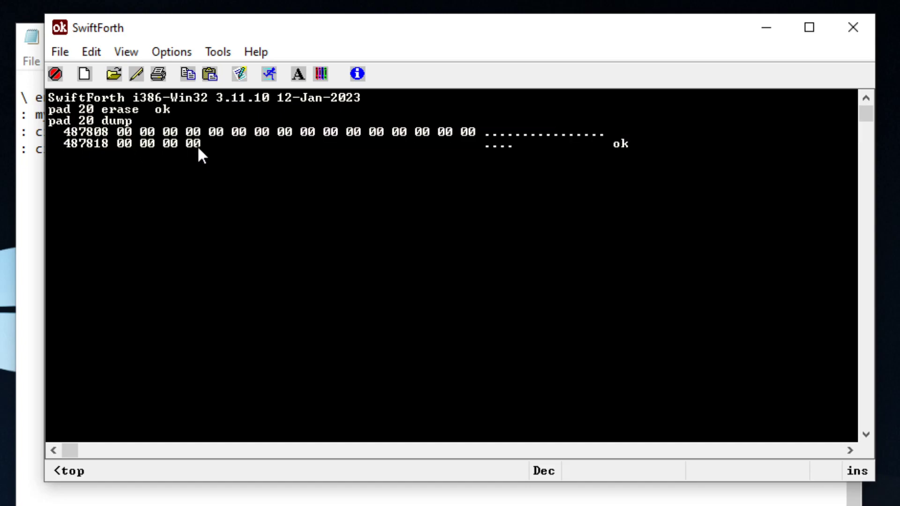
pyautogui.moveTo(184, 148)
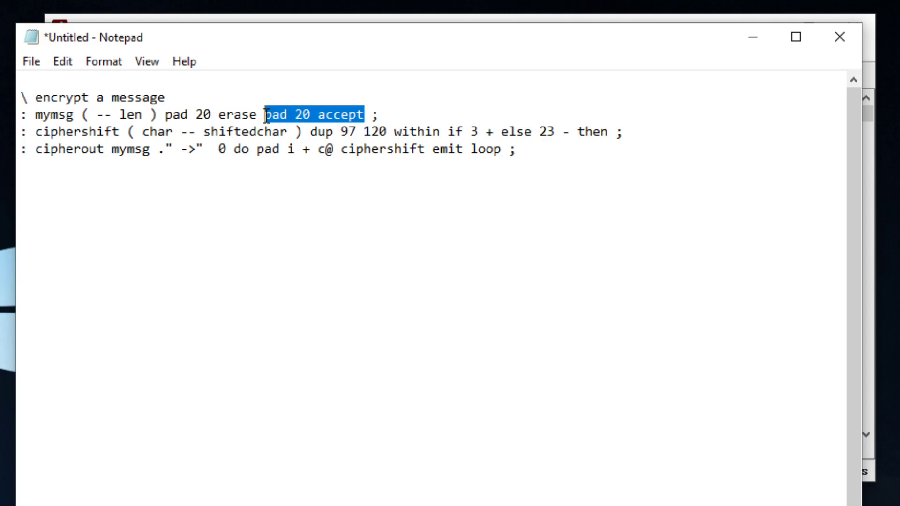
pyautogui.moveTo(310, 133)
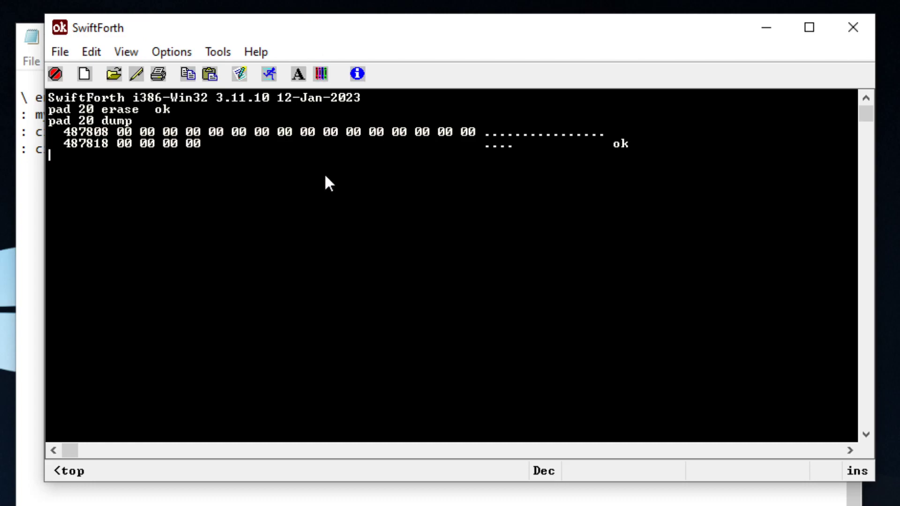
# Run pad 20 accept and enter anythingupto20balkfa, leaving a length of 20.
pyautogui.write('pad 20 accept')
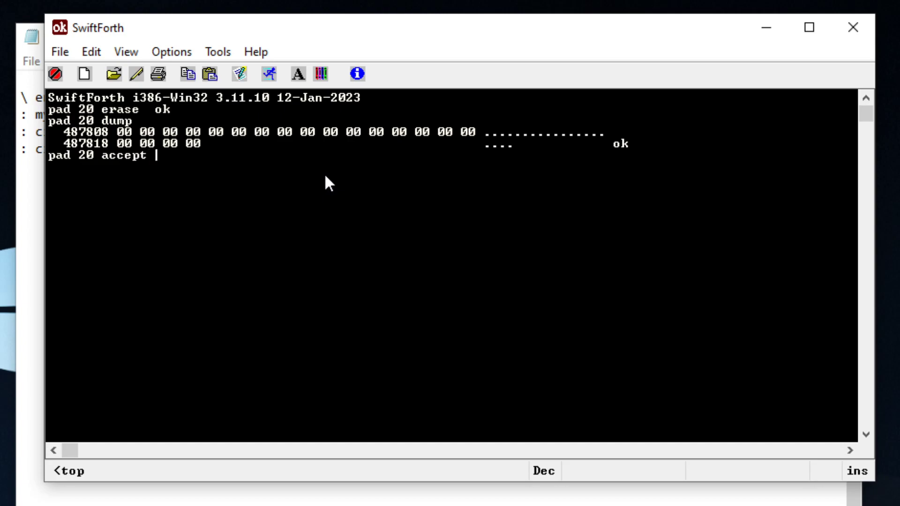
pyautogui.moveTo(163, 196)
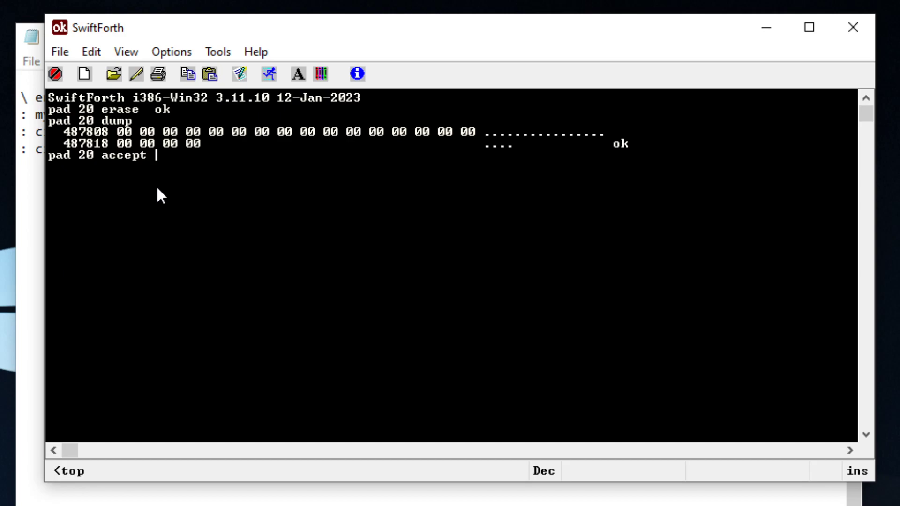
pyautogui.write('anything')
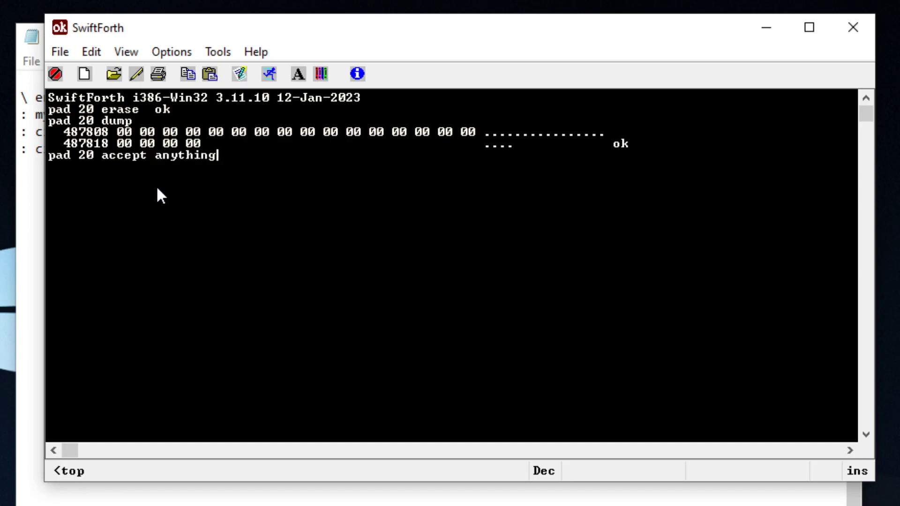
pyautogui.write('upto')
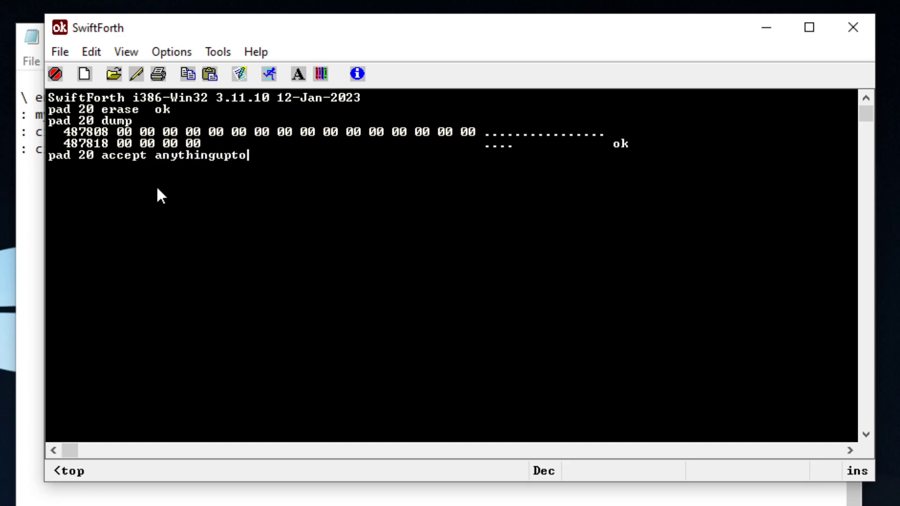
pyautogui.write('20b')
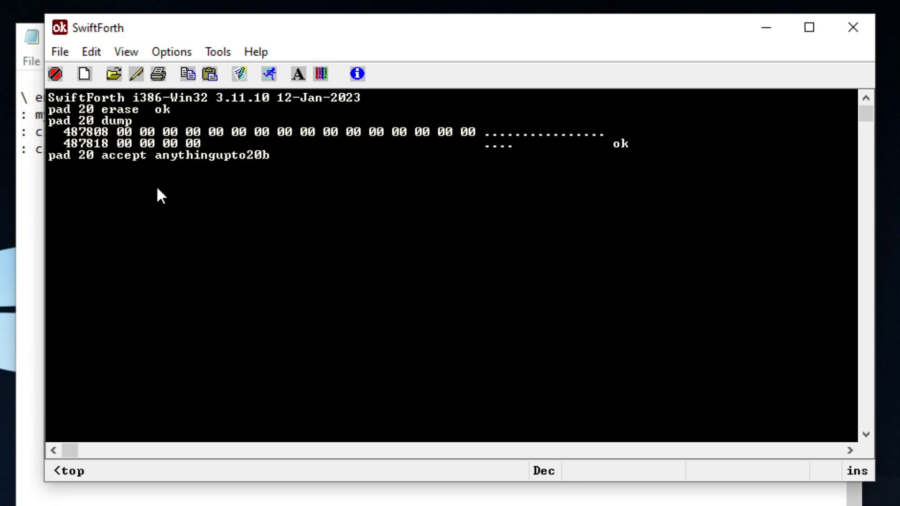
pyautogui.write('alkfa ok')
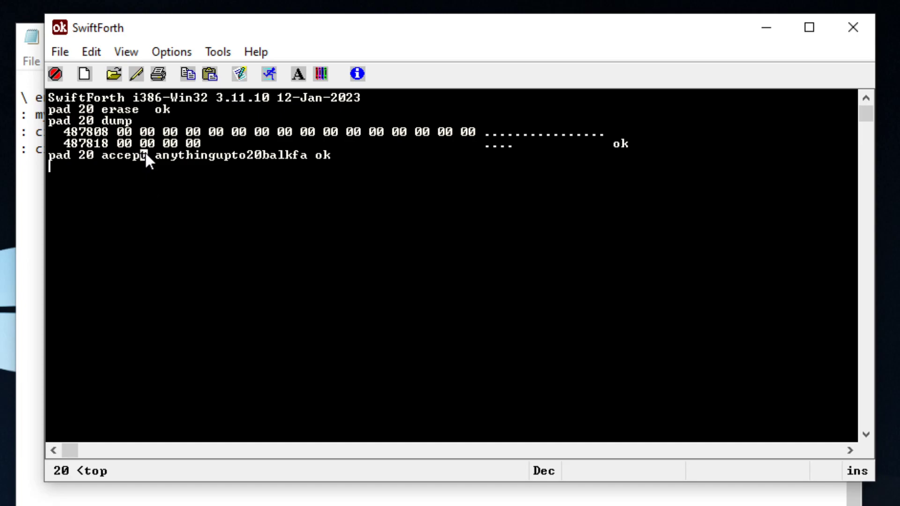
pyautogui.moveTo(97, 441)
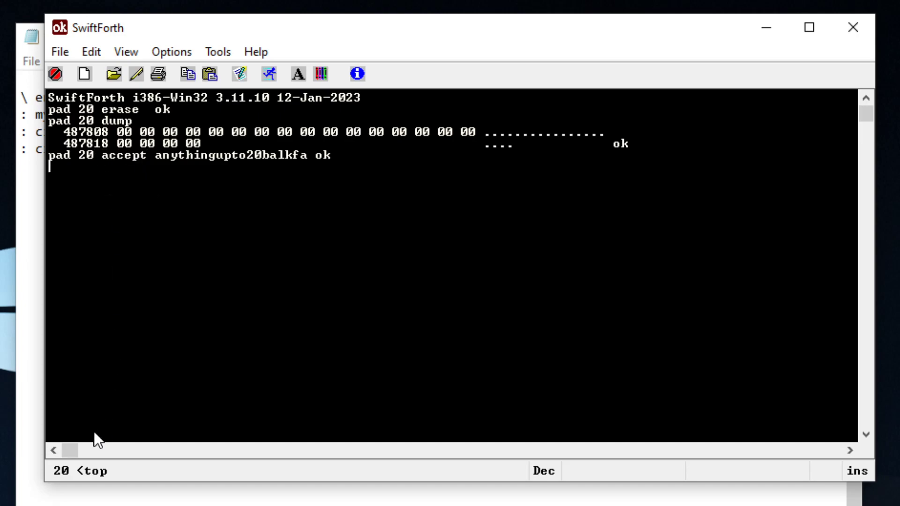
pyautogui.moveTo(72, 483)
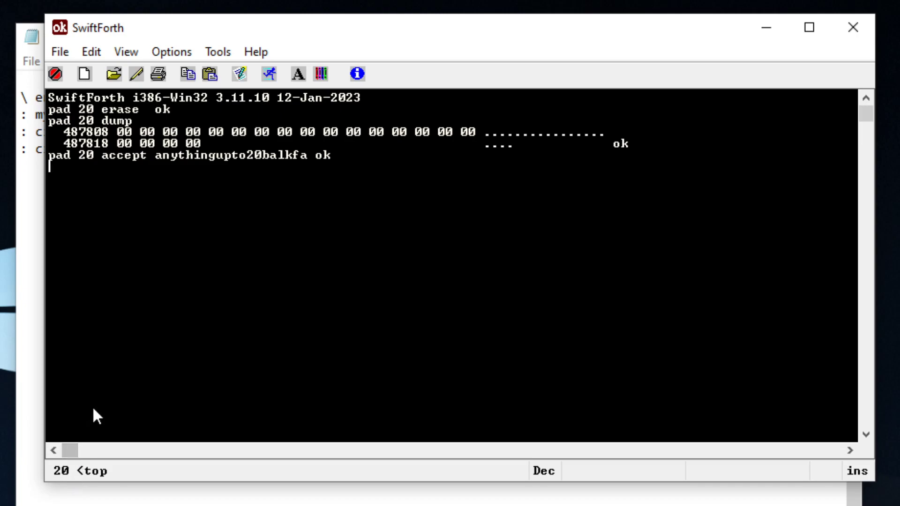
pyautogui.moveTo(177, 325)
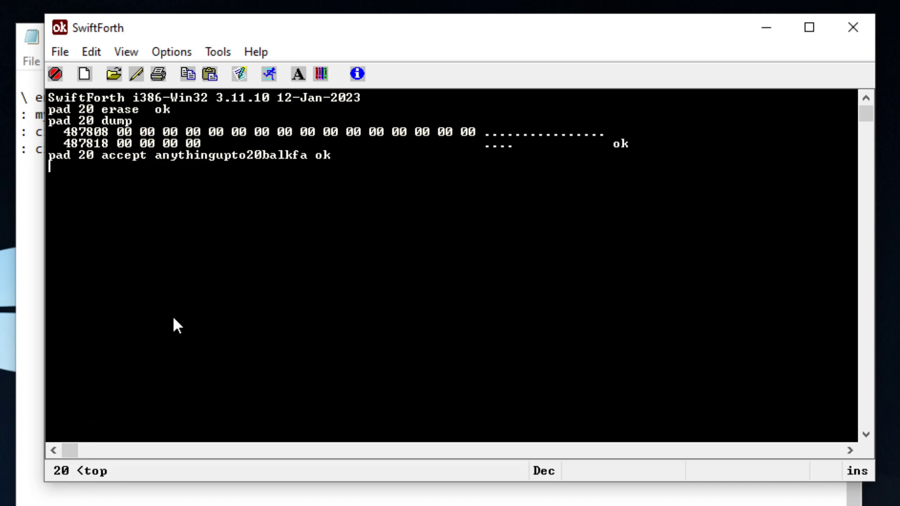
pyautogui.write('pad 20 dump')
pyautogui.write('x')
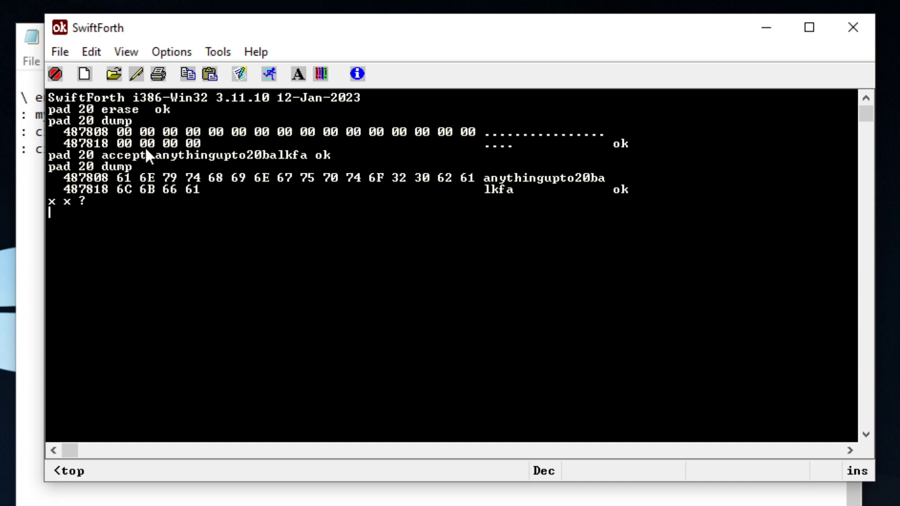
pyautogui.doubleClick(184, 156)
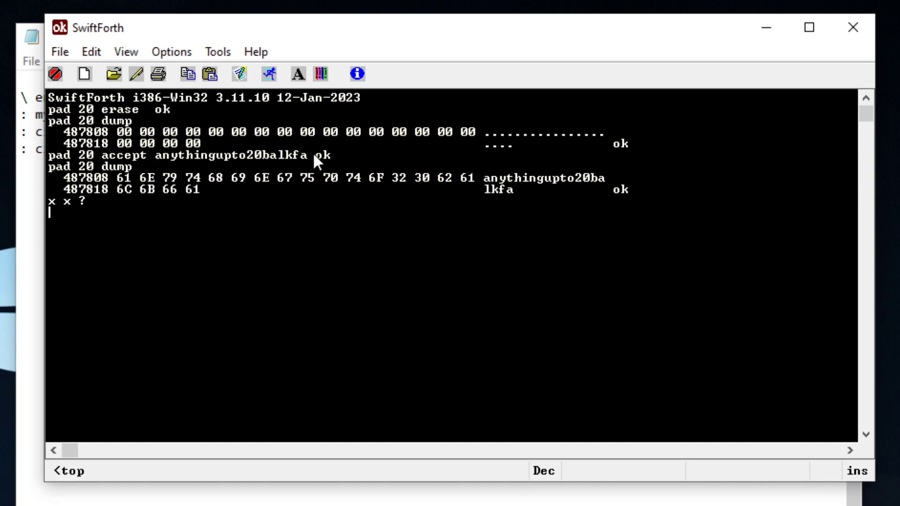
pyautogui.moveTo(301, 240)
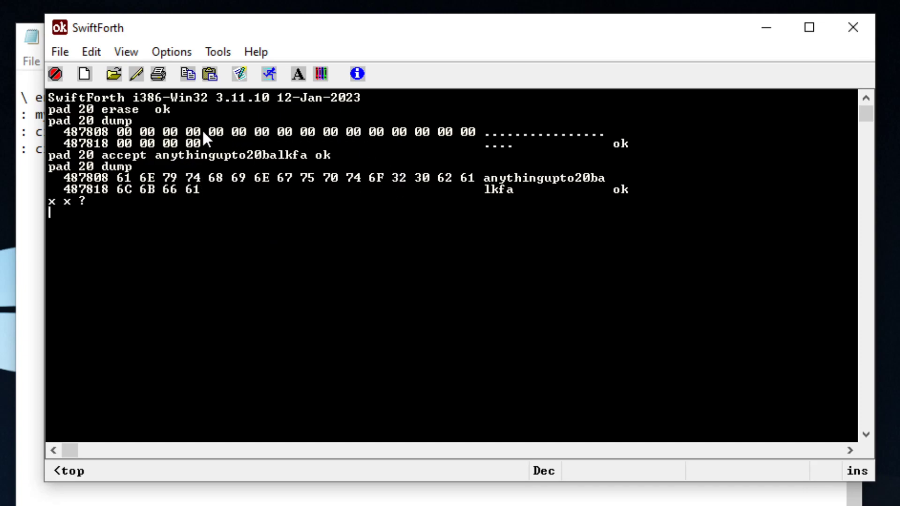
pyautogui.moveTo(220, 132); pyautogui.dragTo(448, 132)
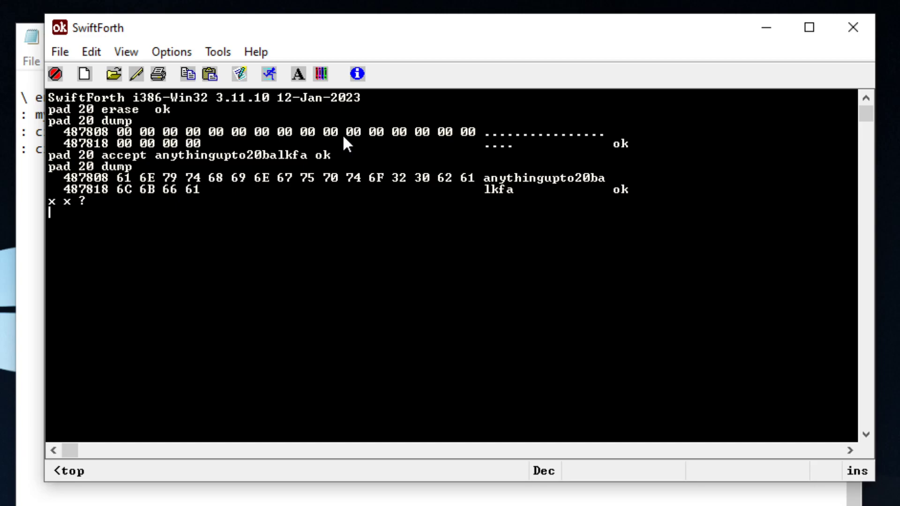
pyautogui.moveTo(309, 217)
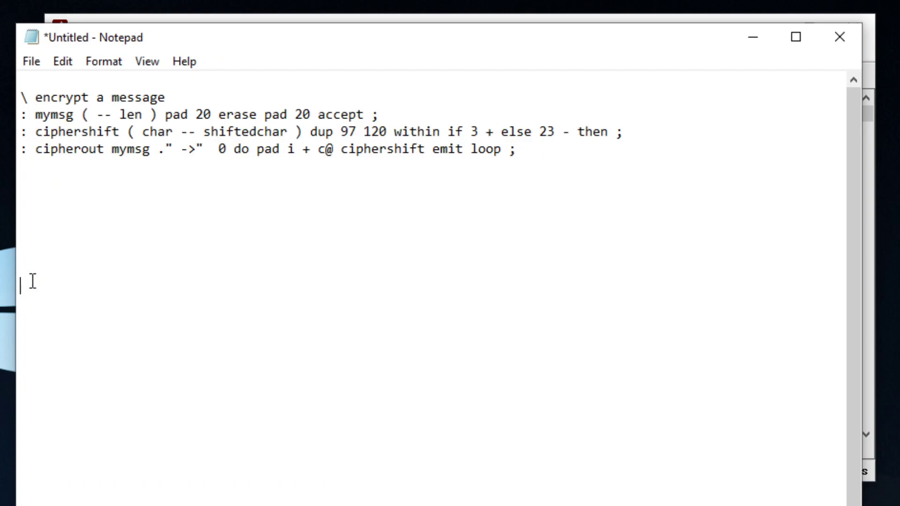
pyautogui.moveTo(158, 140)
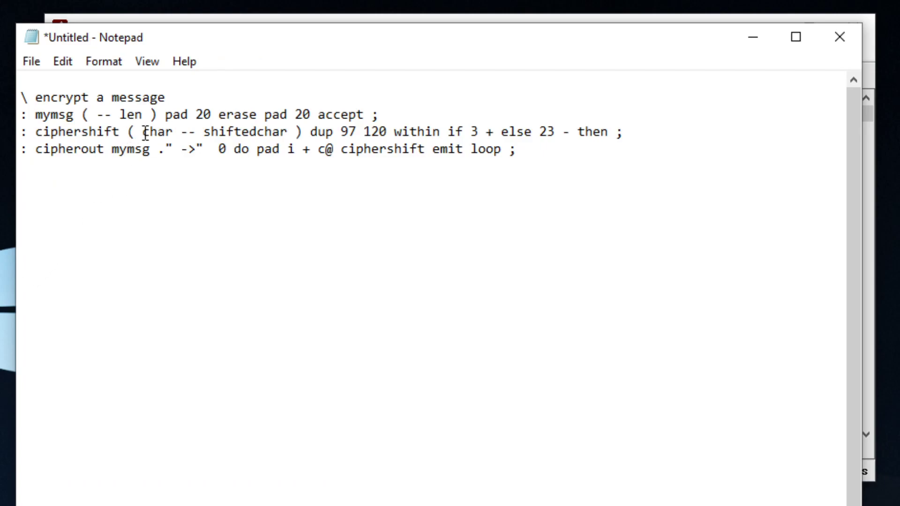
# Highlight char in ciphershift's stack comment, then select more of that Notepad line.
pyautogui.doubleClick(159, 132)
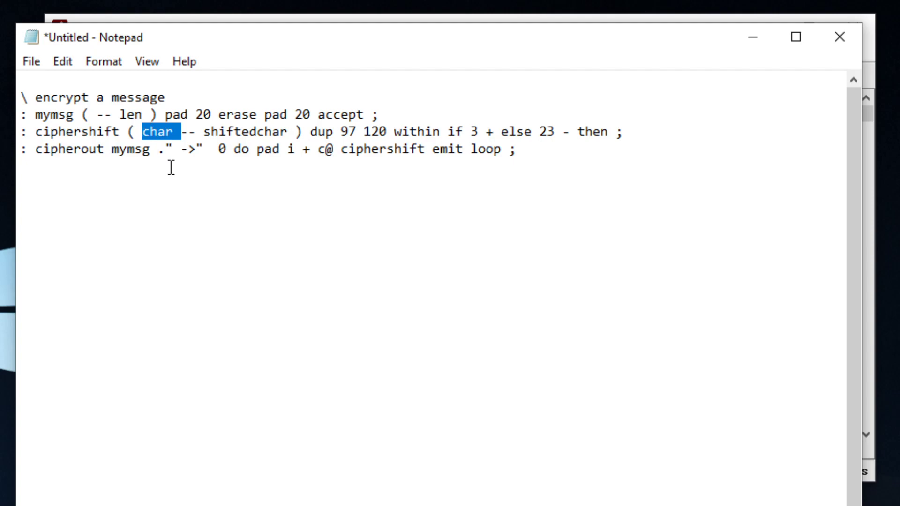
pyautogui.click(415, 369)
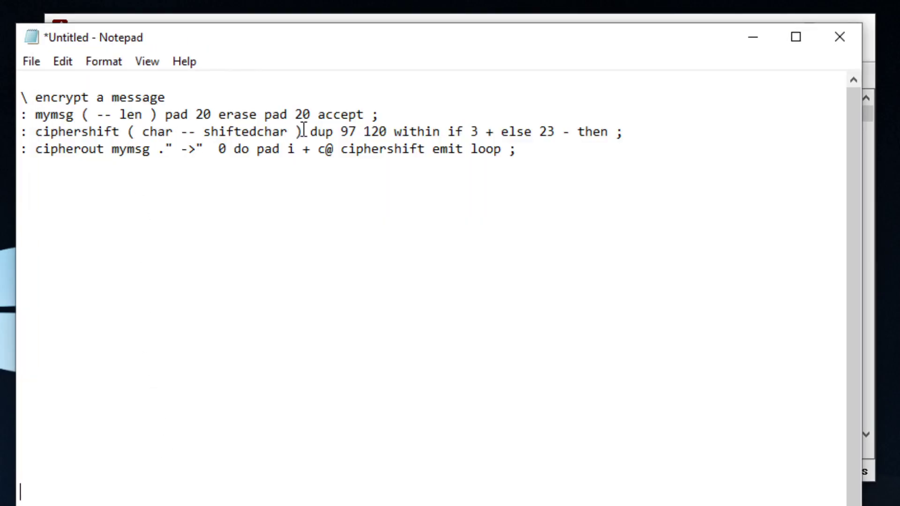
pyautogui.moveTo(342, 131); pyautogui.dragTo(440, 131)
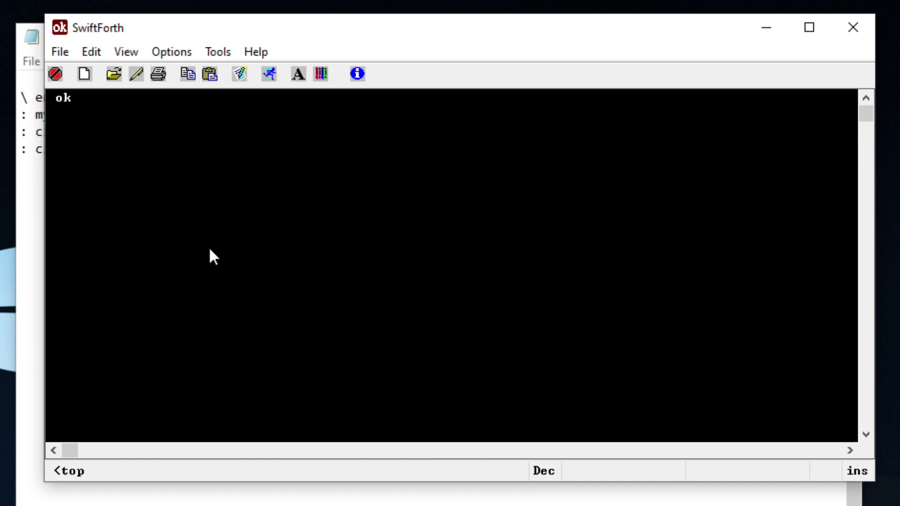
# Enter locate within to list WITHIN's core.f source and its stack comment.
pyautogui.write('locate')
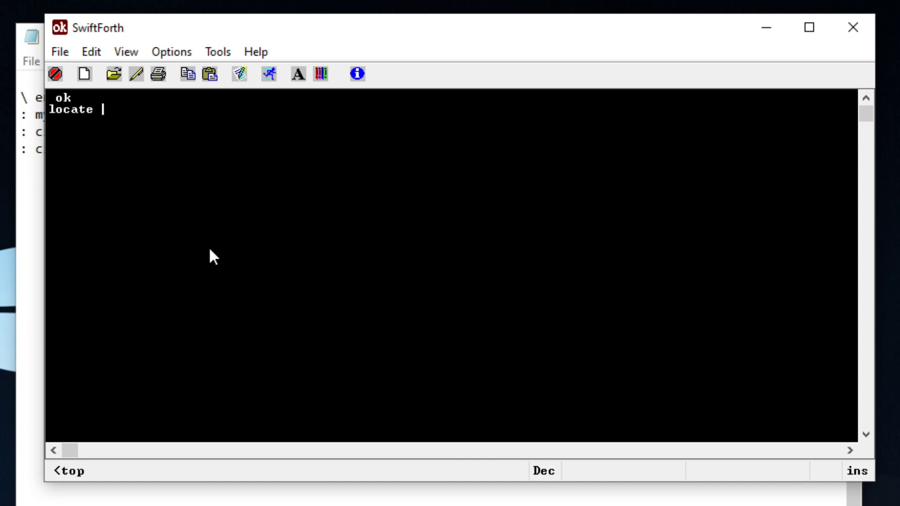
pyautogui.write('wit')
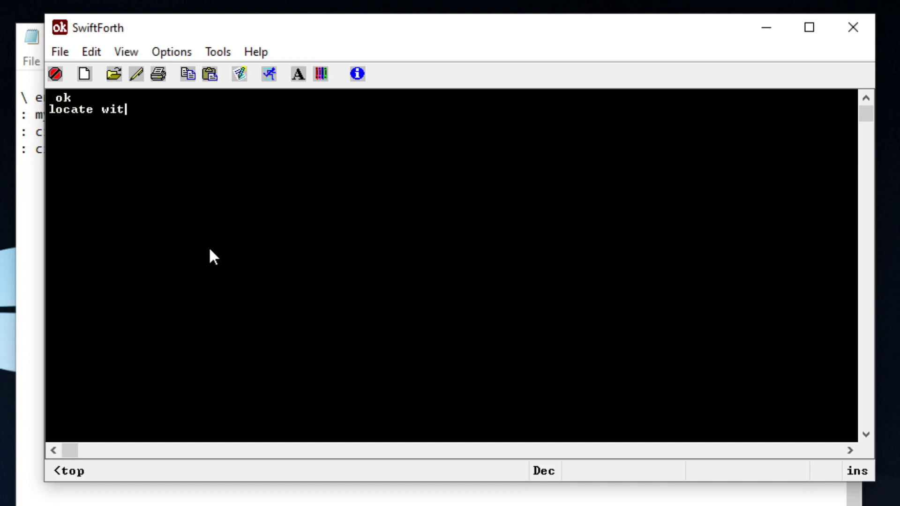
pyautogui.write('hin')
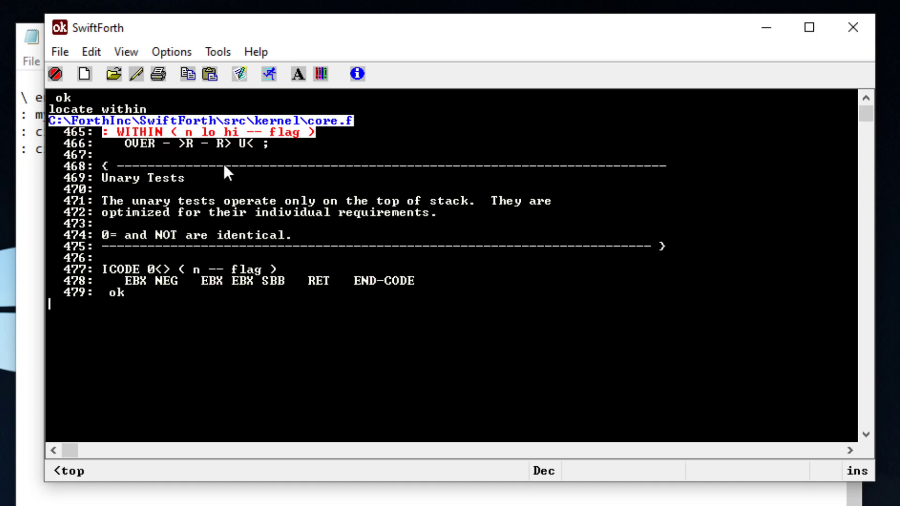
pyautogui.moveTo(269, 143)
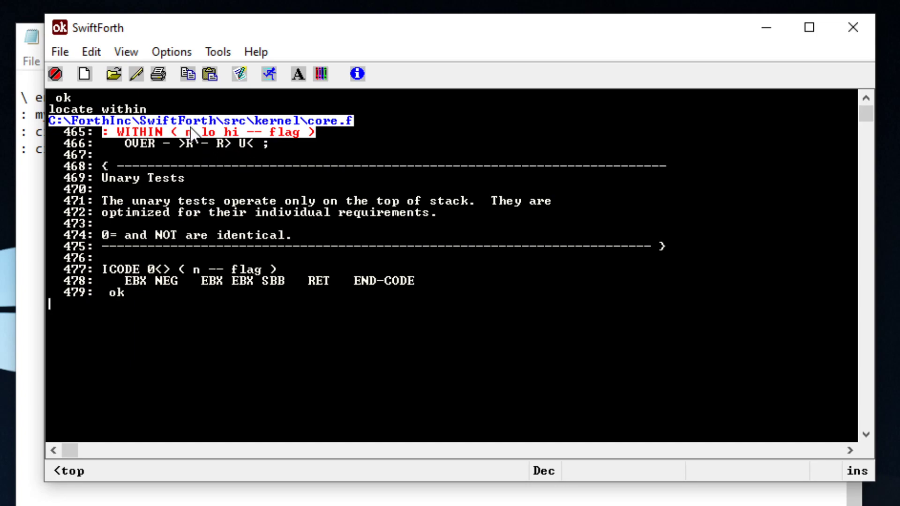
pyautogui.moveTo(244, 141)
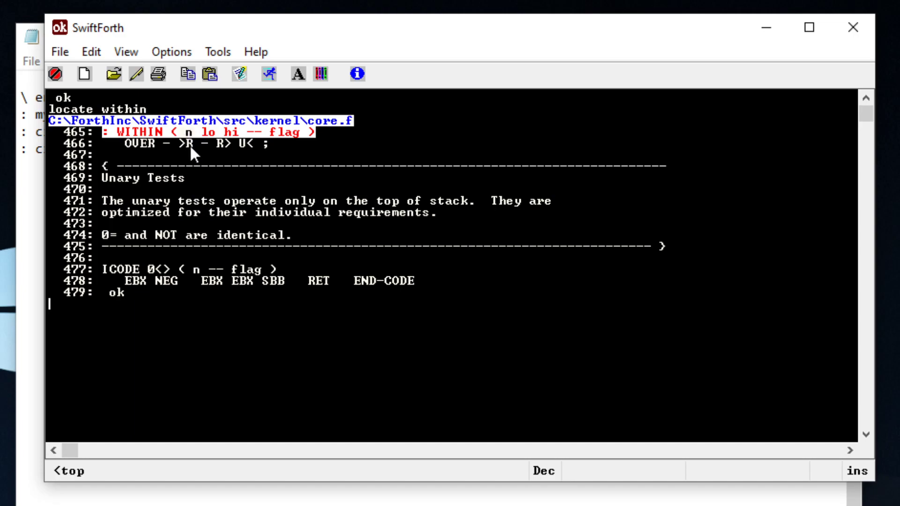
pyautogui.moveTo(198, 135)
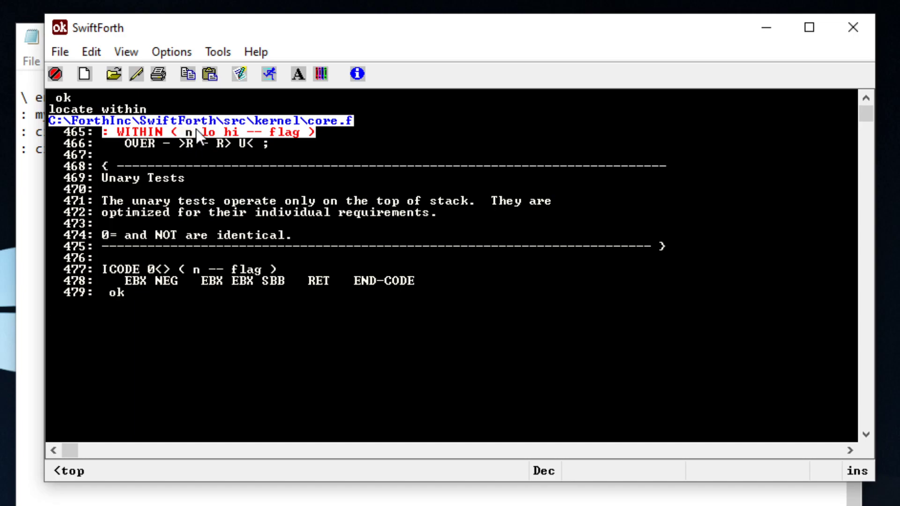
pyautogui.moveTo(264, 142)
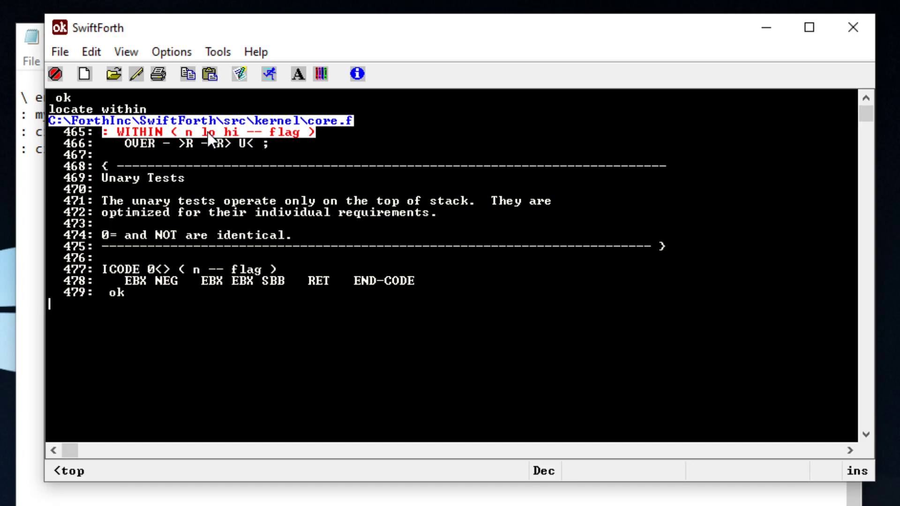
pyautogui.moveTo(308, 138)
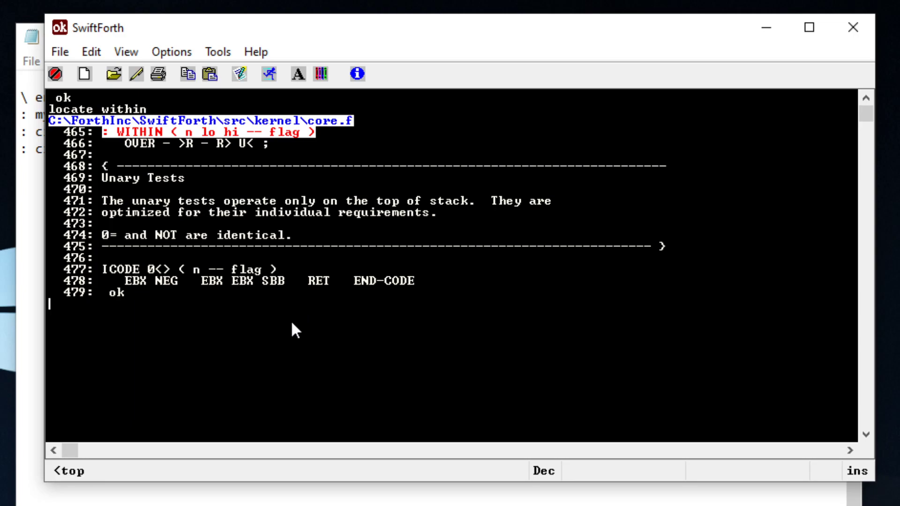
# Test within with 1 5 10 and 6 5 10, the latter leaving -1.
pyautogui.write('1')
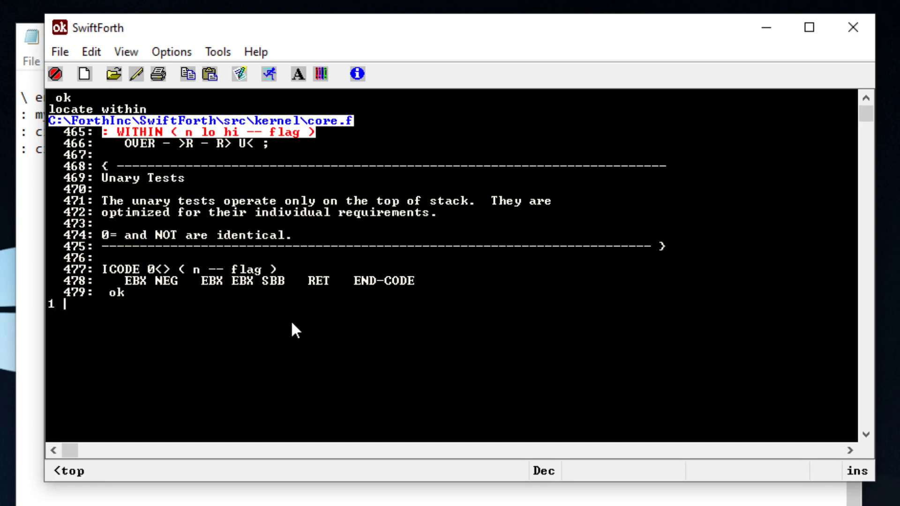
pyautogui.write('5 10')
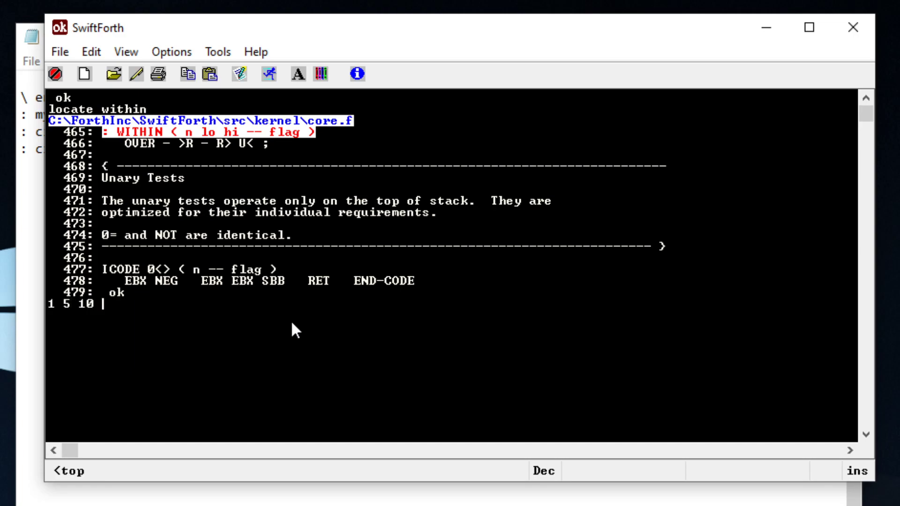
pyautogui.write('within  ok')
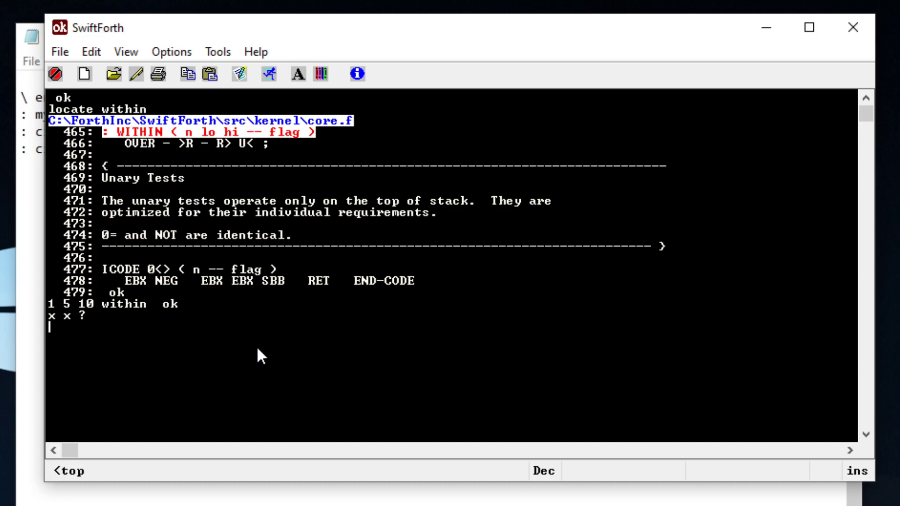
pyautogui.write('1 5 10 within')
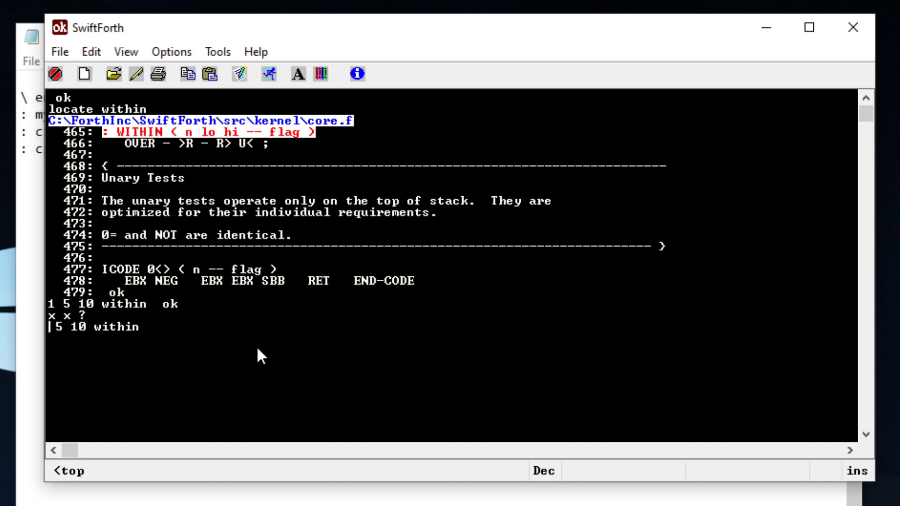
pyautogui.write('6')
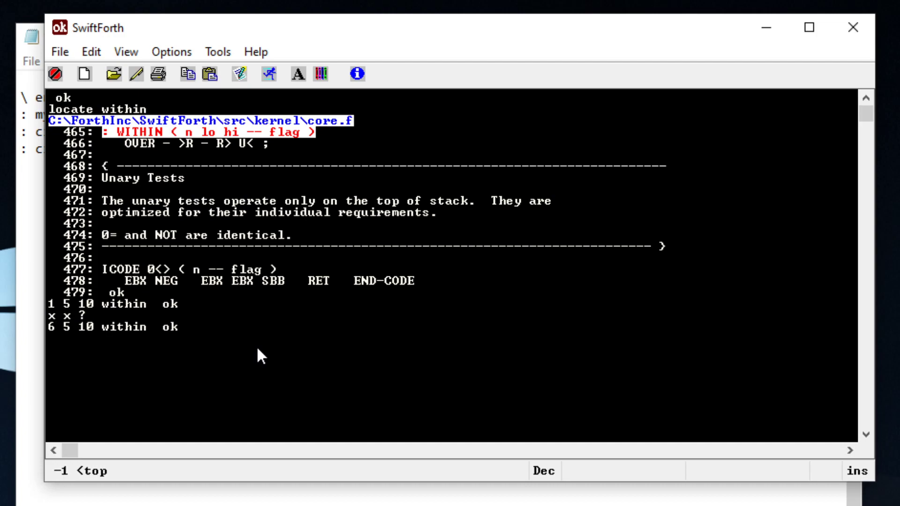
pyautogui.moveTo(205, 378)
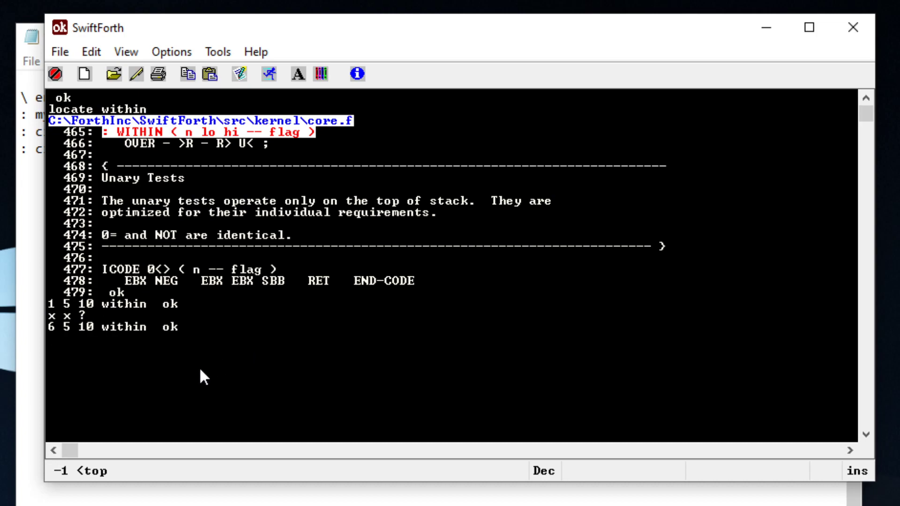
pyautogui.moveTo(84, 480)
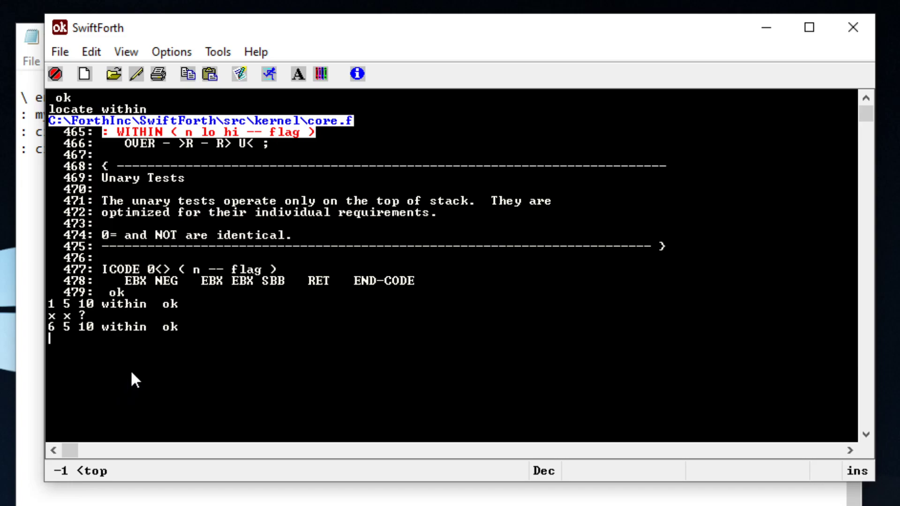
pyautogui.moveTo(115, 298)
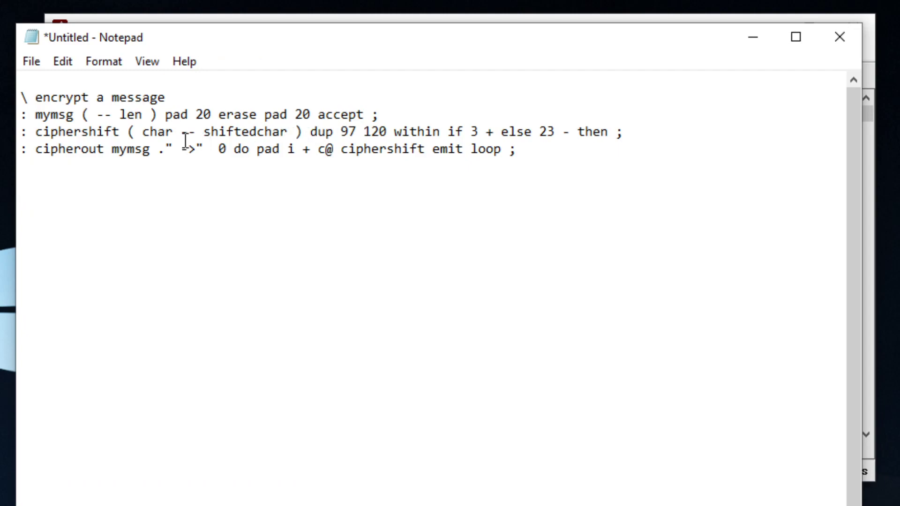
# Highlight char, if, and the 3 + / 23 - branches in ciphershift.
pyautogui.doubleClick(158, 132)
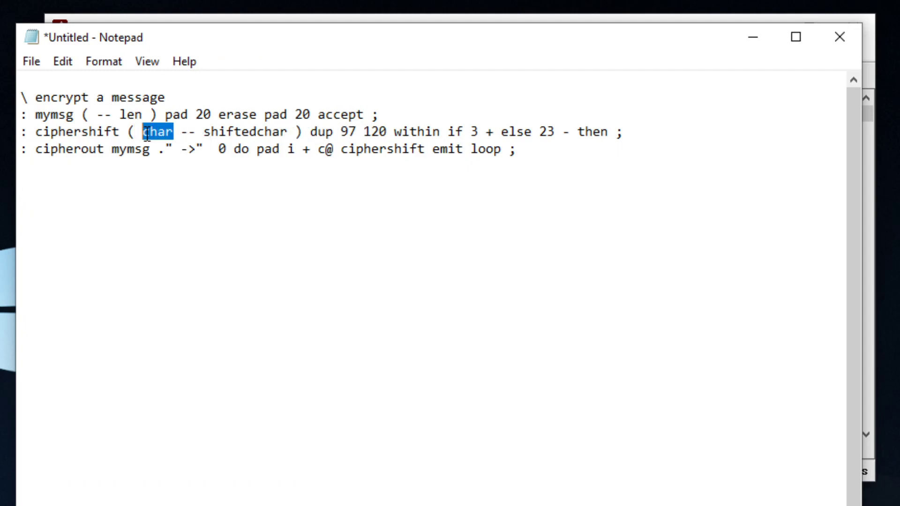
pyautogui.click(338, 135)
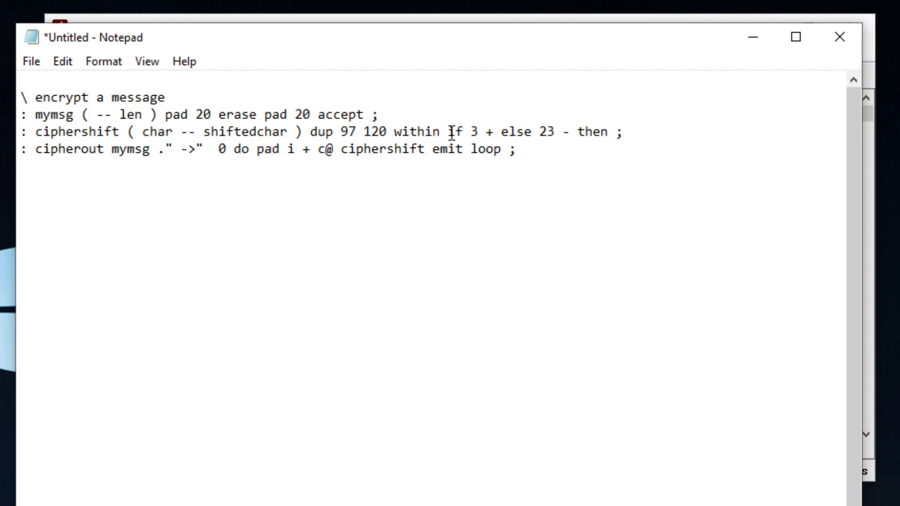
pyautogui.doubleClick(455, 132)
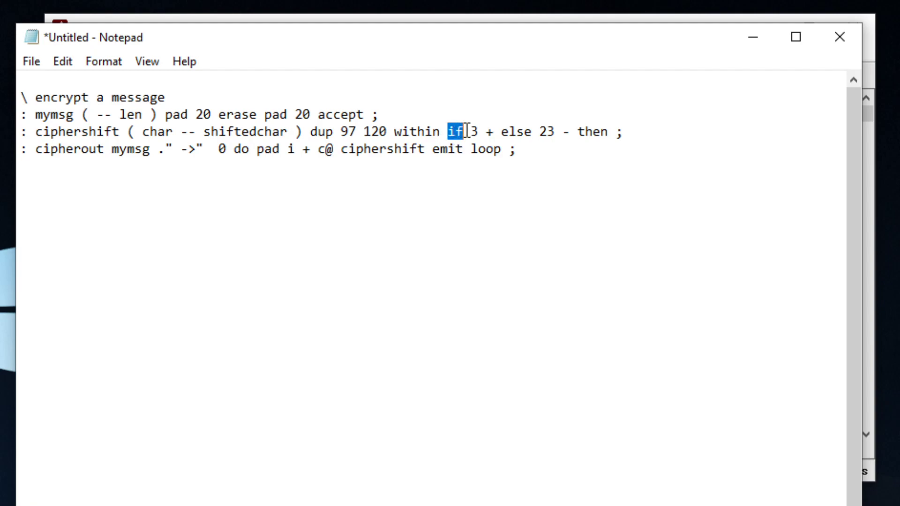
pyautogui.click(471, 131)
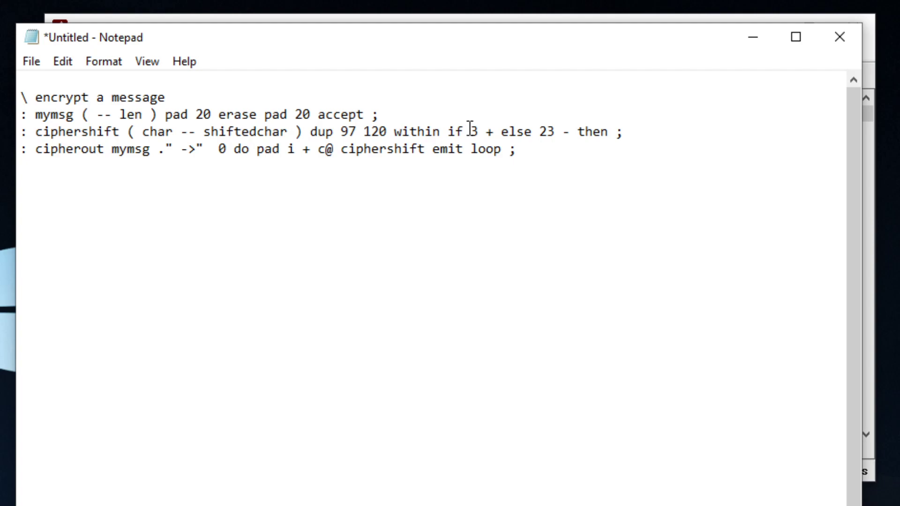
pyautogui.moveTo(470, 132); pyautogui.dragTo(574, 131)
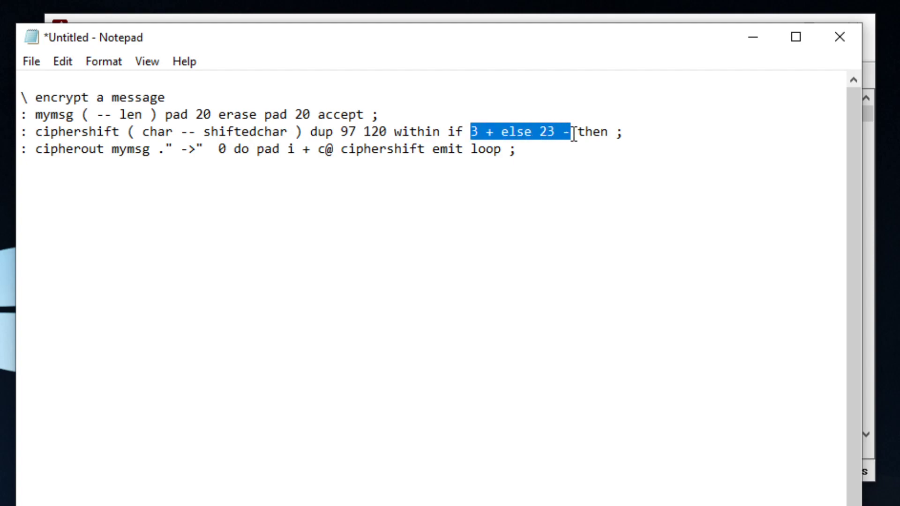
pyautogui.click(571, 131)
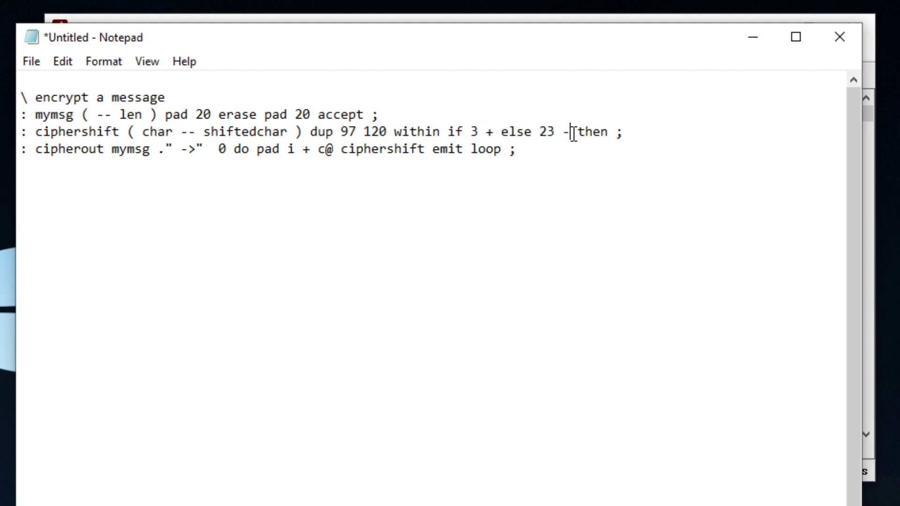
pyautogui.moveTo(465, 132); pyautogui.dragTo(500, 132)
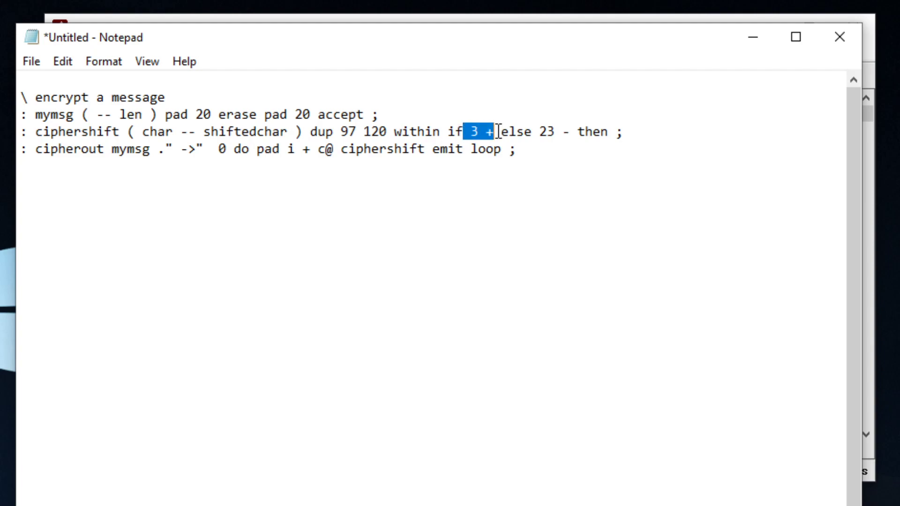
pyautogui.moveTo(378, 114)
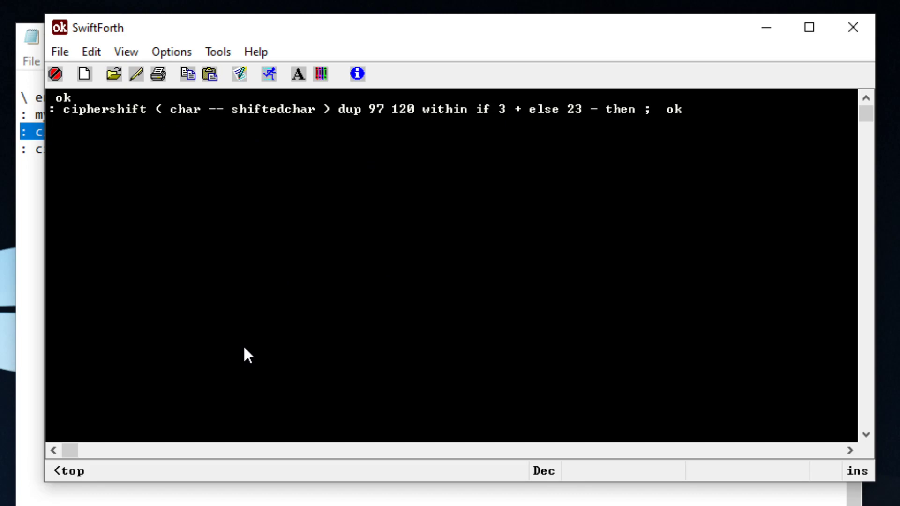
# Shift 97 with ciphershift to get 100, then emit it to print d.
pyautogui.write('97')
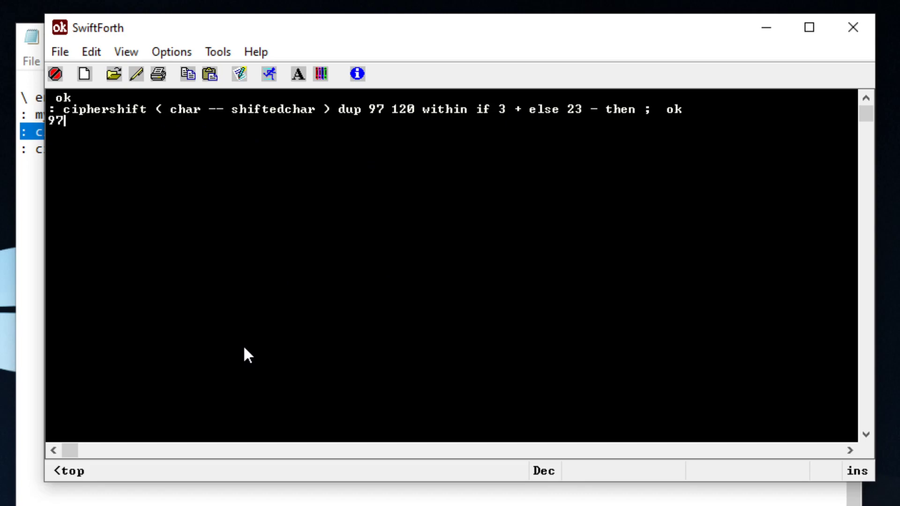
pyautogui.write('ciu')
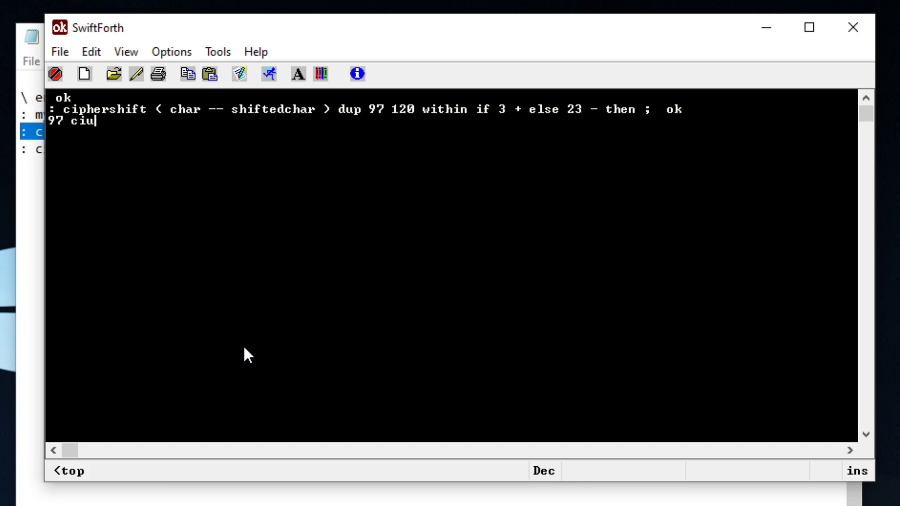
pyautogui.write('phershift  ok')
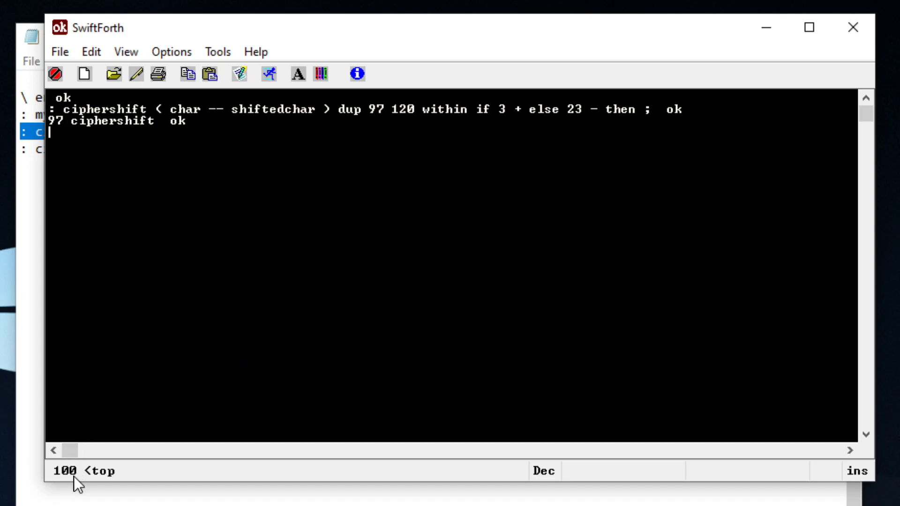
pyautogui.moveTo(174, 344)
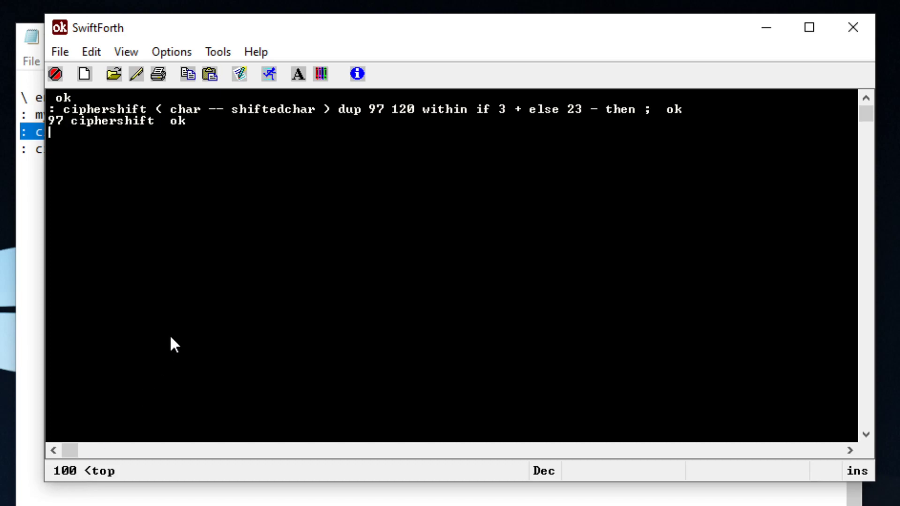
pyautogui.write('emit')
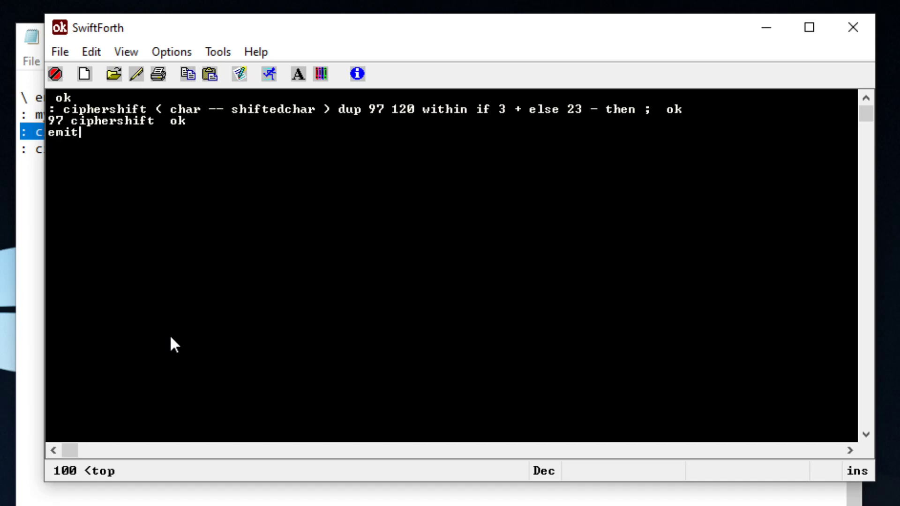
pyautogui.press('Return')
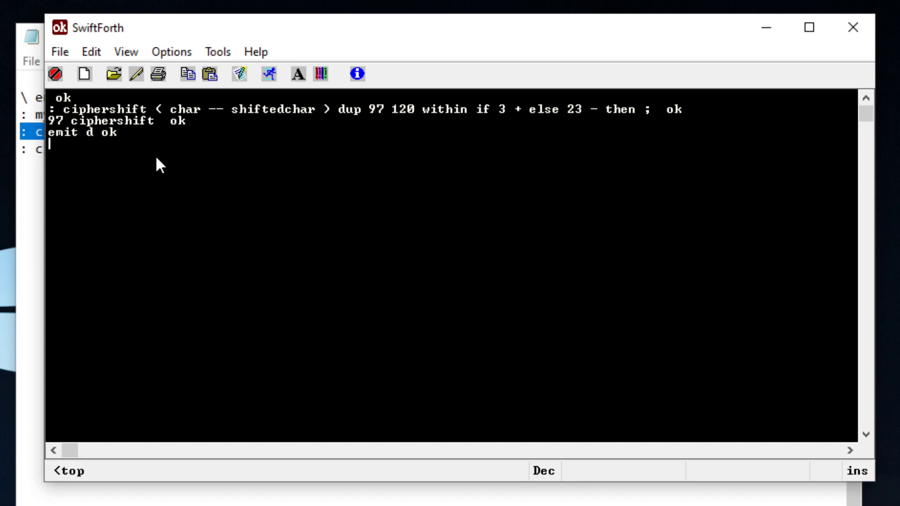
# Run 97 ciphershift and select the stack readout to check the shifted code.
pyautogui.write('97 ciphershift  ok')
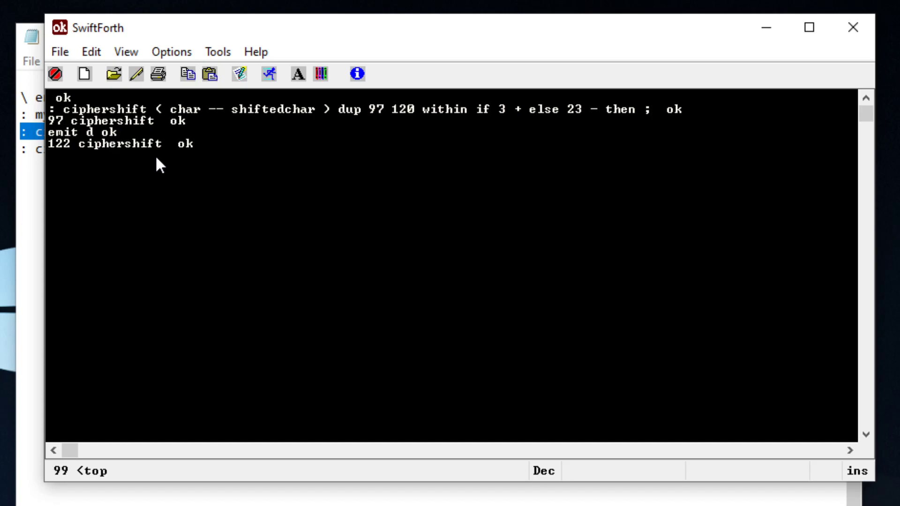
pyautogui.moveTo(261, 144)
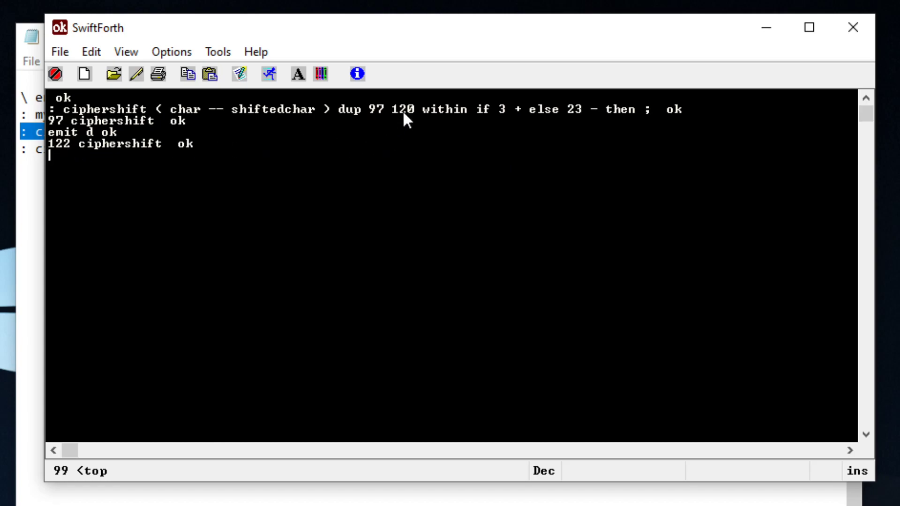
pyautogui.moveTo(372, 109); pyautogui.dragTo(423, 109)
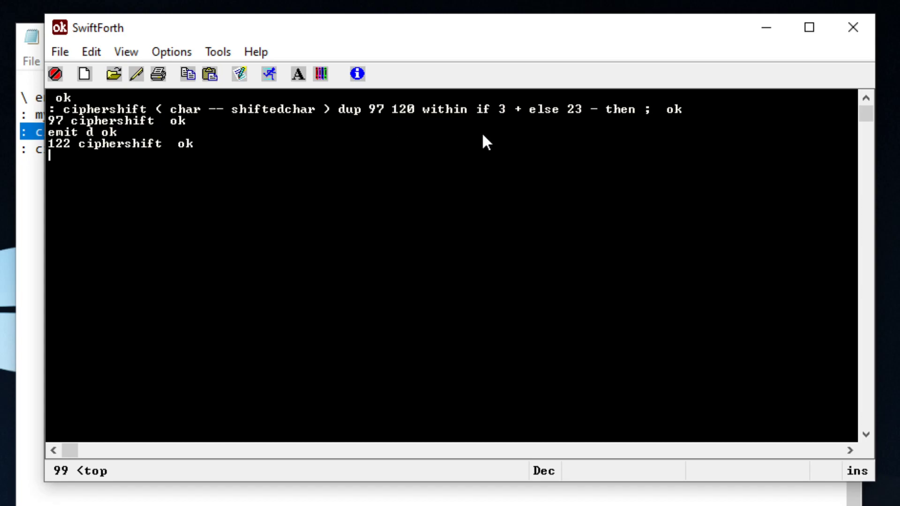
pyautogui.moveTo(488, 113)
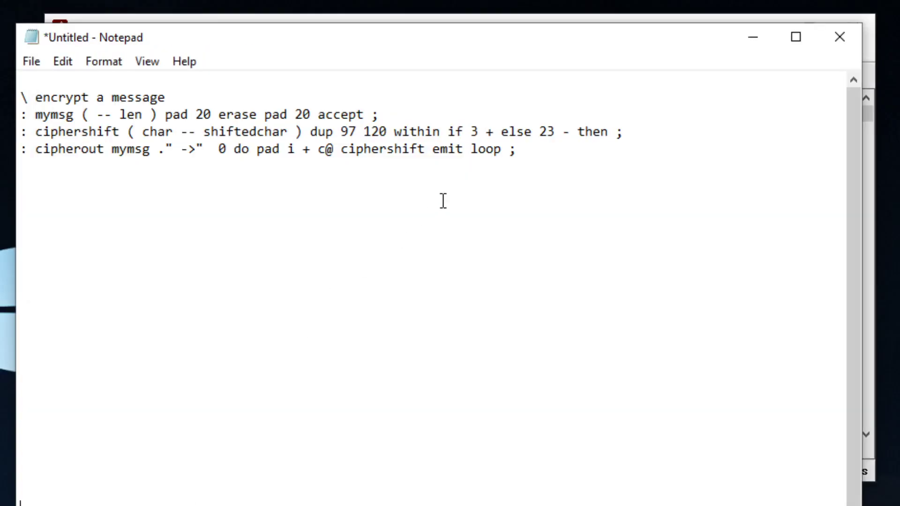
pyautogui.moveTo(163, 149)
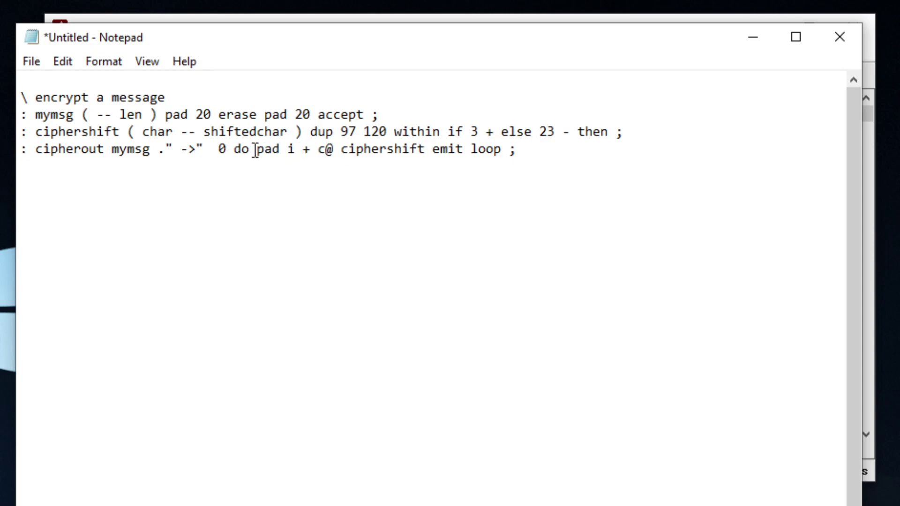
pyautogui.moveTo(184, 156)
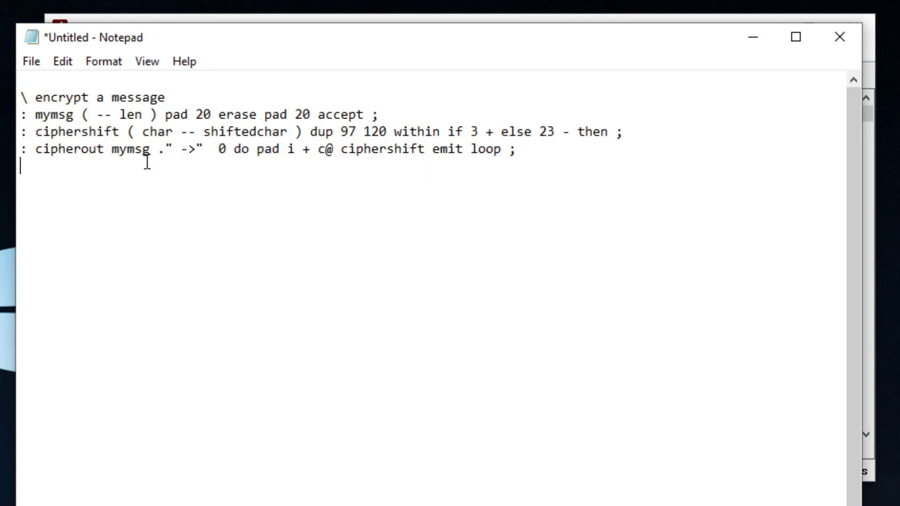
pyautogui.doubleClick(131, 149)
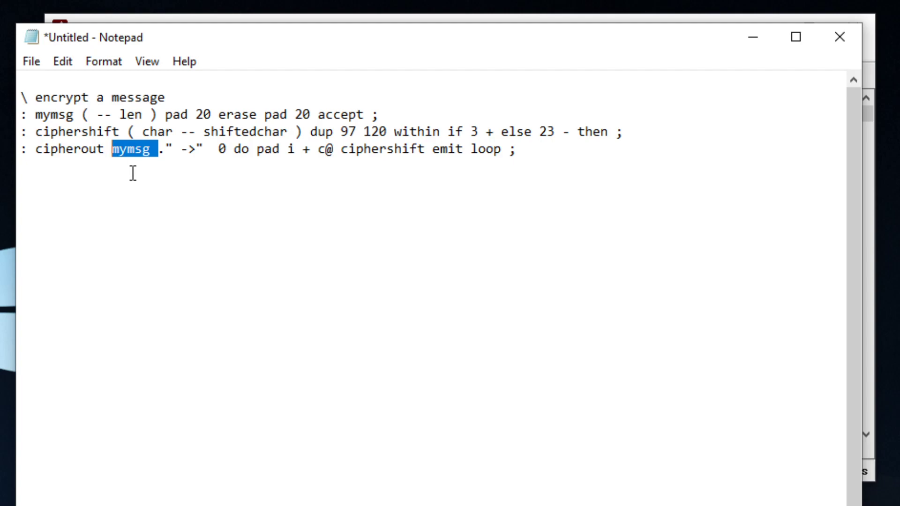
pyautogui.moveTo(64, 113)
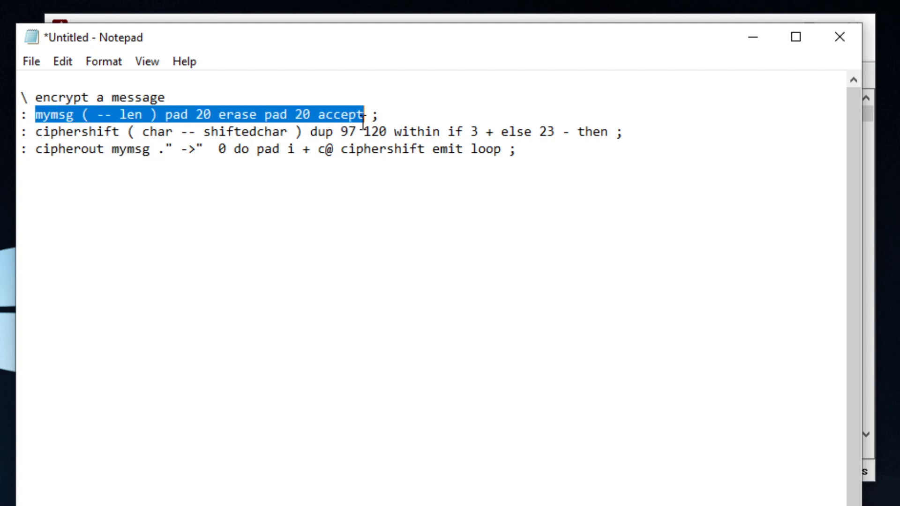
pyautogui.doubleClick(132, 114)
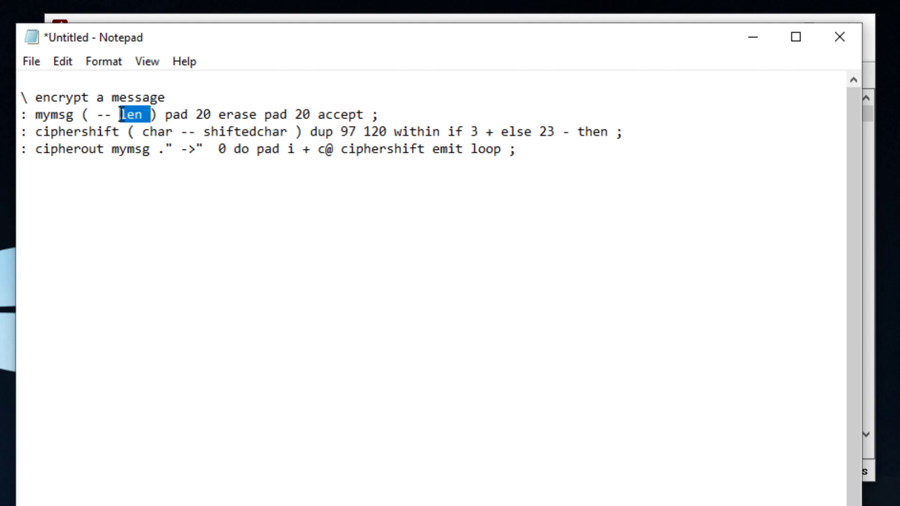
pyautogui.click(204, 149)
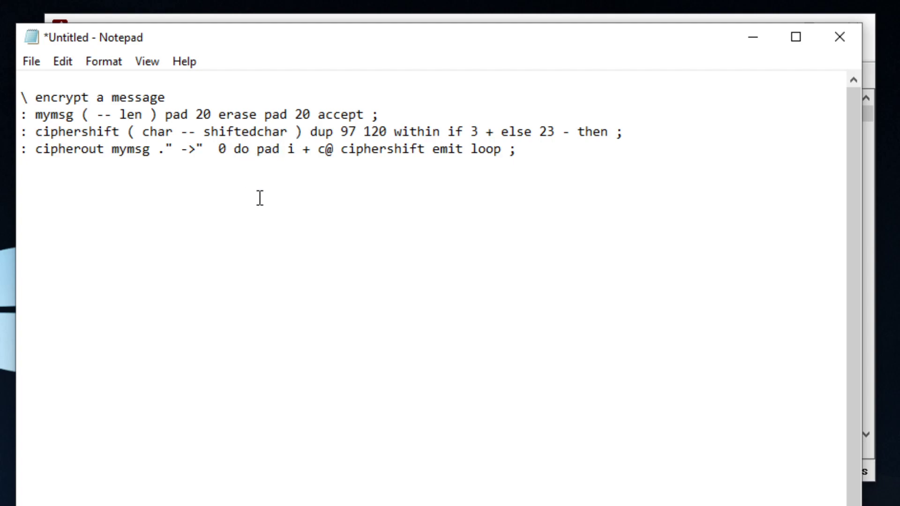
pyautogui.click(213, 148)
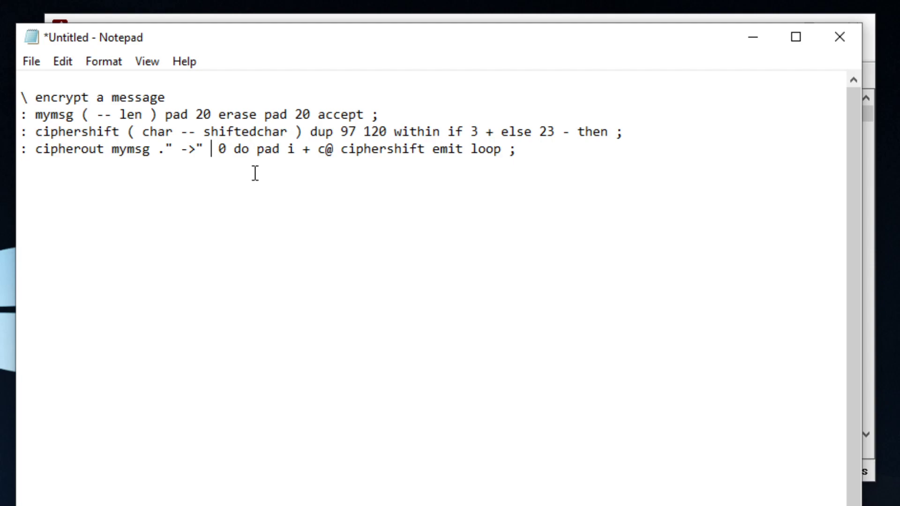
pyautogui.moveTo(226, 149); pyautogui.dragTo(281, 149)
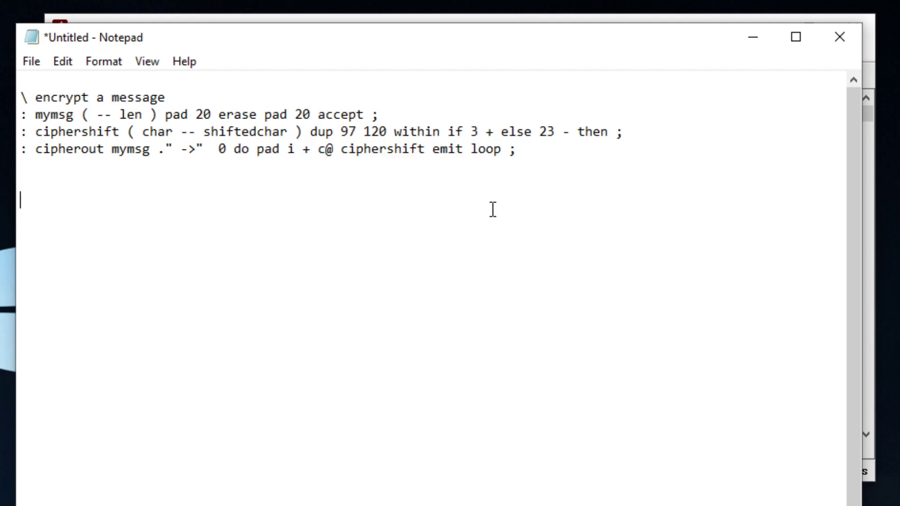
pyautogui.moveTo(501, 215)
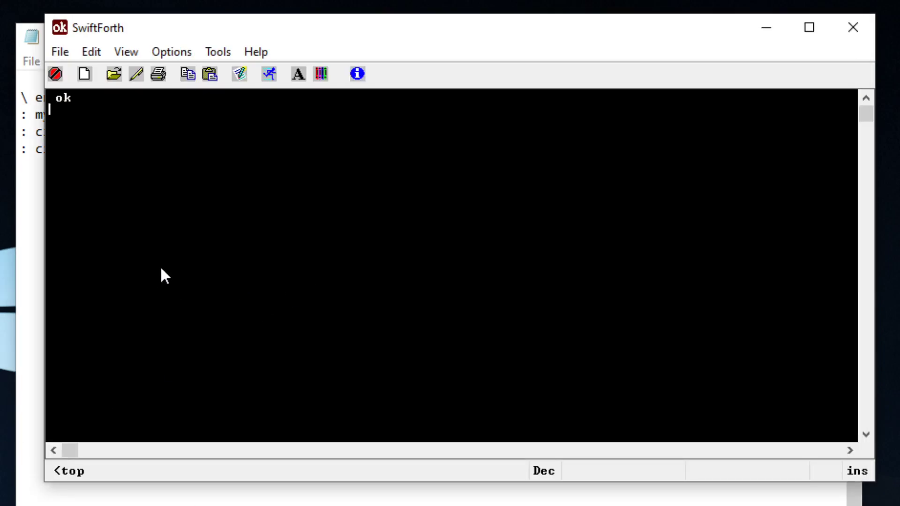
# Enter the definition ': myloop 12 0 do i loop ;' in the console.
pyautogui.write(':')
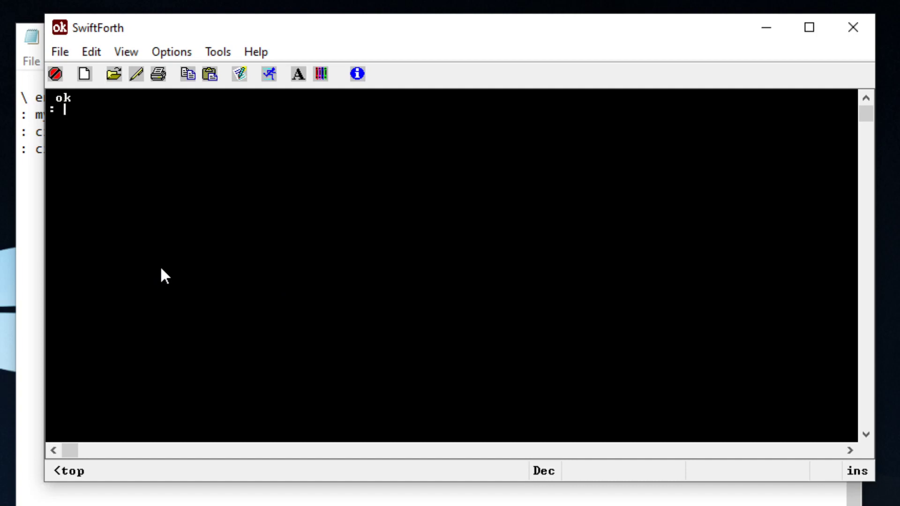
pyautogui.write('myloop')
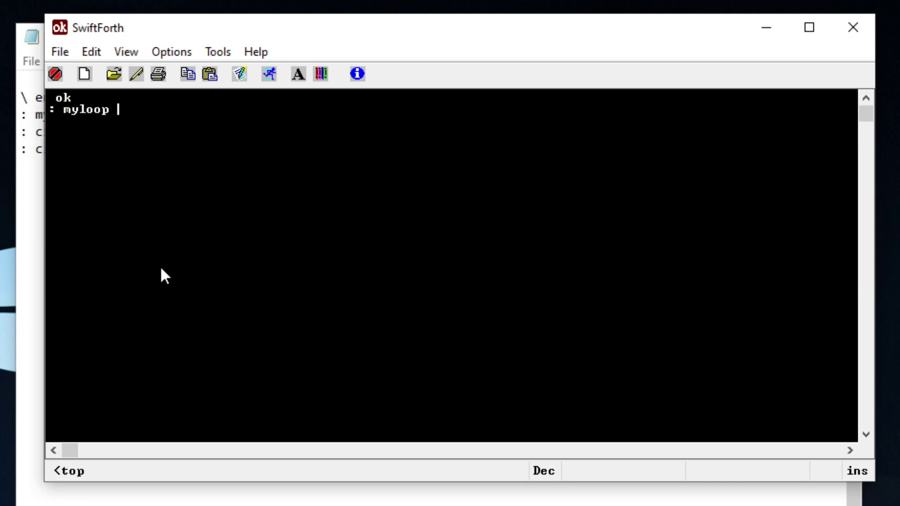
pyautogui.write('12 0')
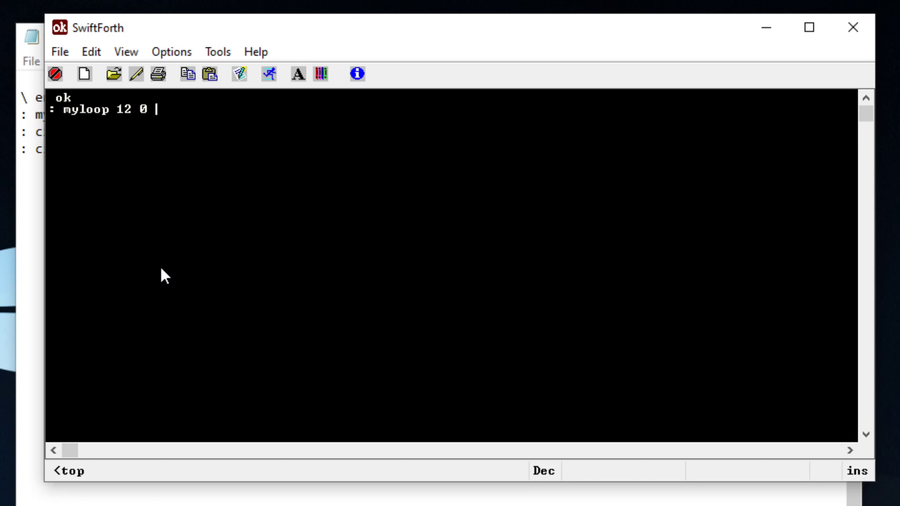
pyautogui.write('do')
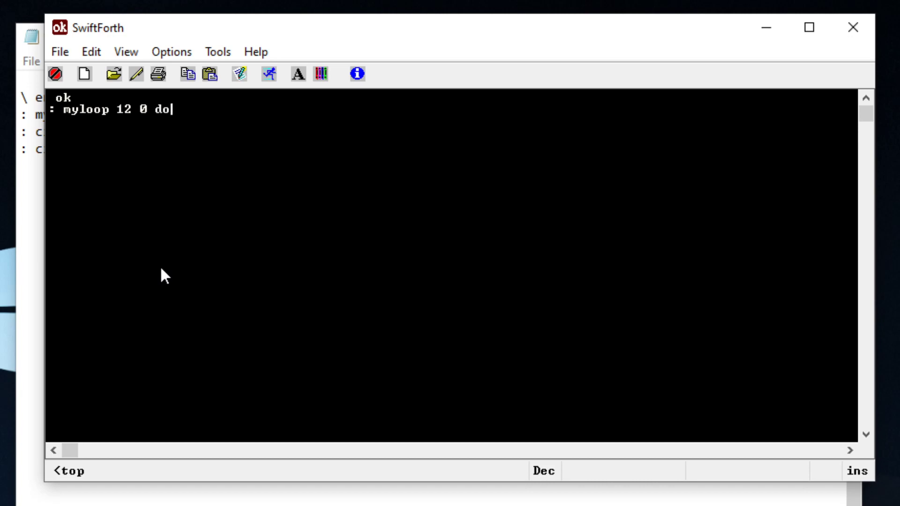
pyautogui.write('i')
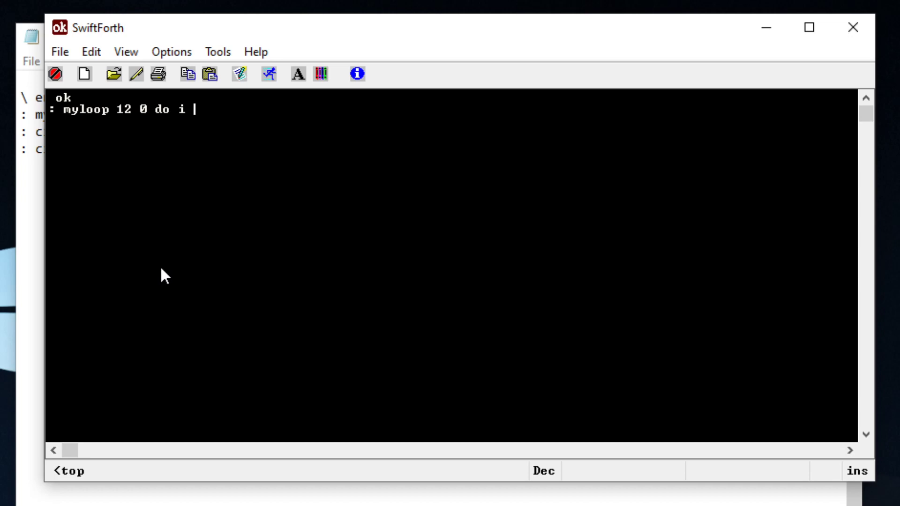
pyautogui.write('loop')
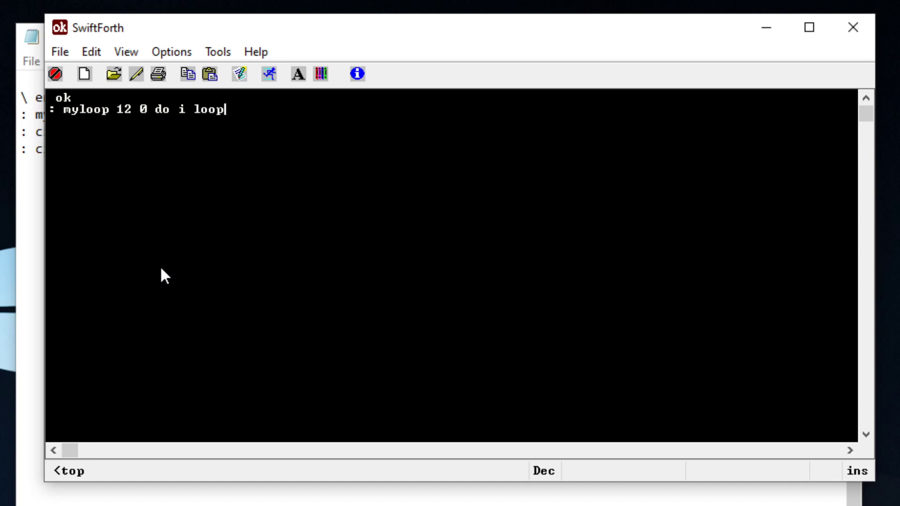
pyautogui.write(';  ok')
pyautogui.write('my')
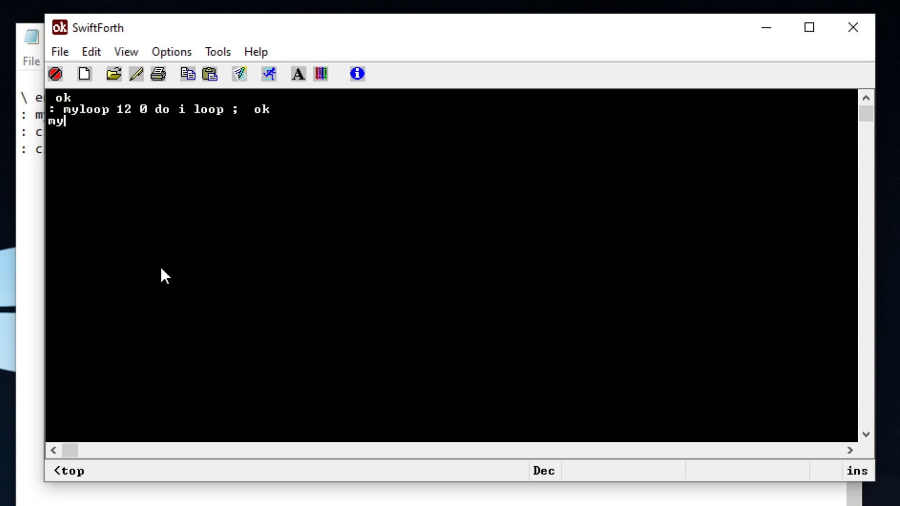
# Run myloop and select its output to inspect what it leaves.
pyautogui.write('loop  ok')
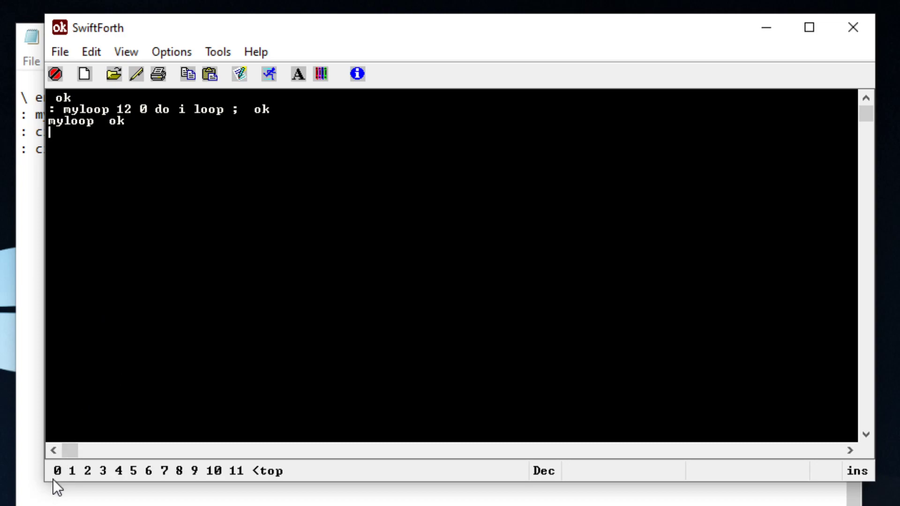
pyautogui.moveTo(253, 480)
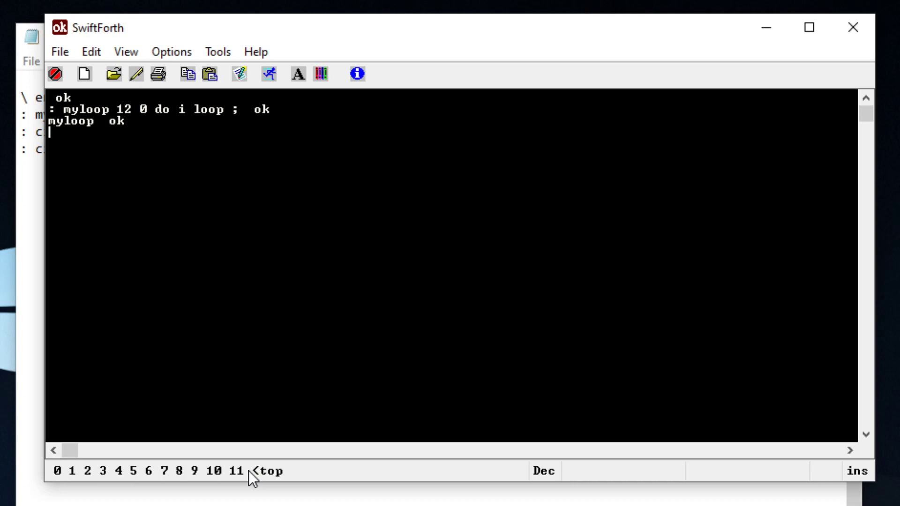
pyautogui.moveTo(131, 118)
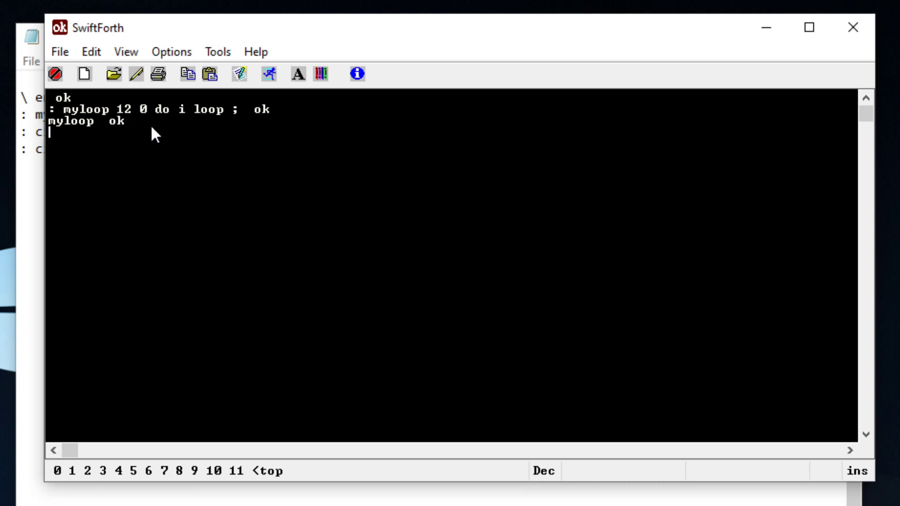
pyautogui.moveTo(140, 111)
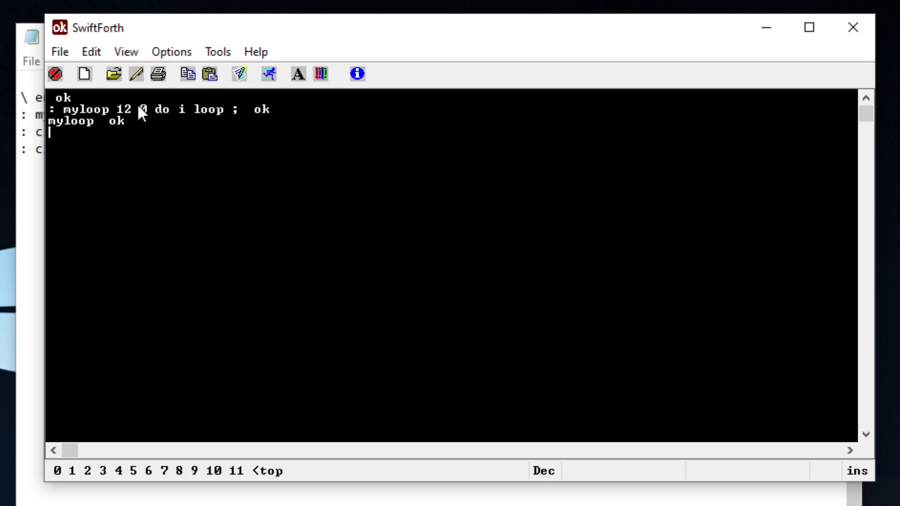
pyautogui.moveTo(244, 366)
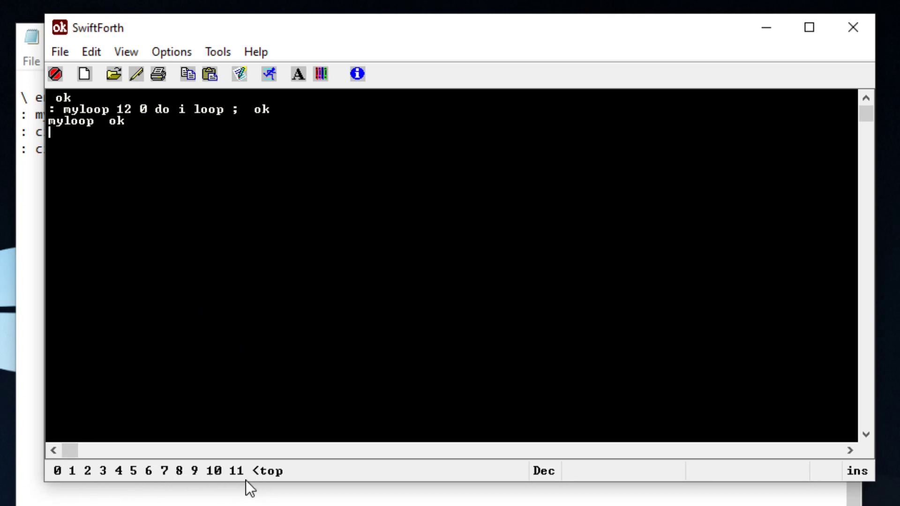
pyautogui.moveTo(208, 180)
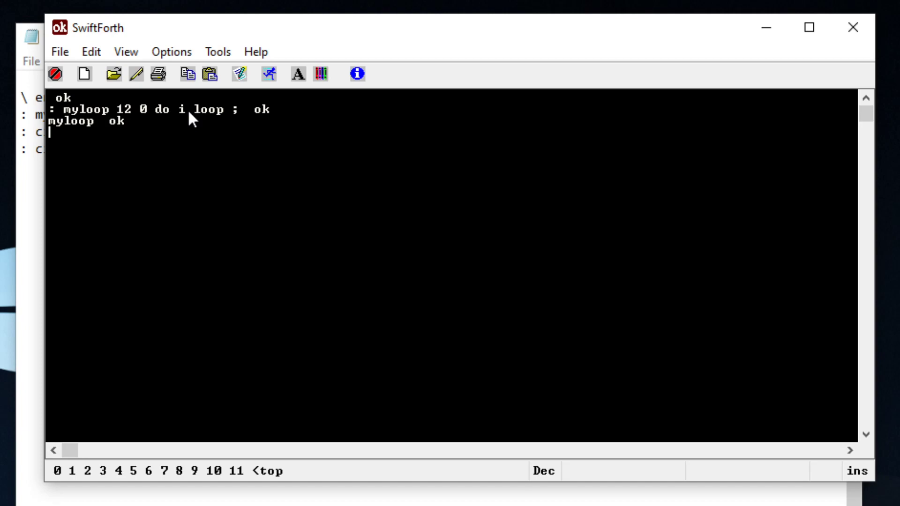
pyautogui.moveTo(197, 146)
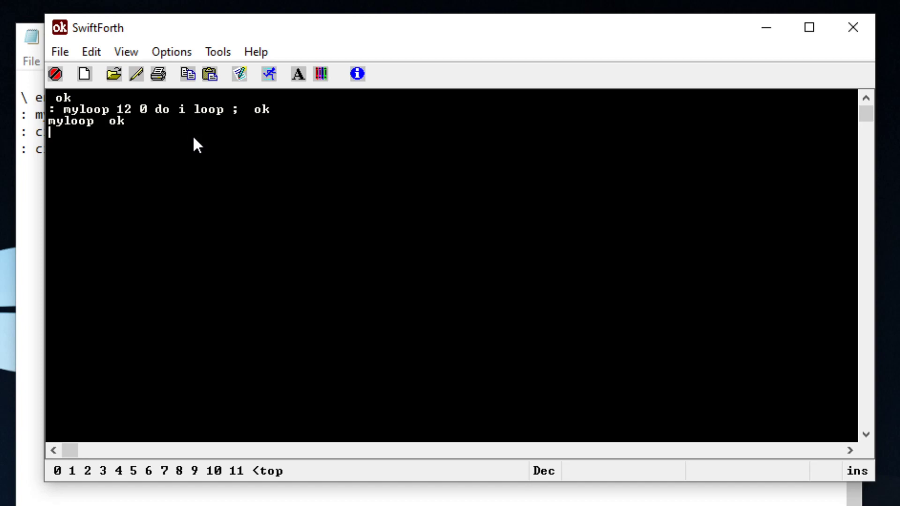
pyautogui.moveTo(191, 119)
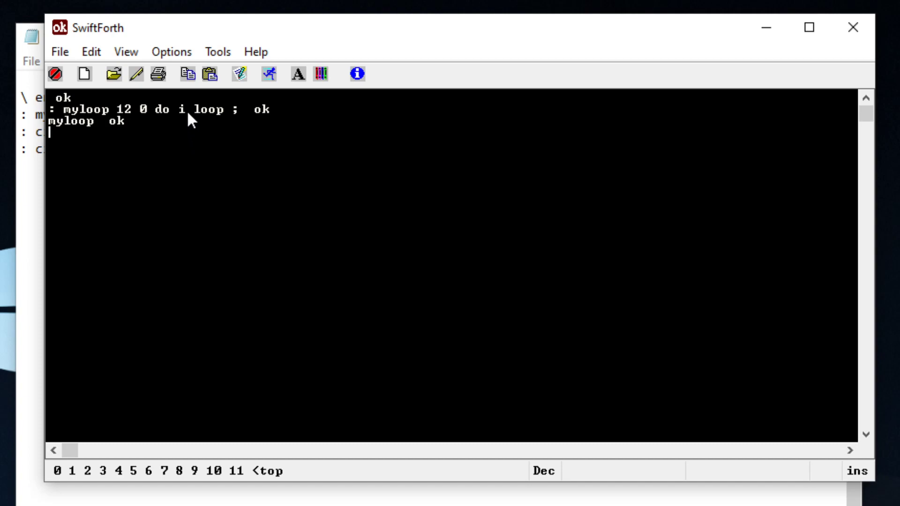
pyautogui.moveTo(186, 133)
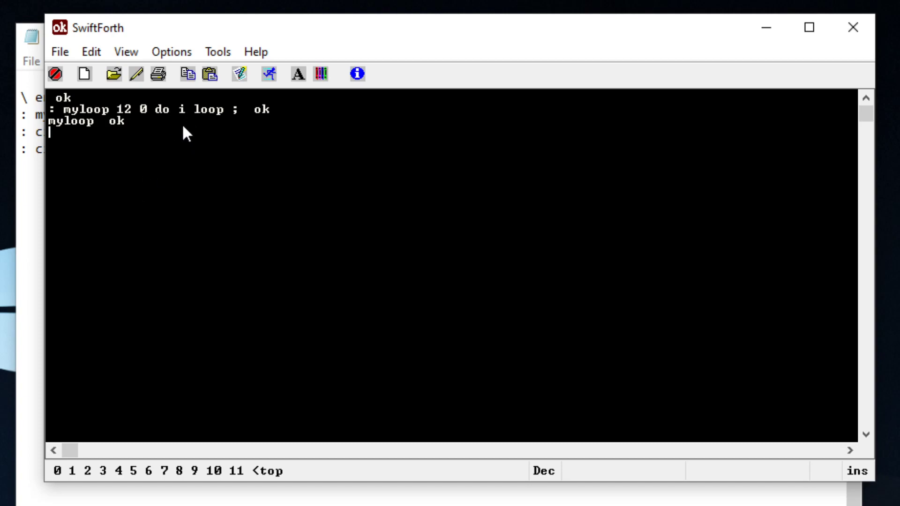
pyautogui.moveTo(192, 118)
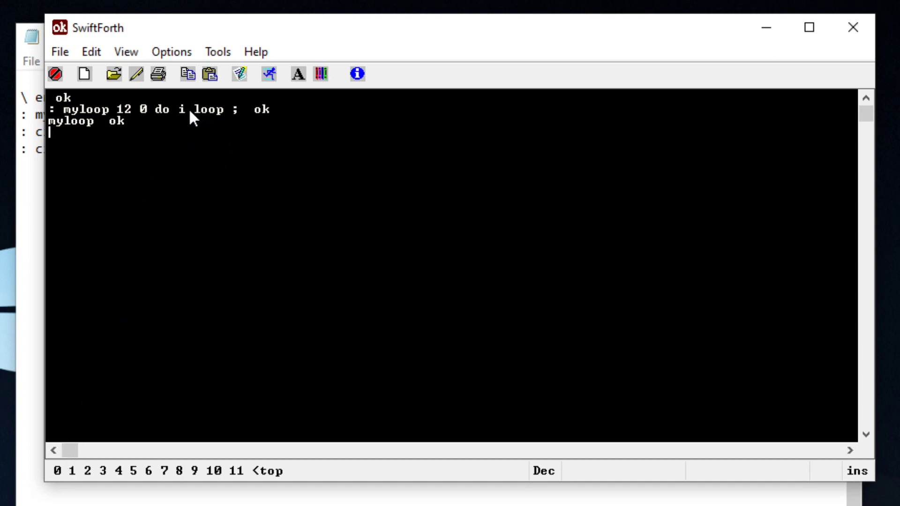
pyautogui.moveTo(71, 488)
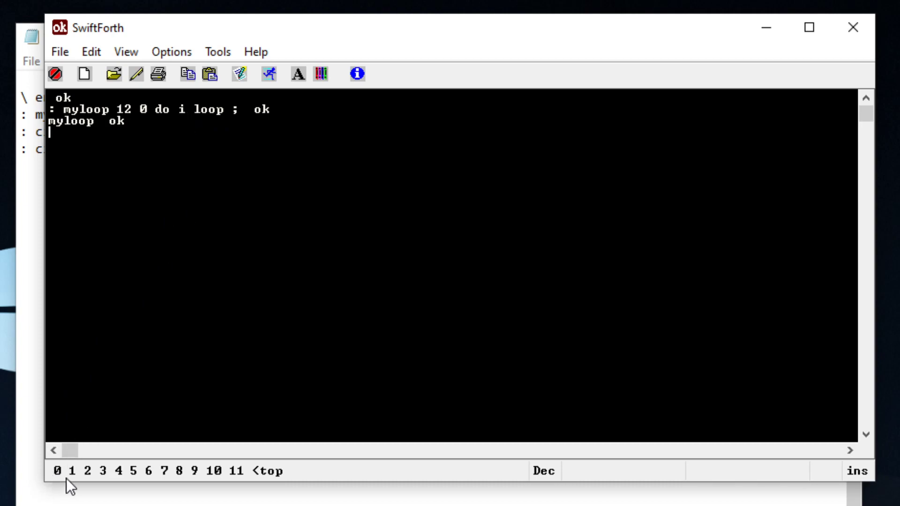
pyautogui.moveTo(194, 120)
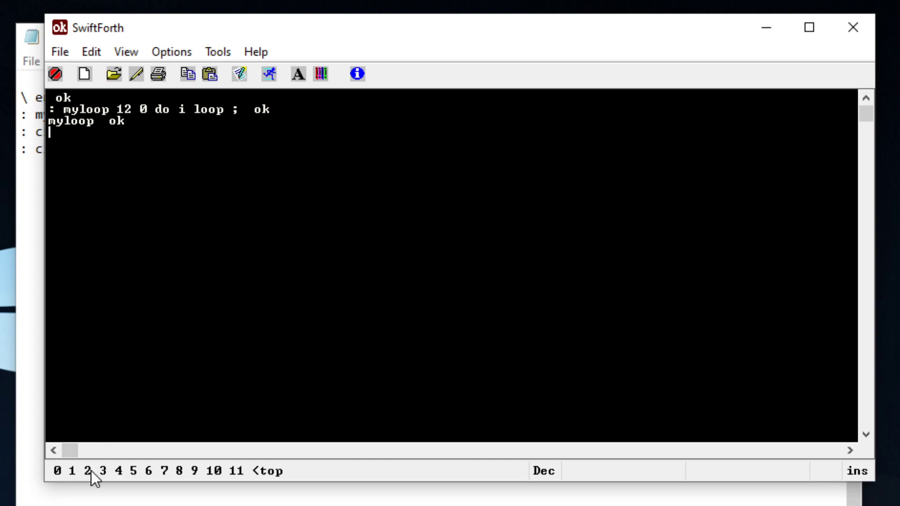
pyautogui.moveTo(194, 126)
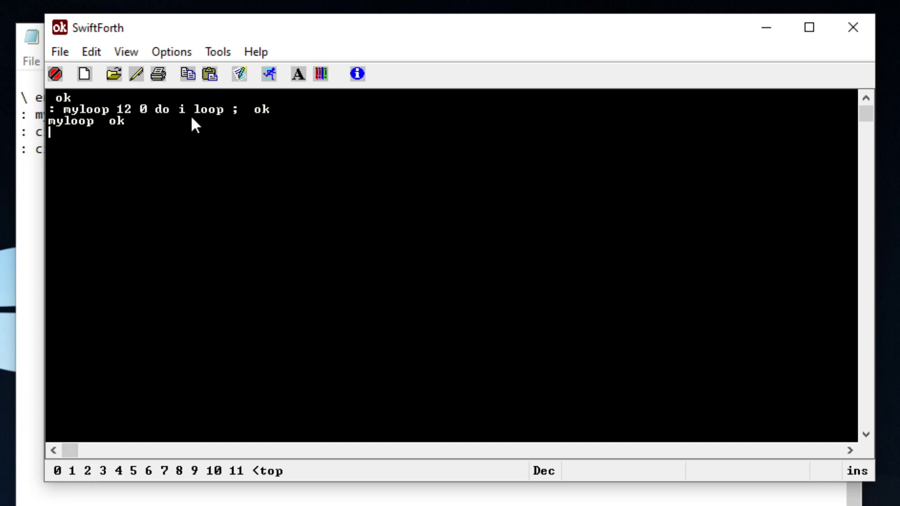
pyautogui.doubleClick(179, 110)
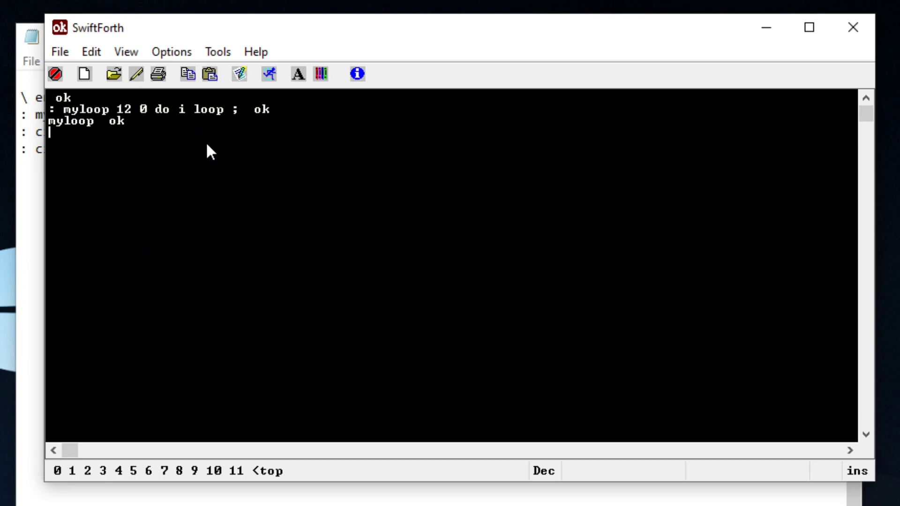
pyautogui.moveTo(241, 159)
pyautogui.write(': myloop 12 0 do i  loop ;')
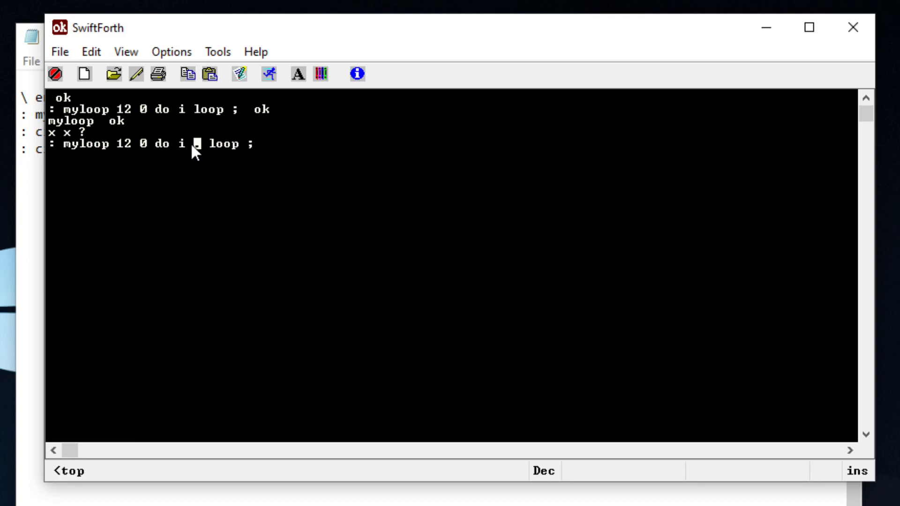
pyautogui.moveTo(210, 165)
pyautogui.write('.')
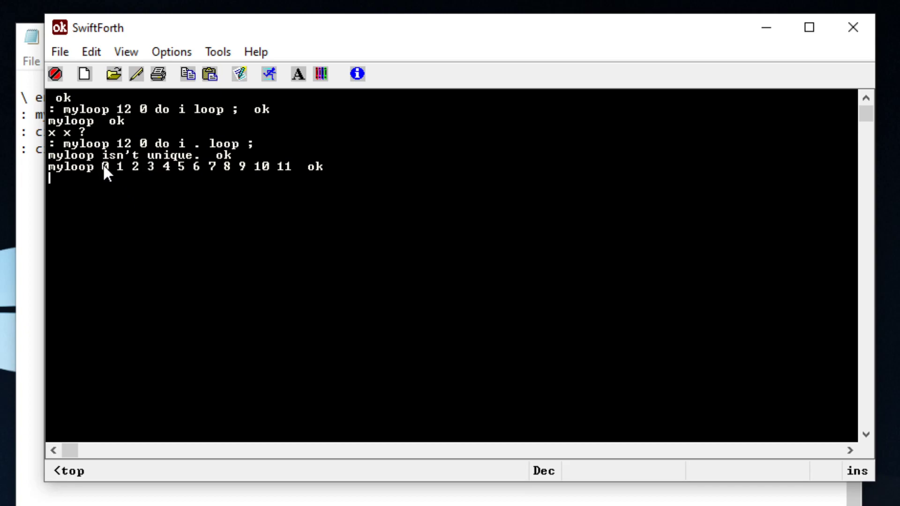
pyautogui.moveTo(302, 175)
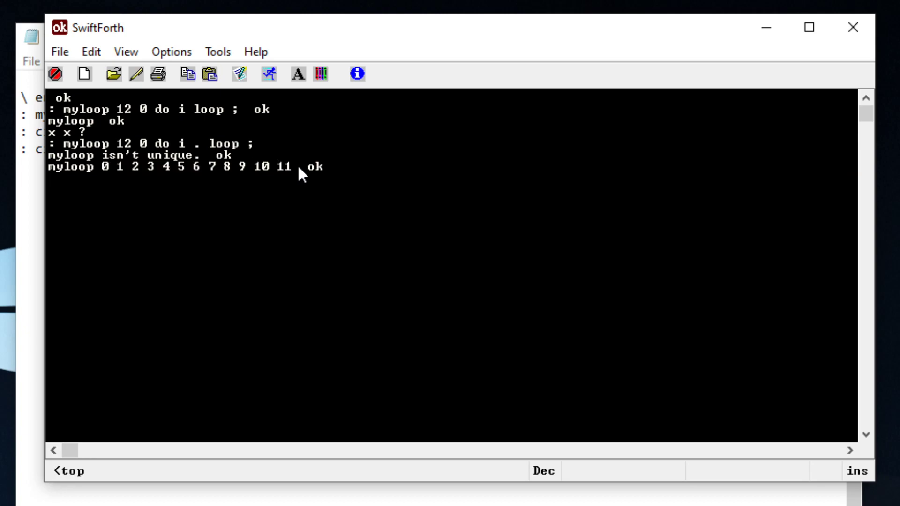
pyautogui.moveTo(243, 208)
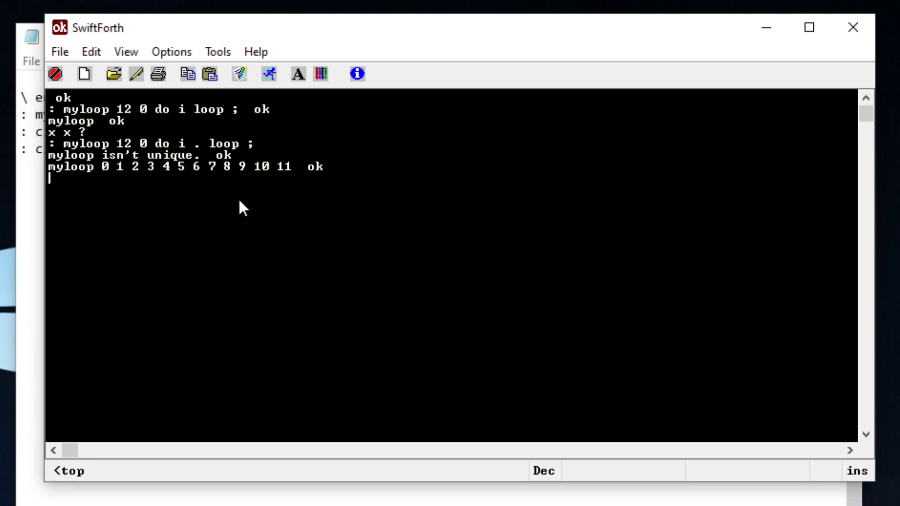
pyautogui.moveTo(94, 155)
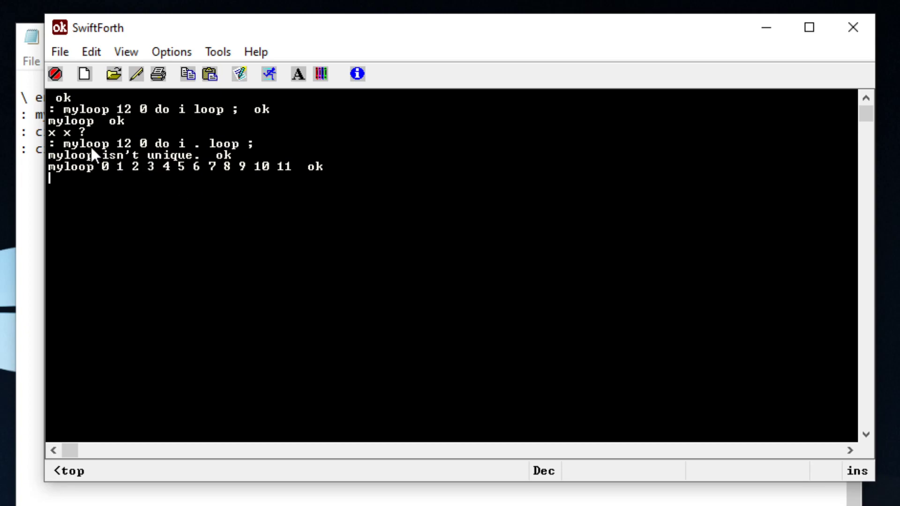
# Select a word in the redefined myloop's console output.
pyautogui.doubleClick(74, 144)
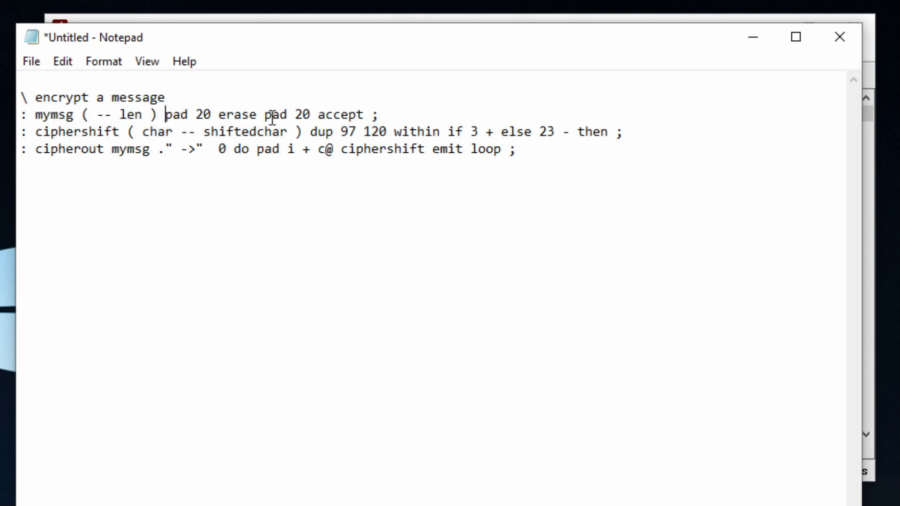
pyautogui.moveTo(261, 114); pyautogui.dragTo(366, 114)
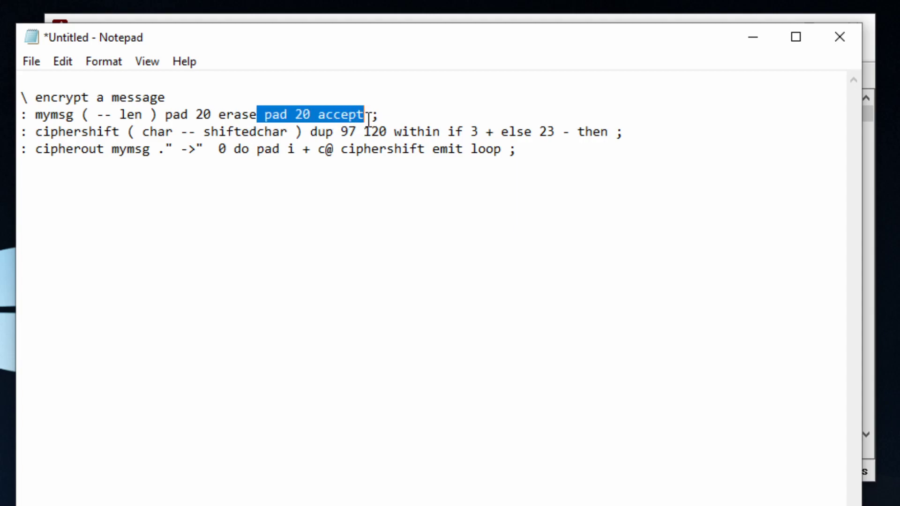
pyautogui.click(138, 114)
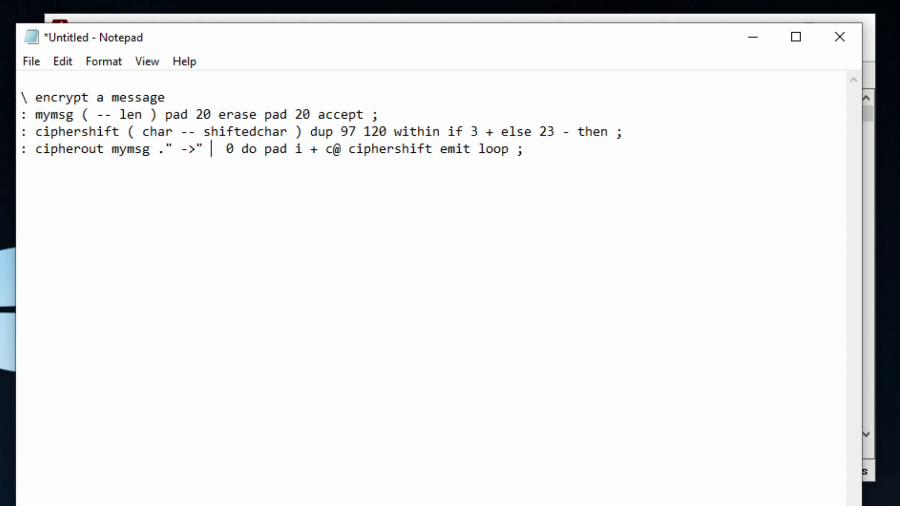
pyautogui.write('3')
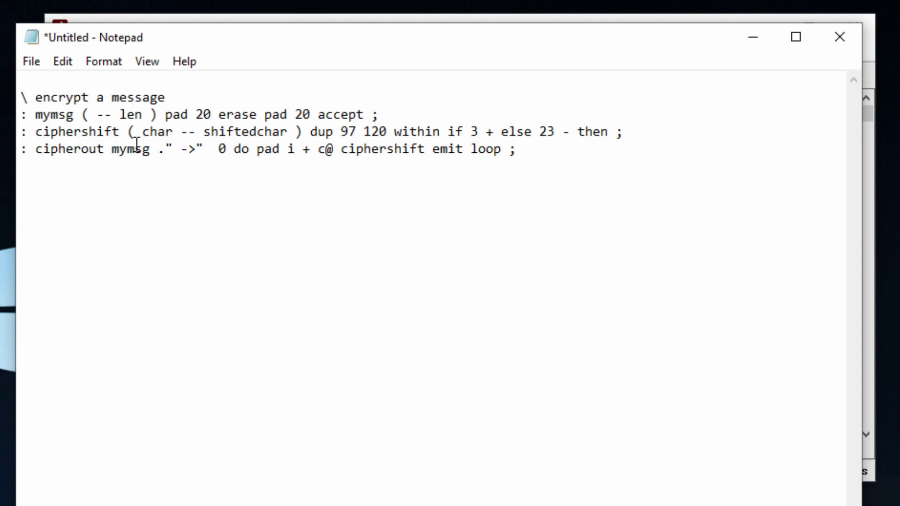
pyautogui.doubleClick(140, 115)
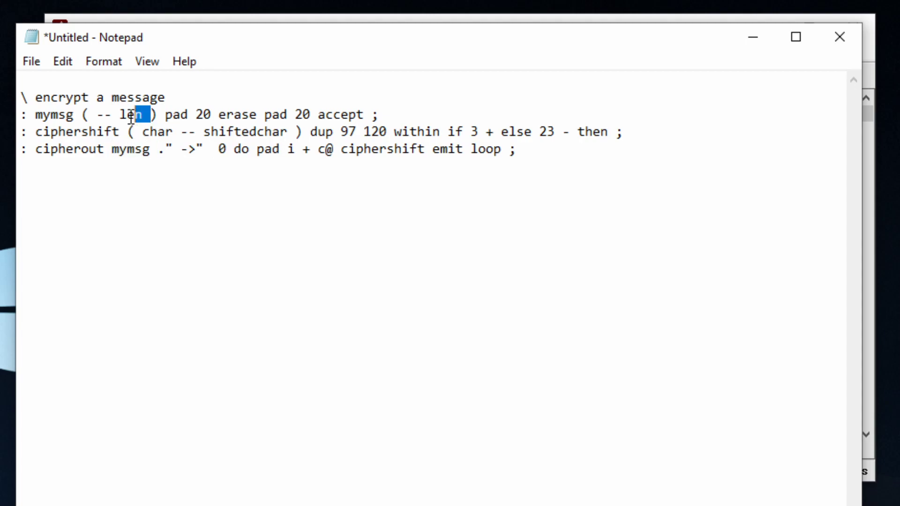
pyautogui.click(118, 114)
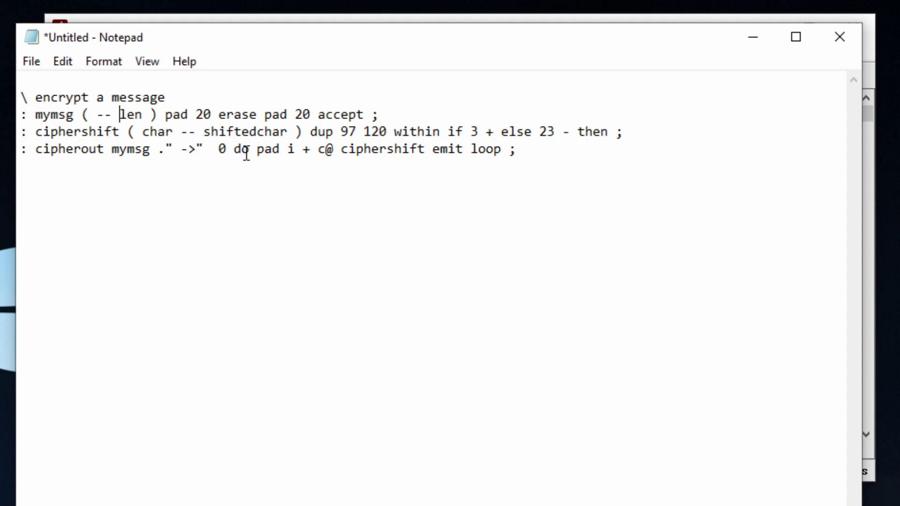
pyautogui.doubleClick(266, 149)
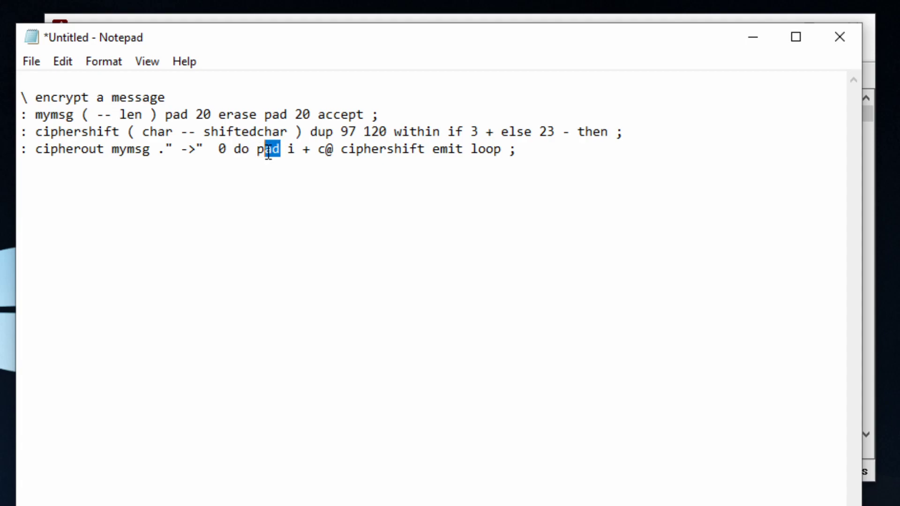
pyautogui.doubleClick(267, 149)
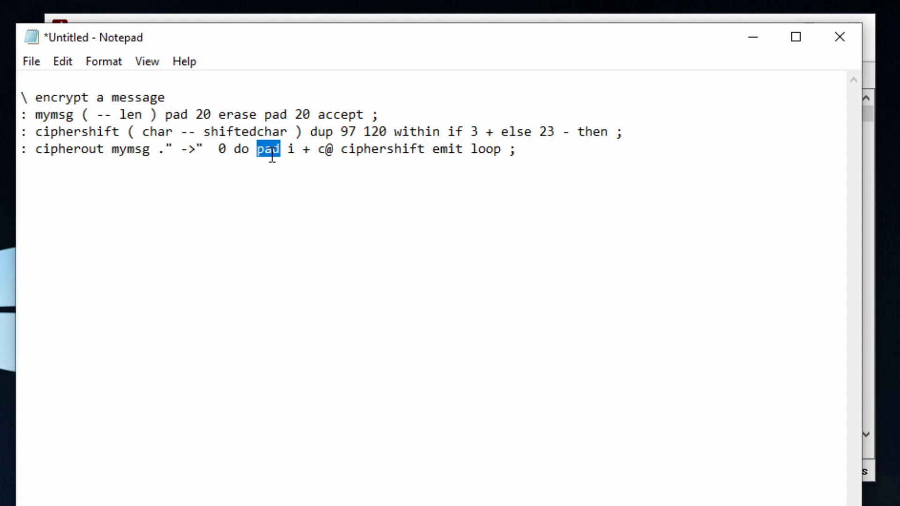
pyautogui.doubleClick(293, 150)
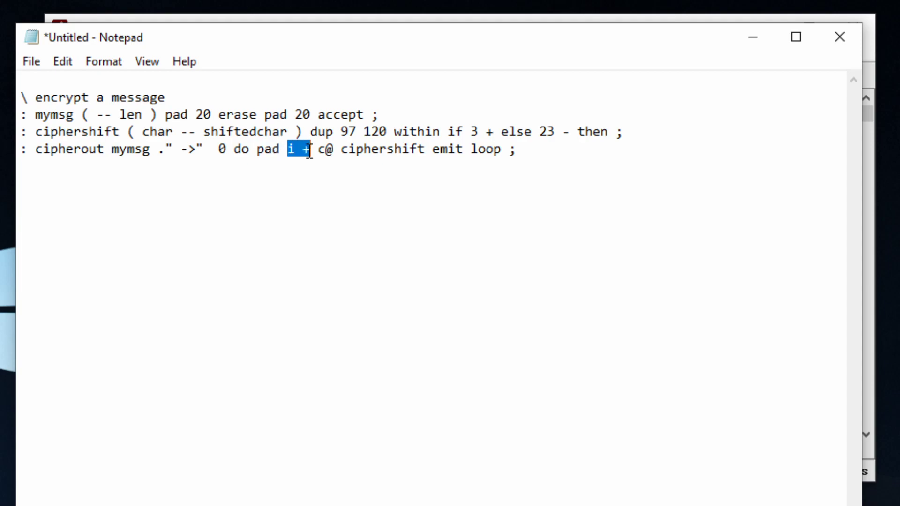
pyautogui.click(307, 149)
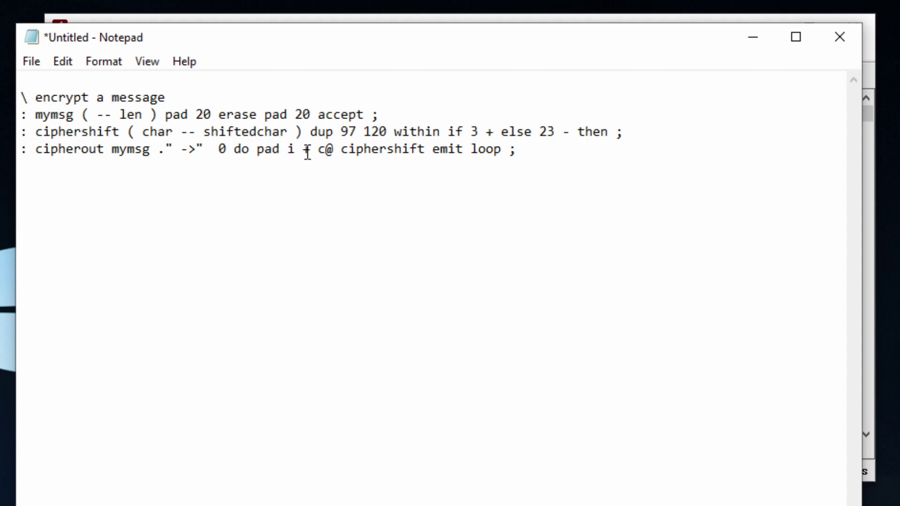
pyautogui.doubleClick(290, 149)
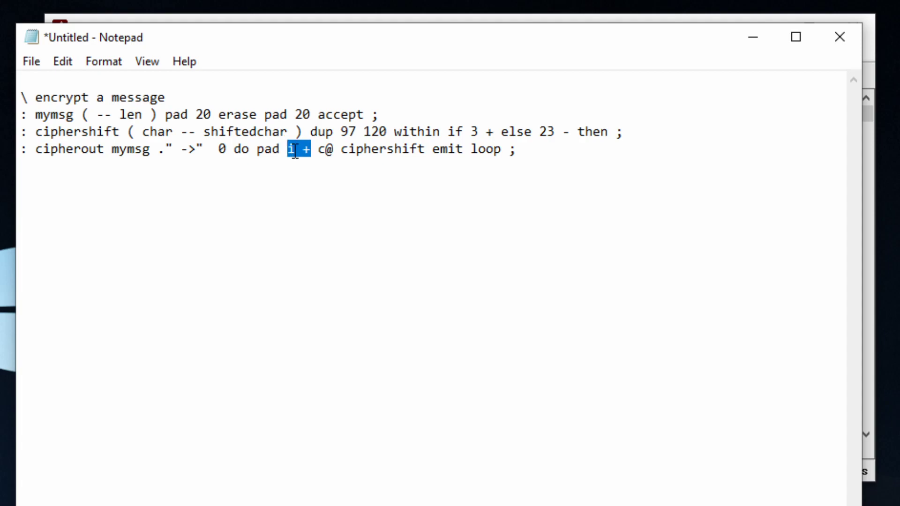
pyautogui.write('0')
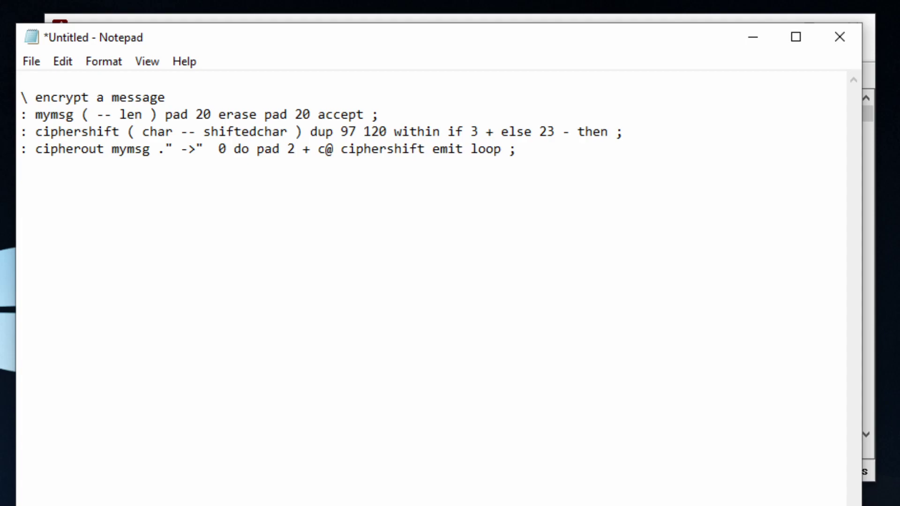
pyautogui.press('Backspace')
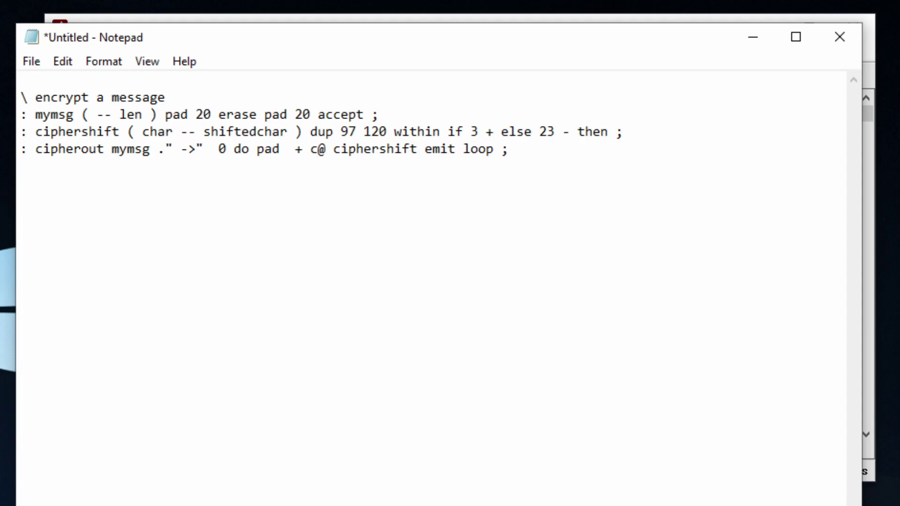
pyautogui.write('i')
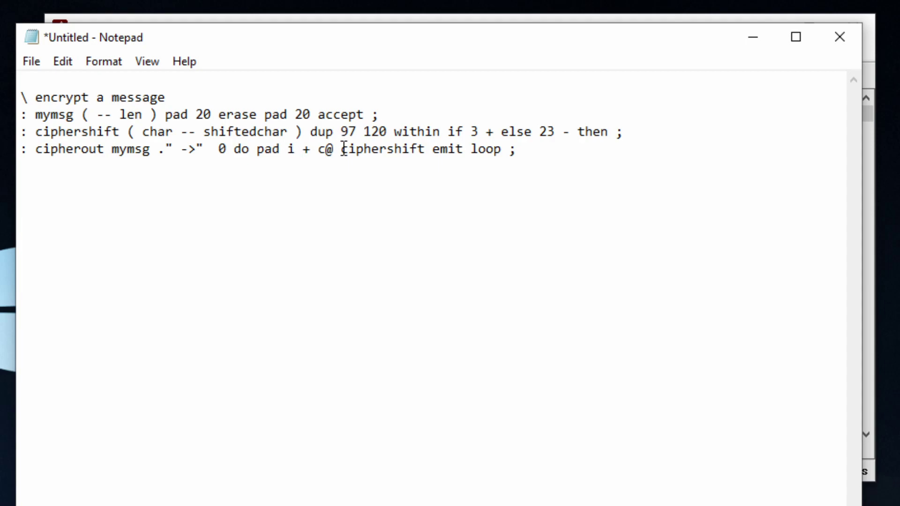
pyautogui.doubleClick(327, 149)
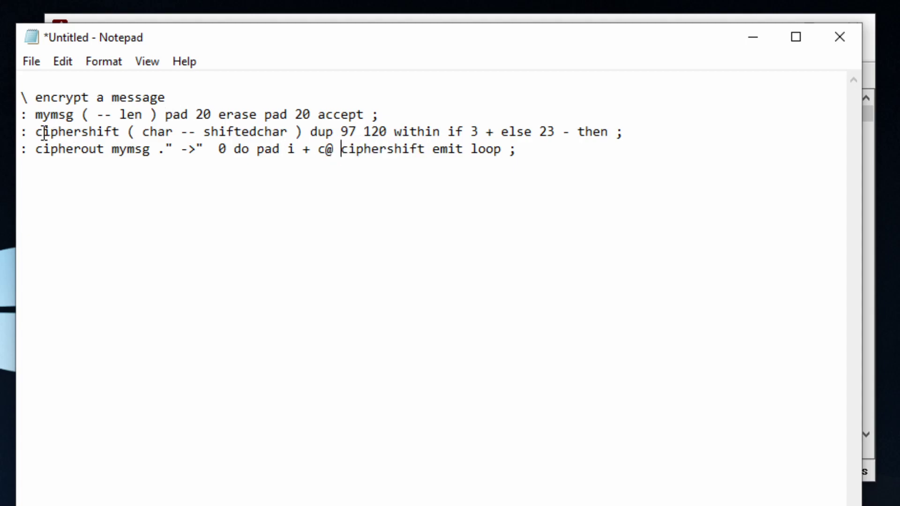
pyautogui.doubleClick(158, 131)
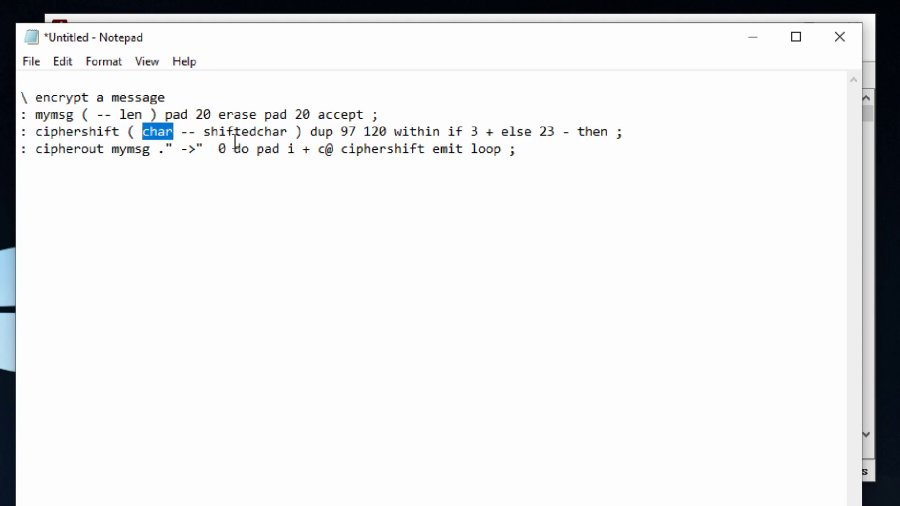
pyautogui.moveTo(475, 148)
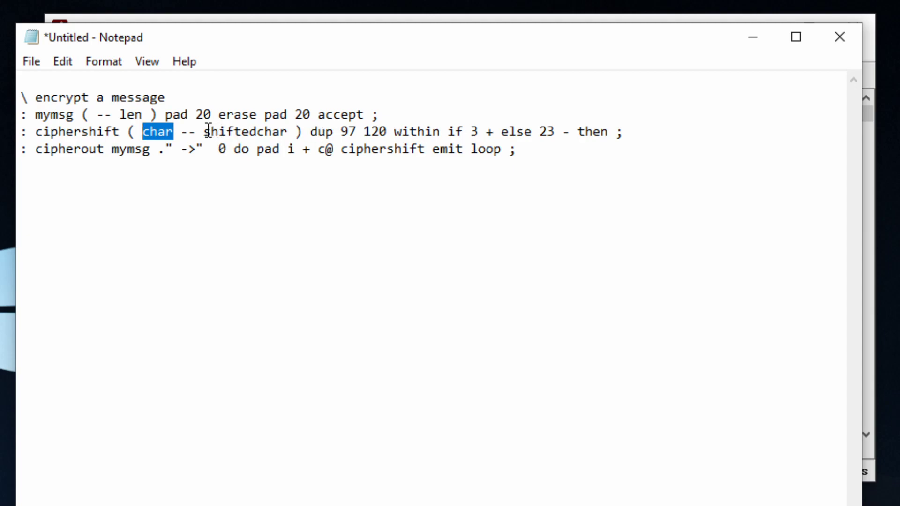
pyautogui.moveTo(338, 130)
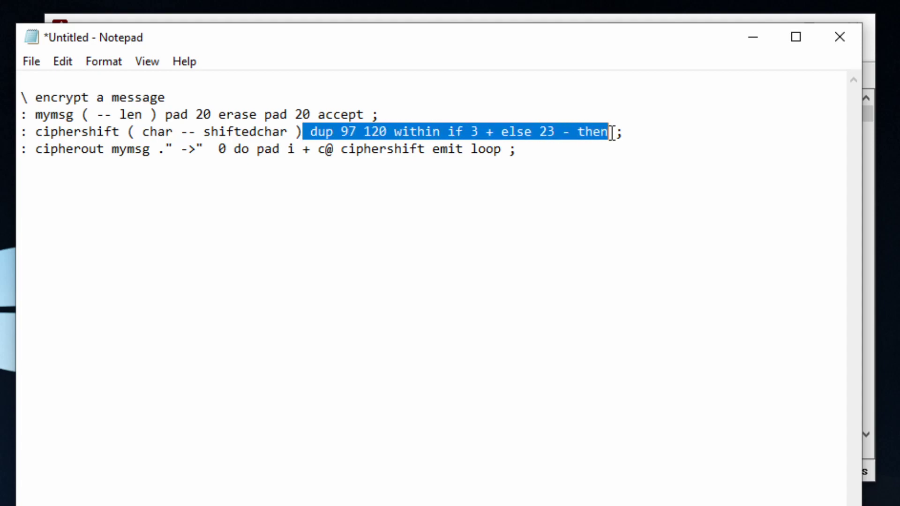
pyautogui.doubleClick(241, 131)
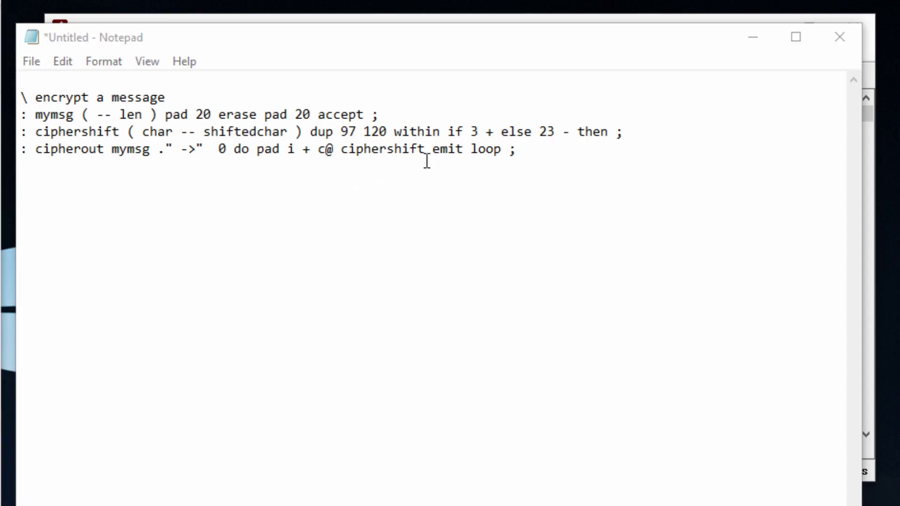
pyautogui.press('ctrl+a')
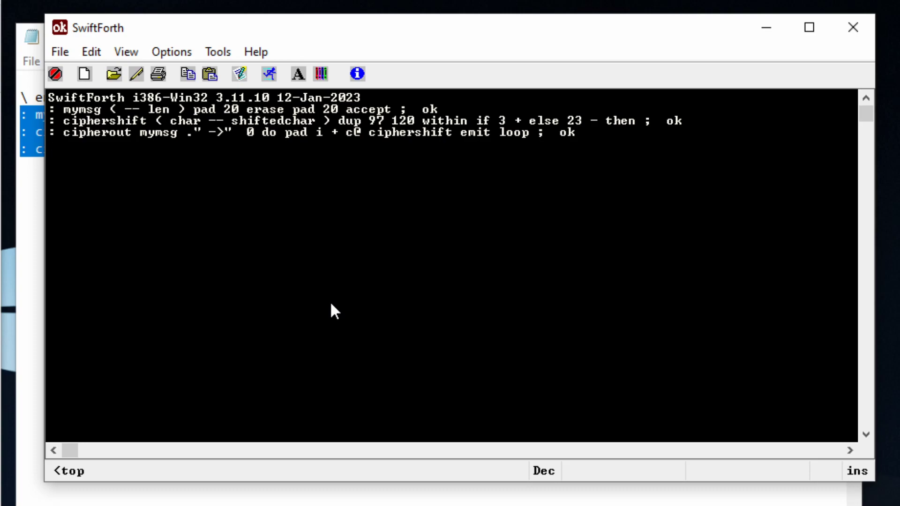
# Run cipherout and enter hello to get khoor.
pyautogui.write('ciphe')
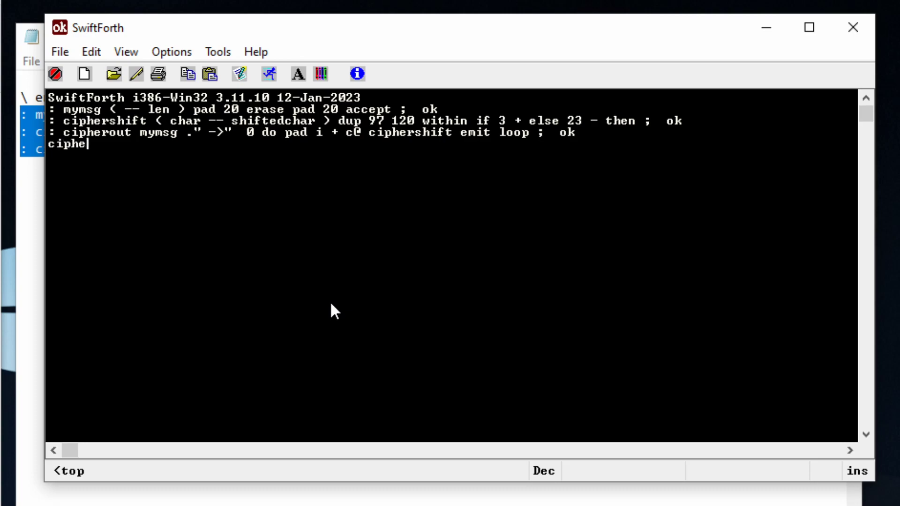
pyautogui.write('rout')
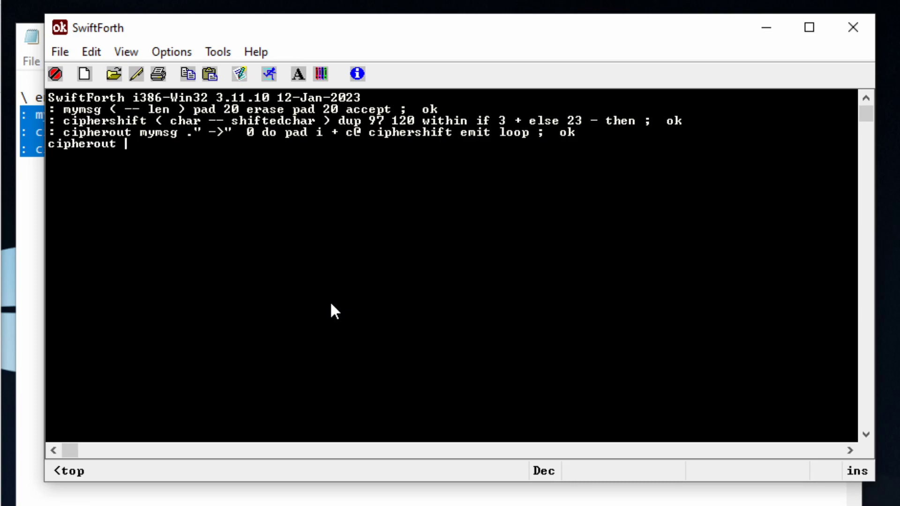
pyautogui.write('hello->khoor ok')
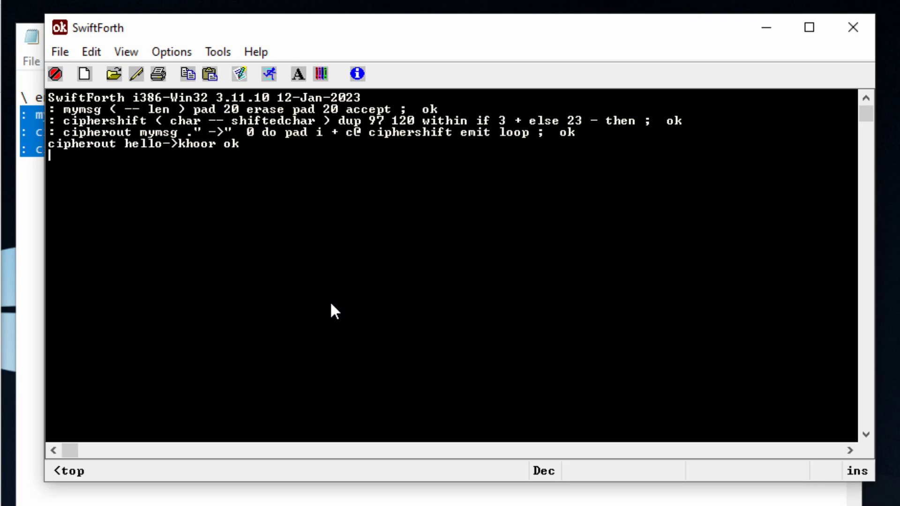
pyautogui.moveTo(218, 159)
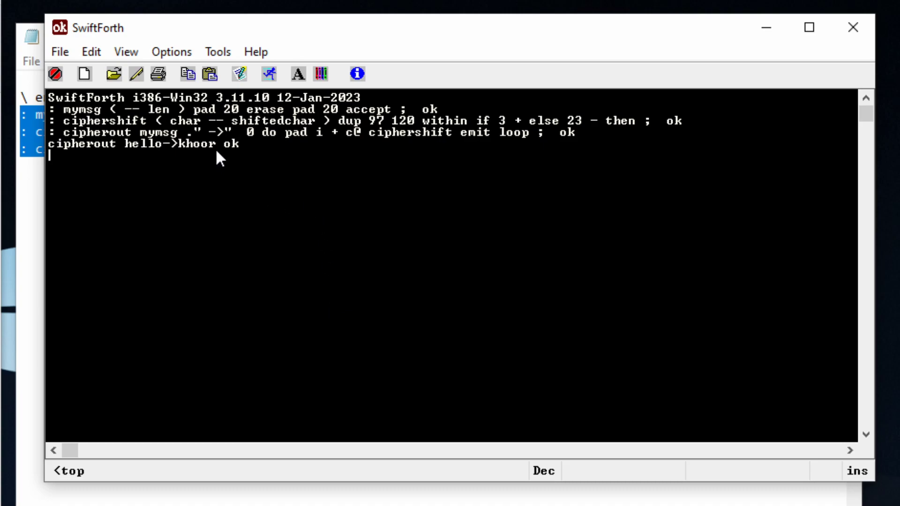
pyautogui.moveTo(184, 154)
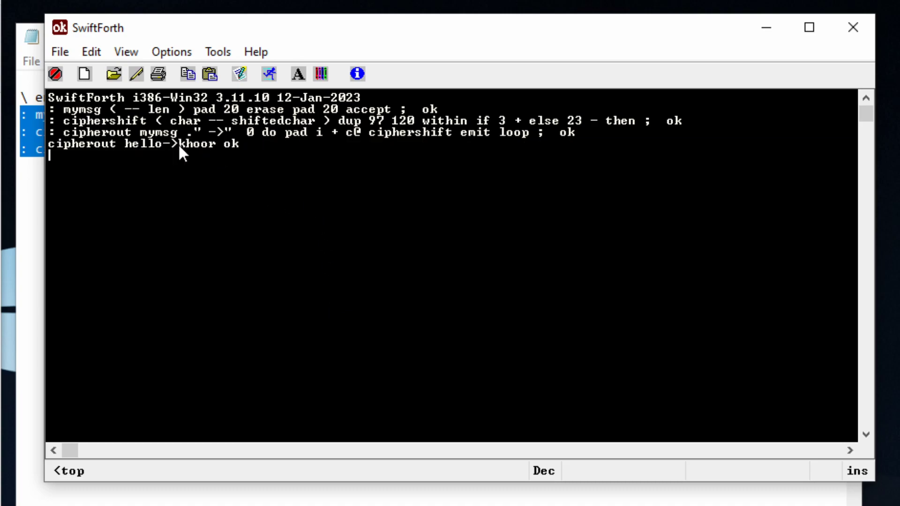
pyautogui.moveTo(247, 230)
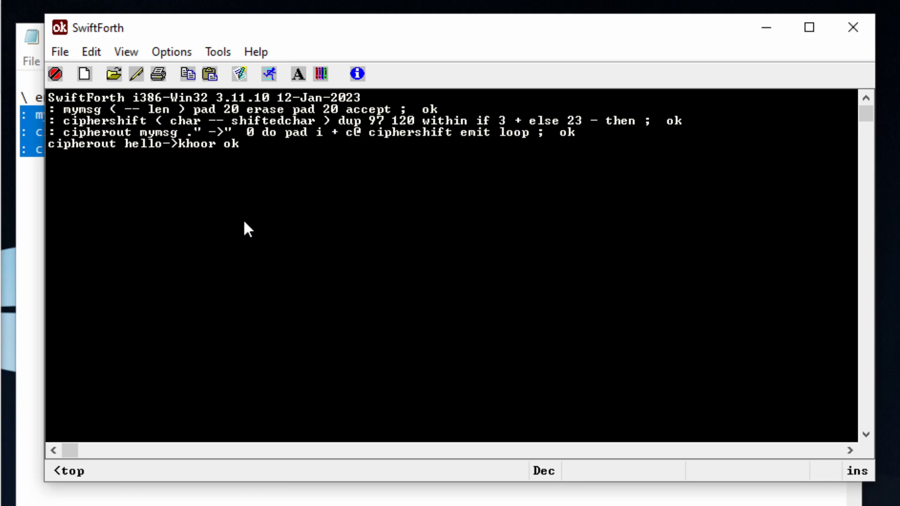
pyautogui.moveTo(121, 492)
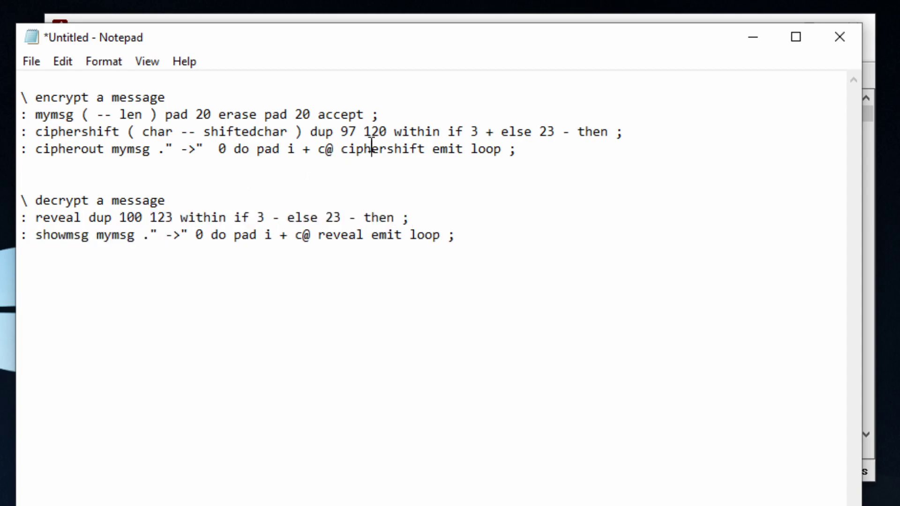
# Mark the '3 +' shift in Notepad's encrypt definition, then click into the decrypt section.
pyautogui.moveTo(342, 132); pyautogui.dragTo(388, 132)
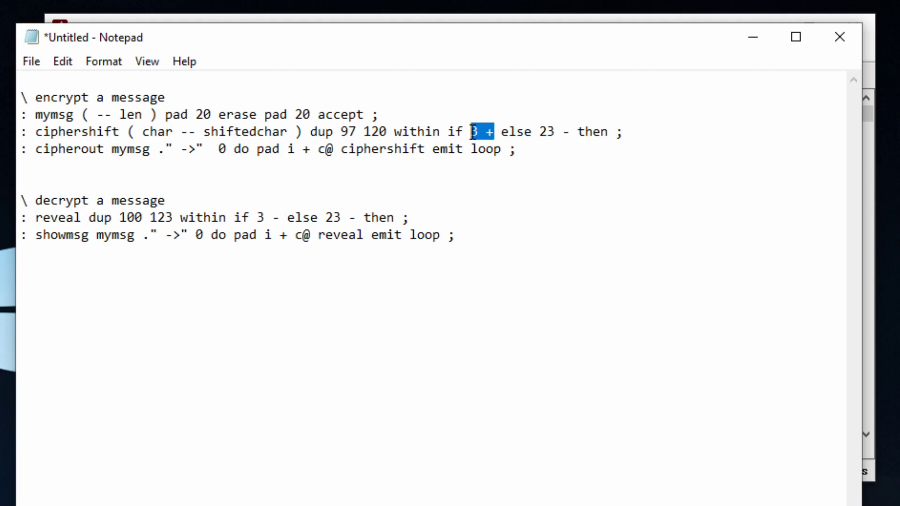
pyautogui.moveTo(290, 223)
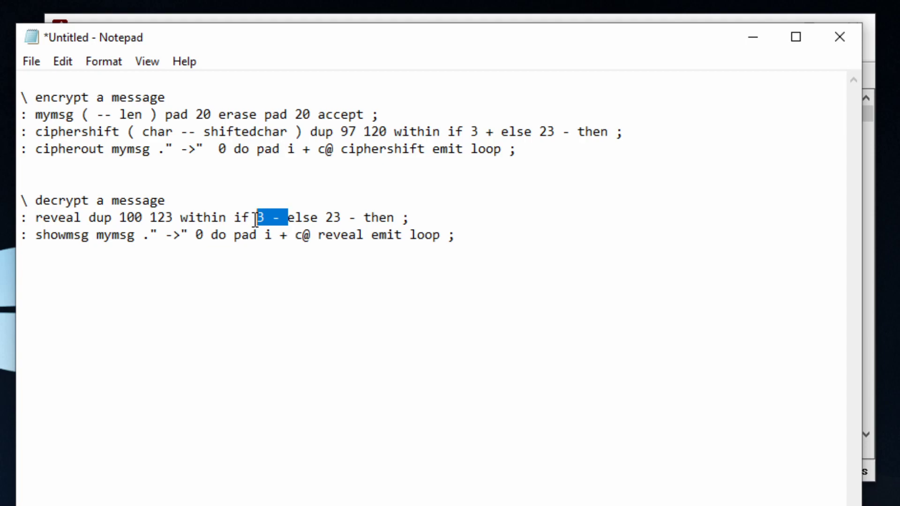
pyautogui.click(256, 217)
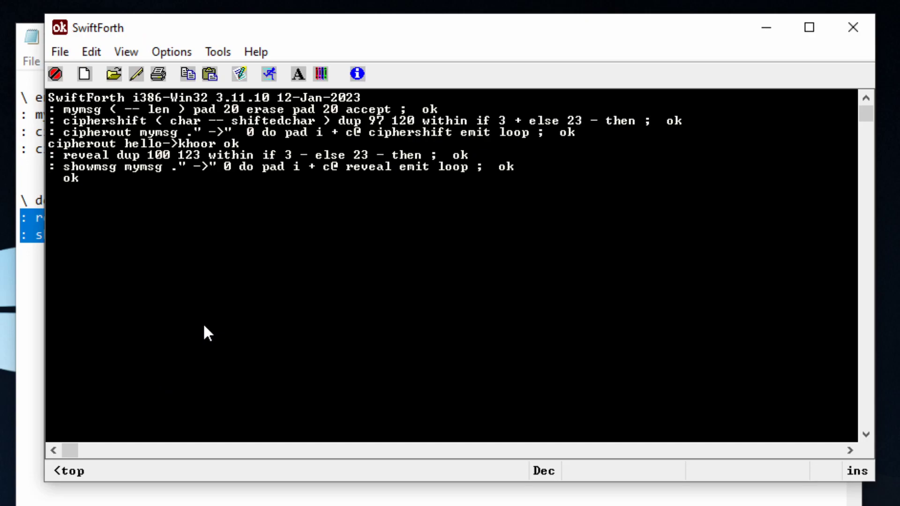
# Decrypt khoor with showmsg.
pyautogui.write('sho')
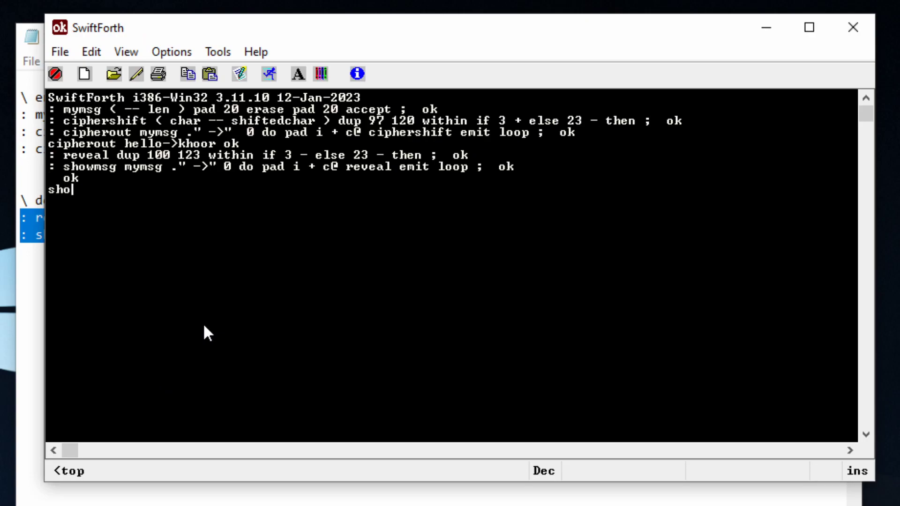
pyautogui.write('wmsg')
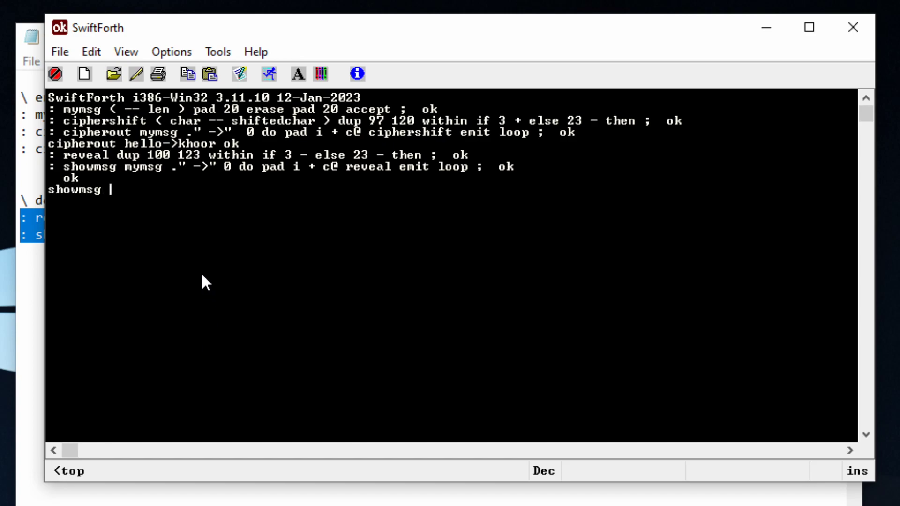
pyautogui.moveTo(221, 161)
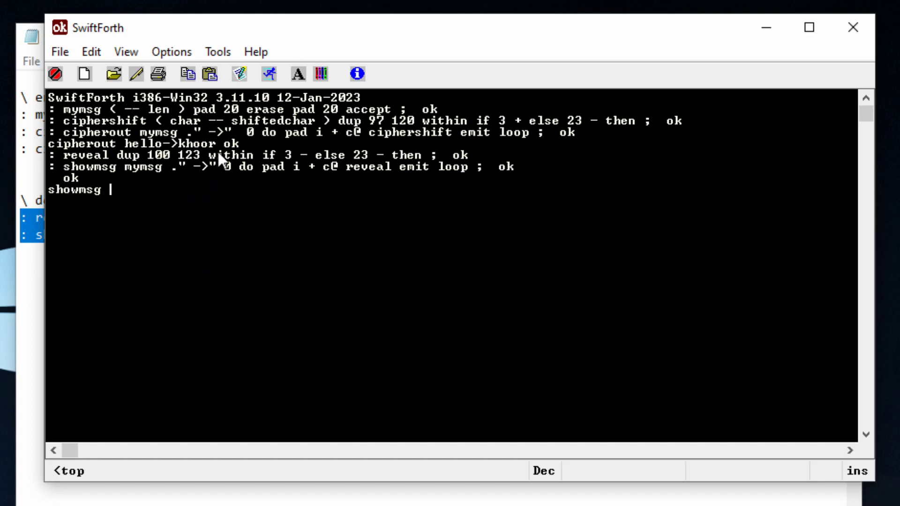
pyautogui.doubleClick(195, 144)
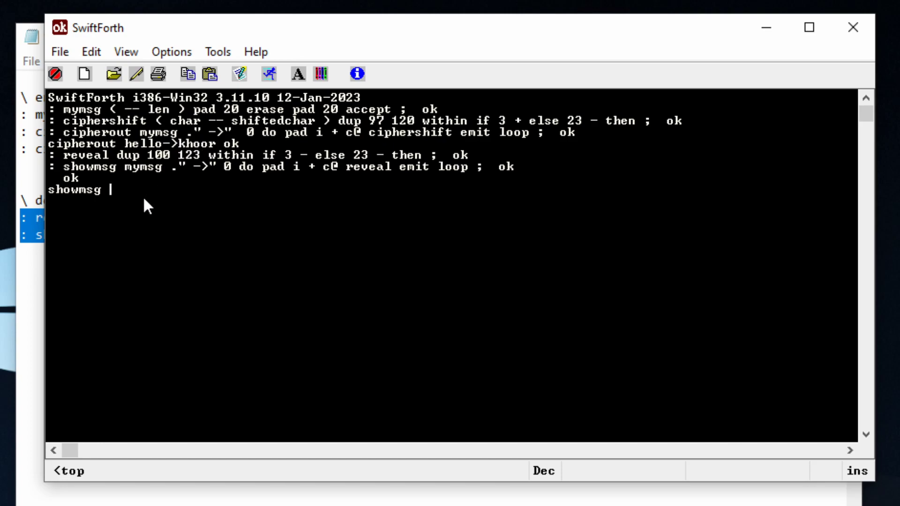
pyautogui.write('khoor->hello ok')
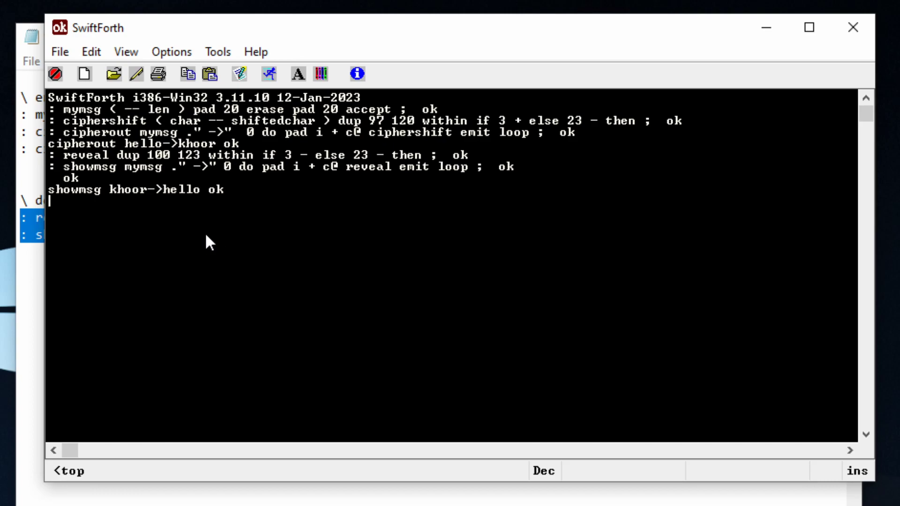
# Encrypt attackatdawn with cipherout.
pyautogui.write('ciphermsg ciphermsg ?')
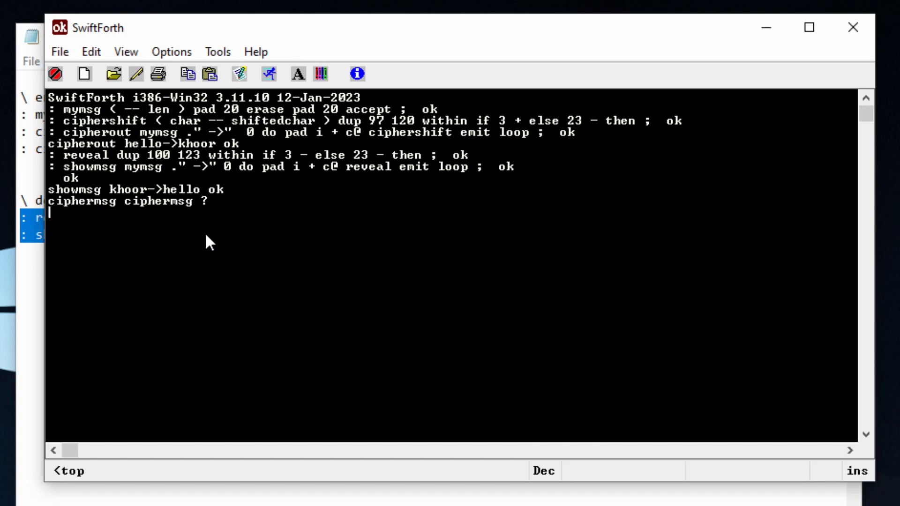
pyautogui.write('ciphe')
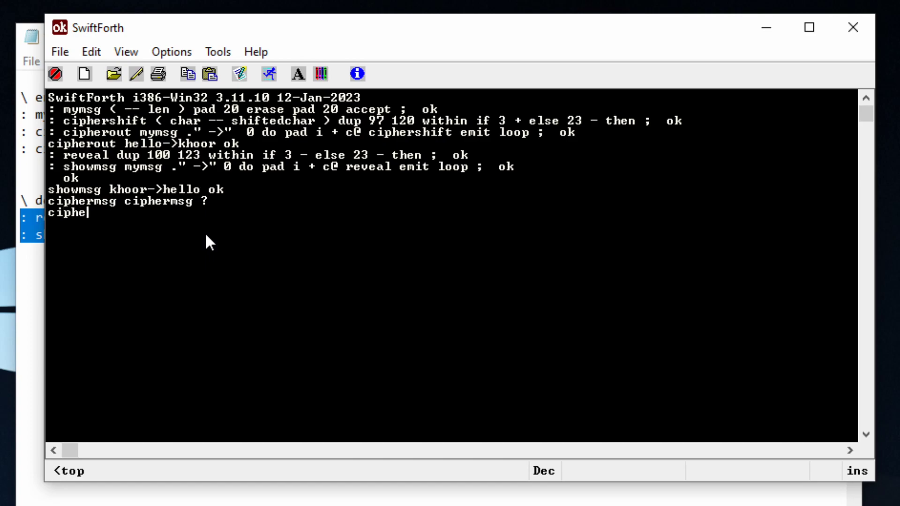
pyautogui.write('rout')
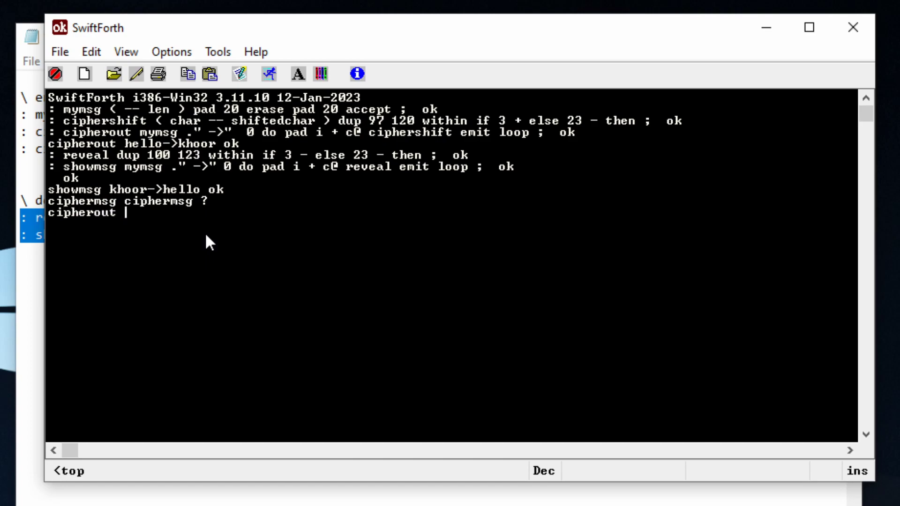
pyautogui.write('att')
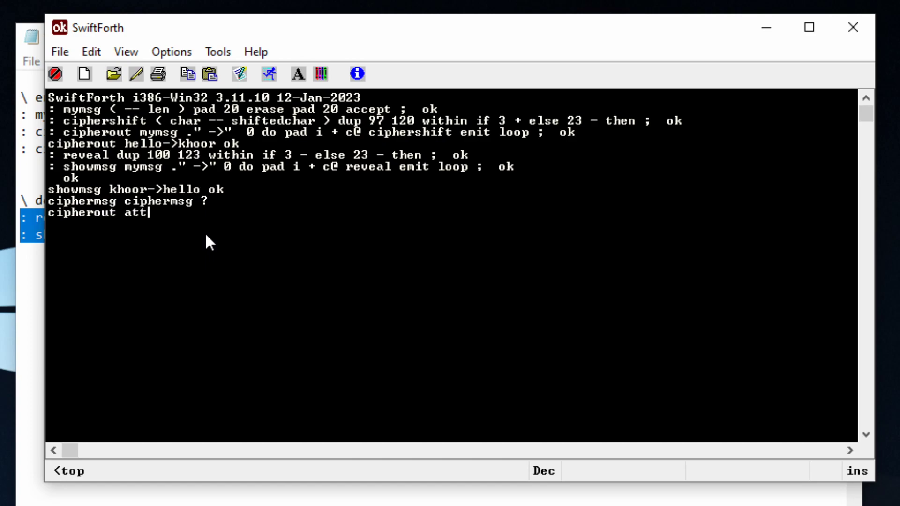
pyautogui.write('ackatdawn->dwwdfndwgdzq ok')
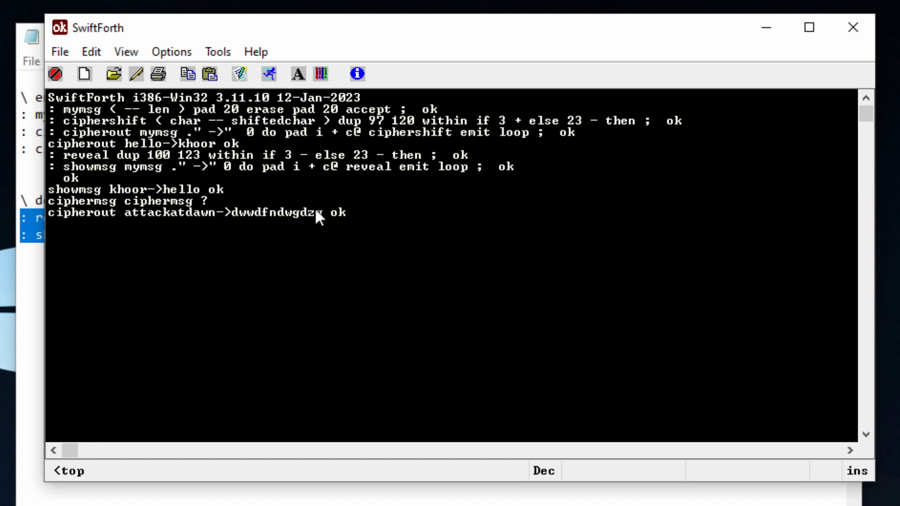
# Decrypt dwwdfndwgdzq back to attackatdawn with showmsg.
pyautogui.doubleClick(281, 213)
pyautogui.write('s')
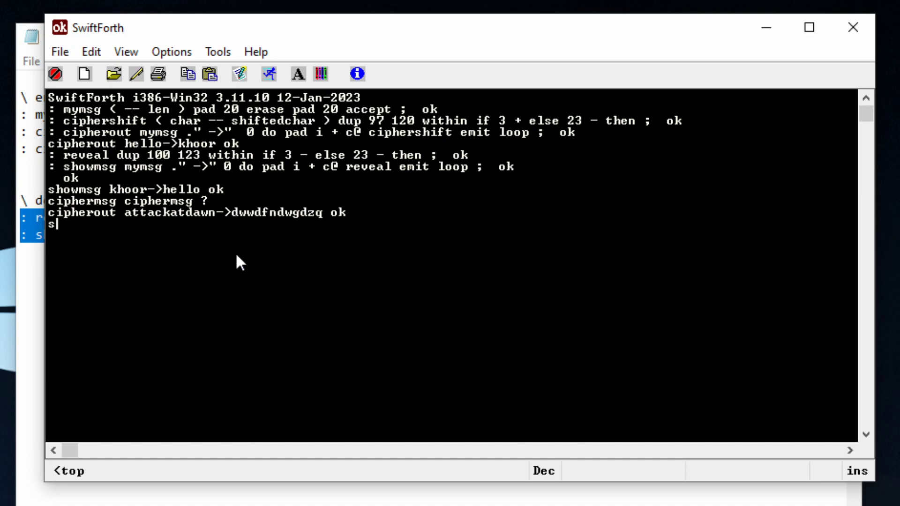
pyautogui.write('howmsg dwwdfndwgdzq->attackatdawn ok')
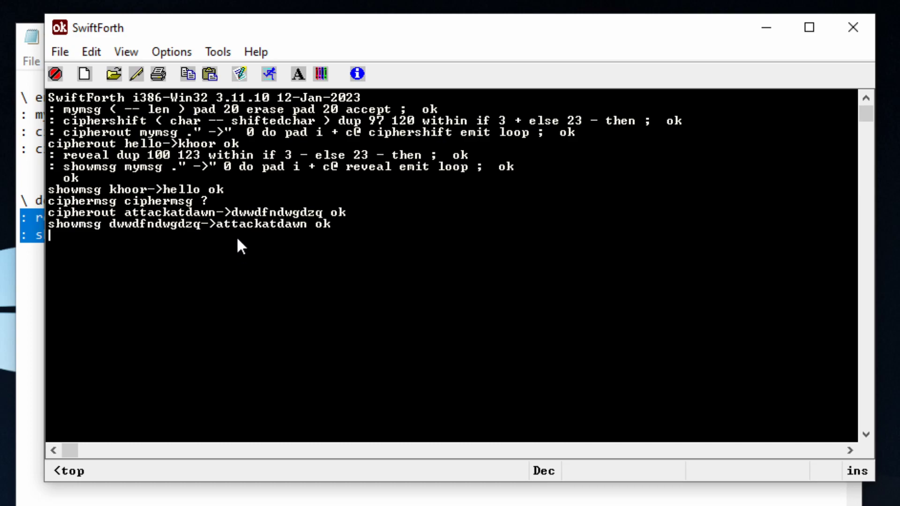
pyautogui.doubleClick(253, 224)
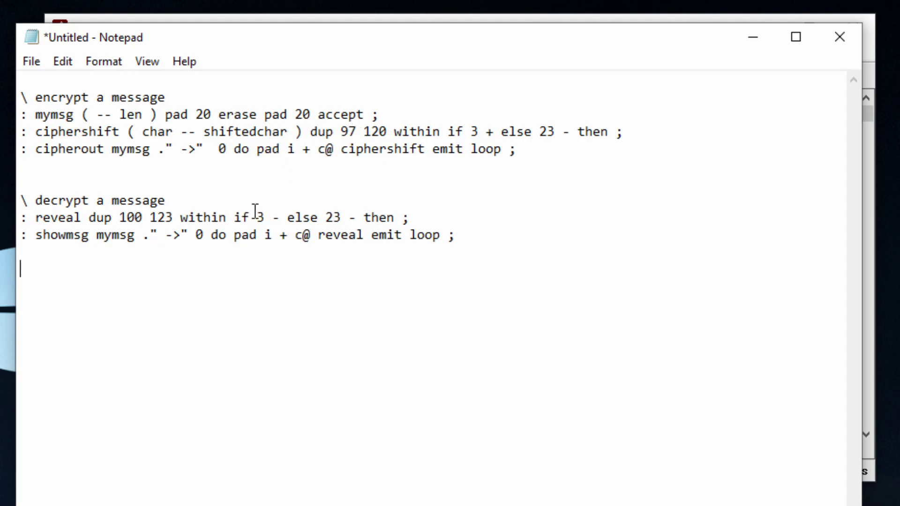
pyautogui.moveTo(259, 394)
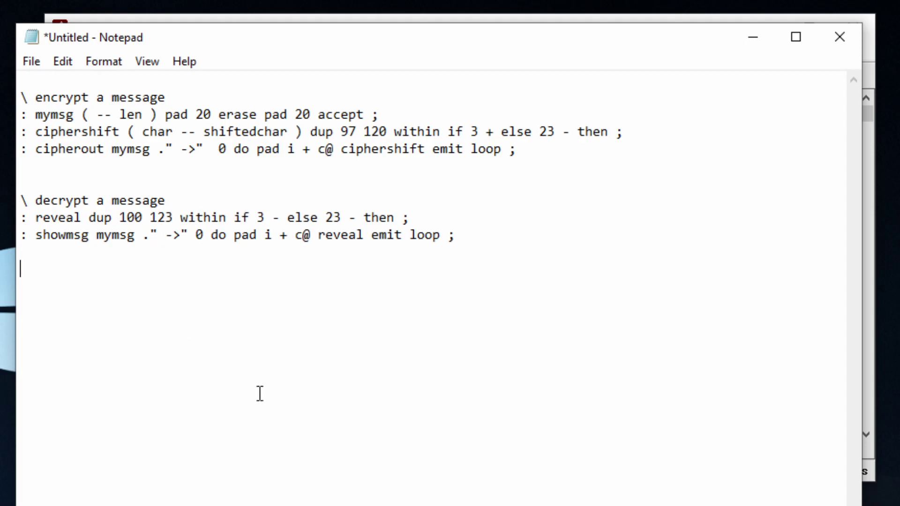
pyautogui.moveTo(108, 294)
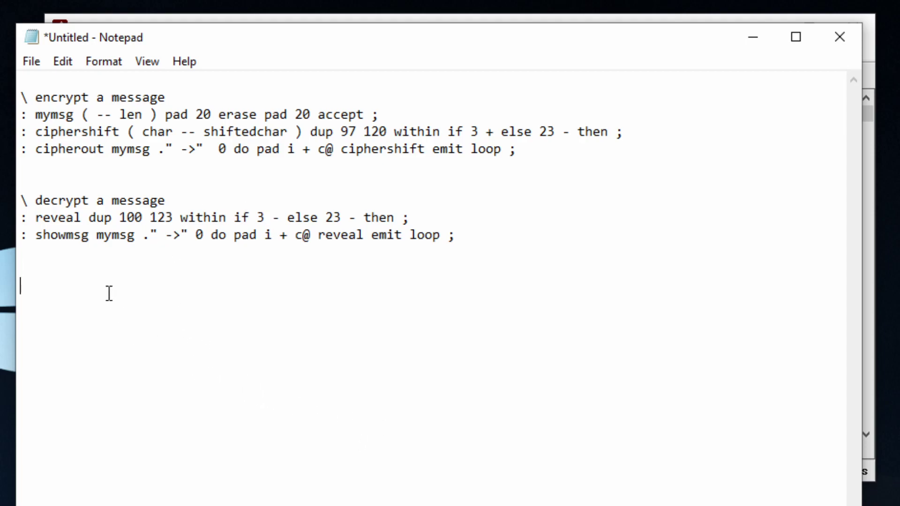
# Type 'mod' on a new line below the decrypt definitions.
pyautogui.write('mod')
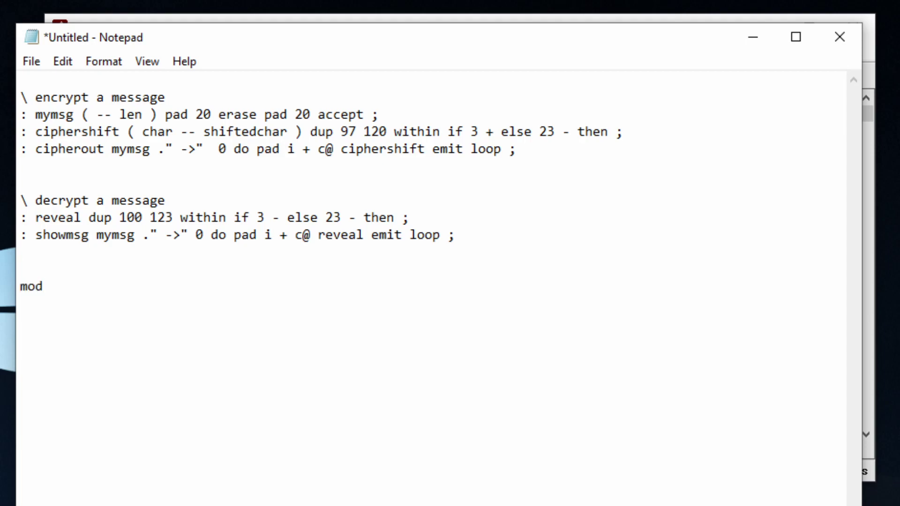
pyautogui.click(46, 286)
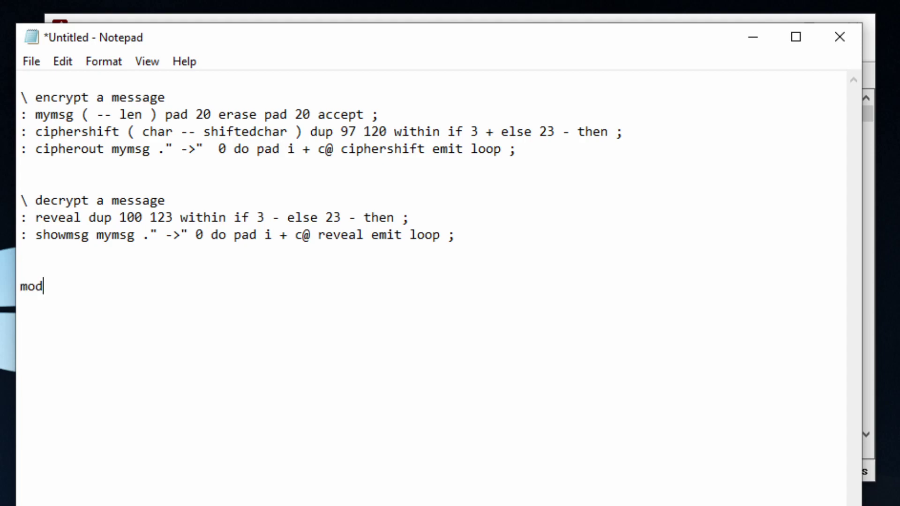